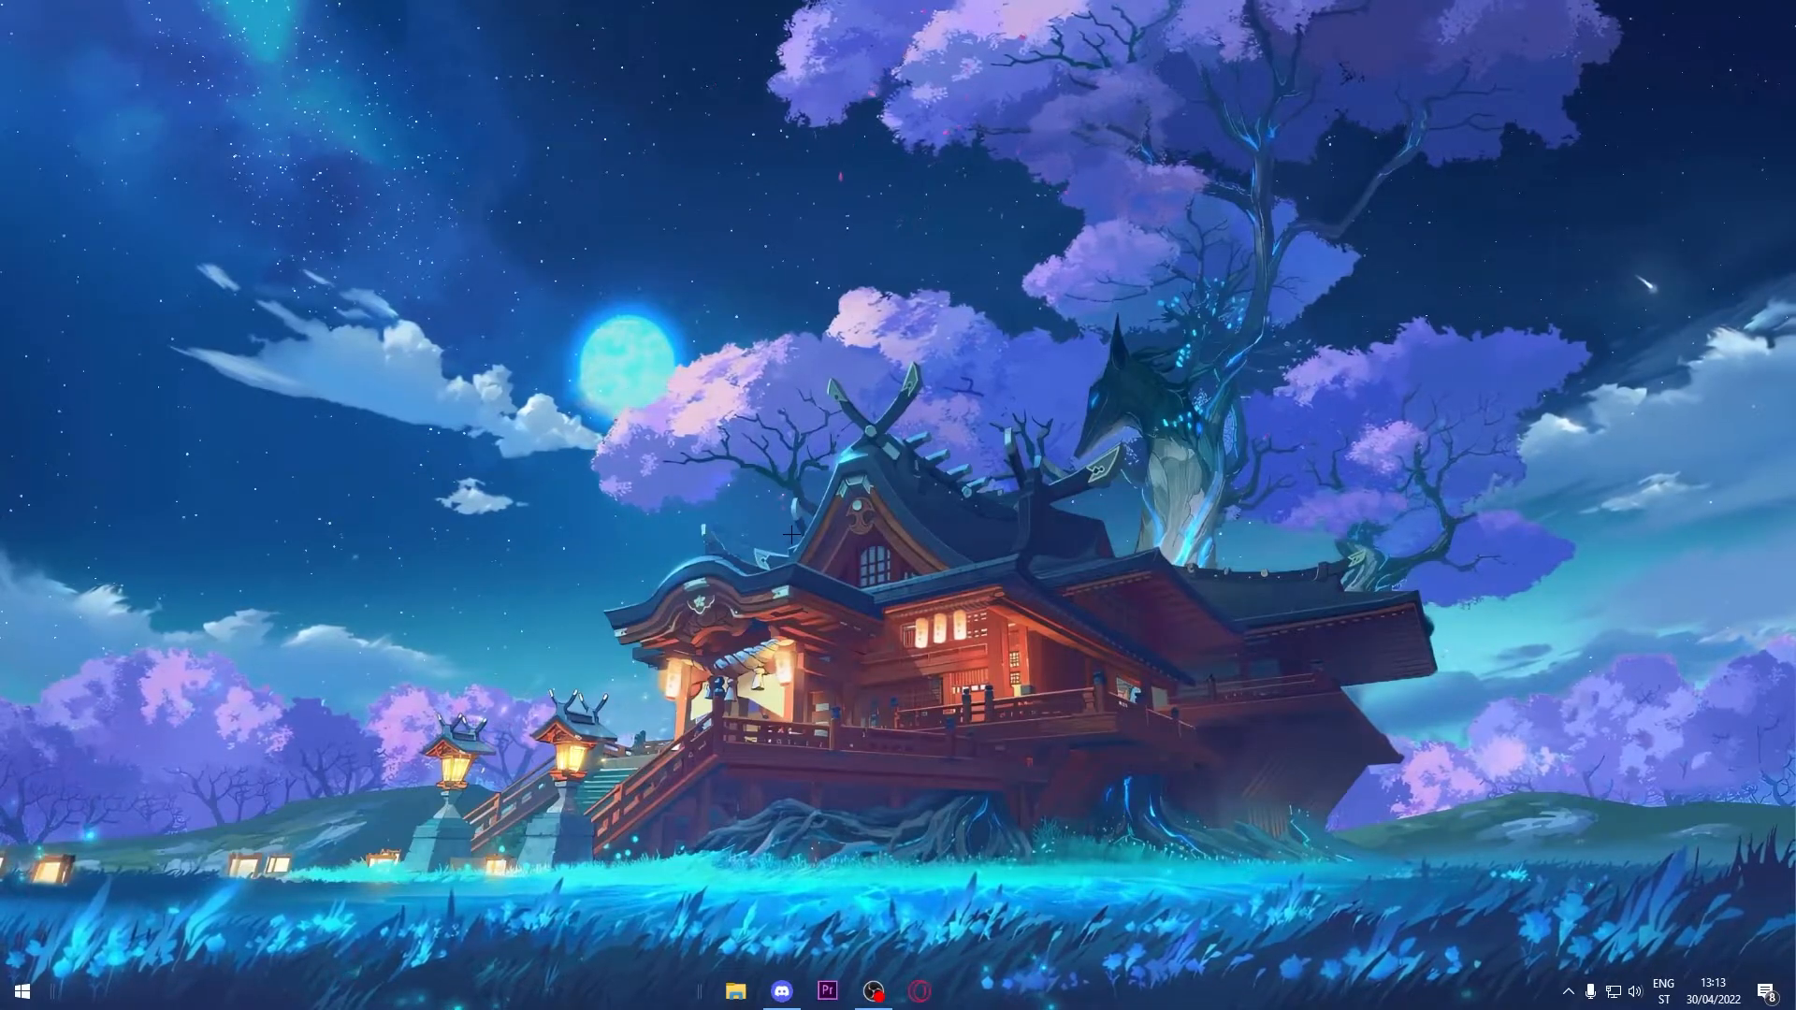
- Bring up Discord on Lifestylersss and scroll the channel list to the music and games categories
click(784, 991)
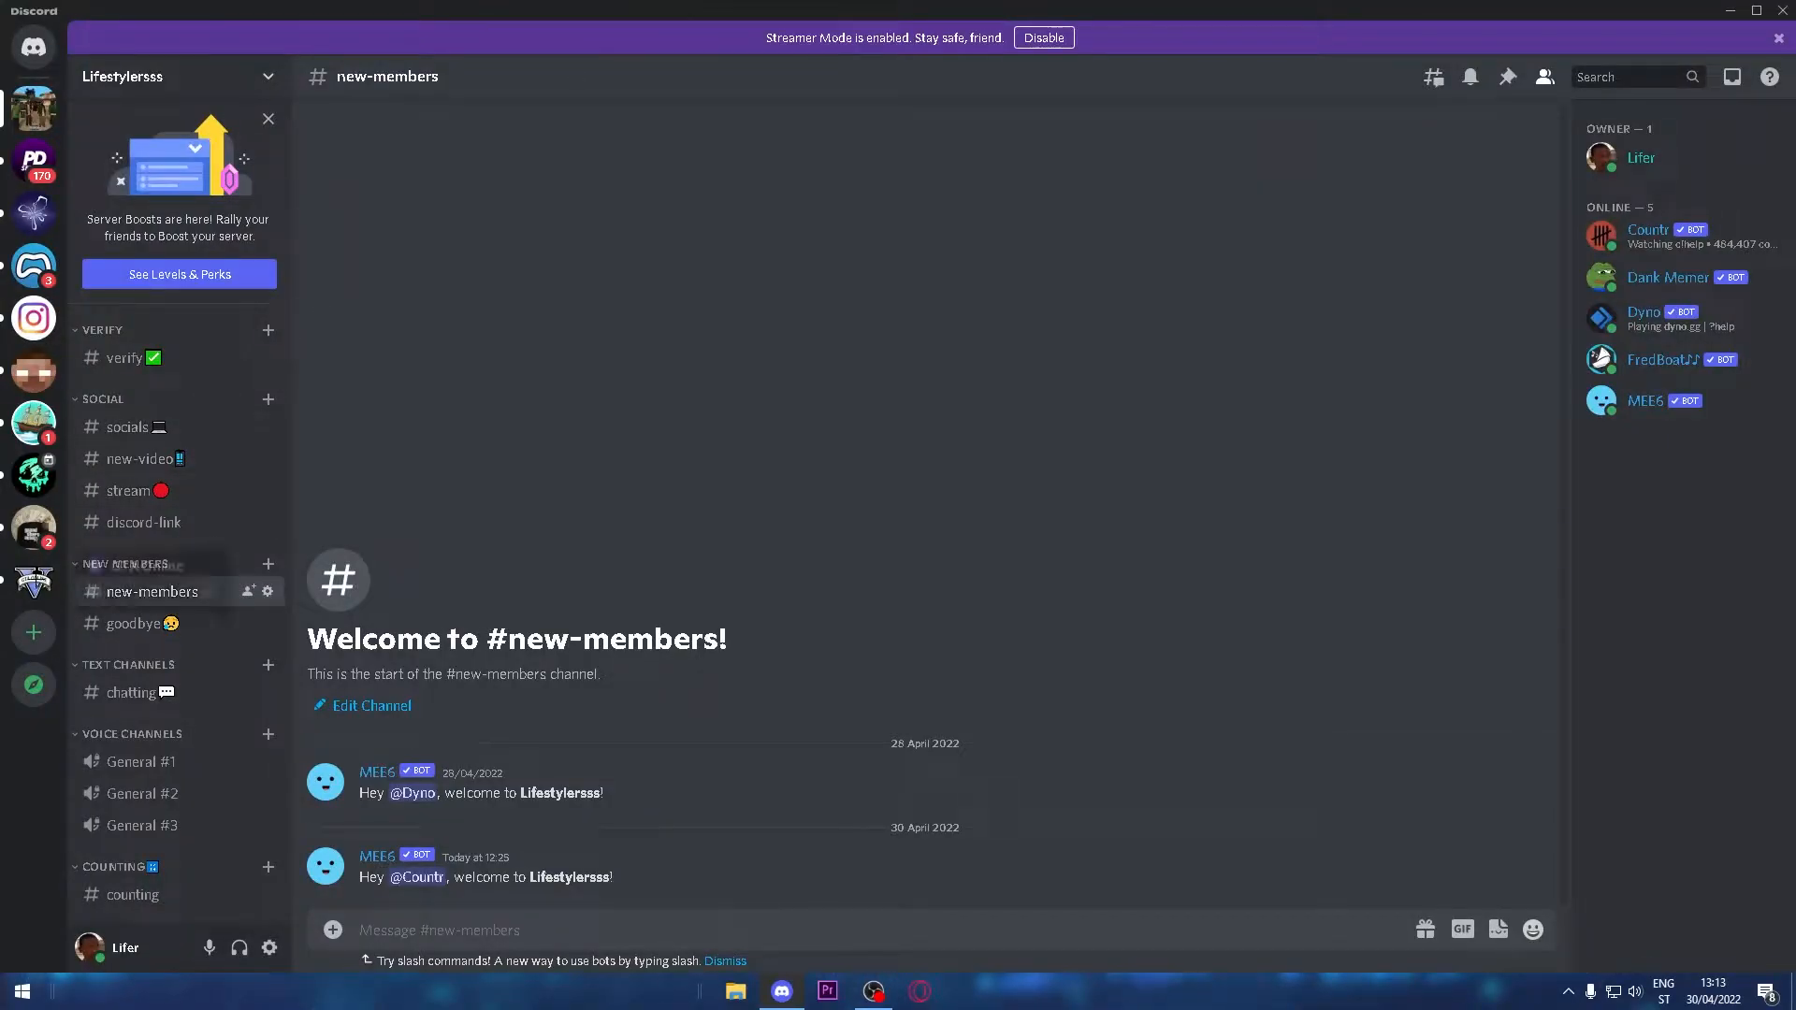
mouse_move(34, 684)
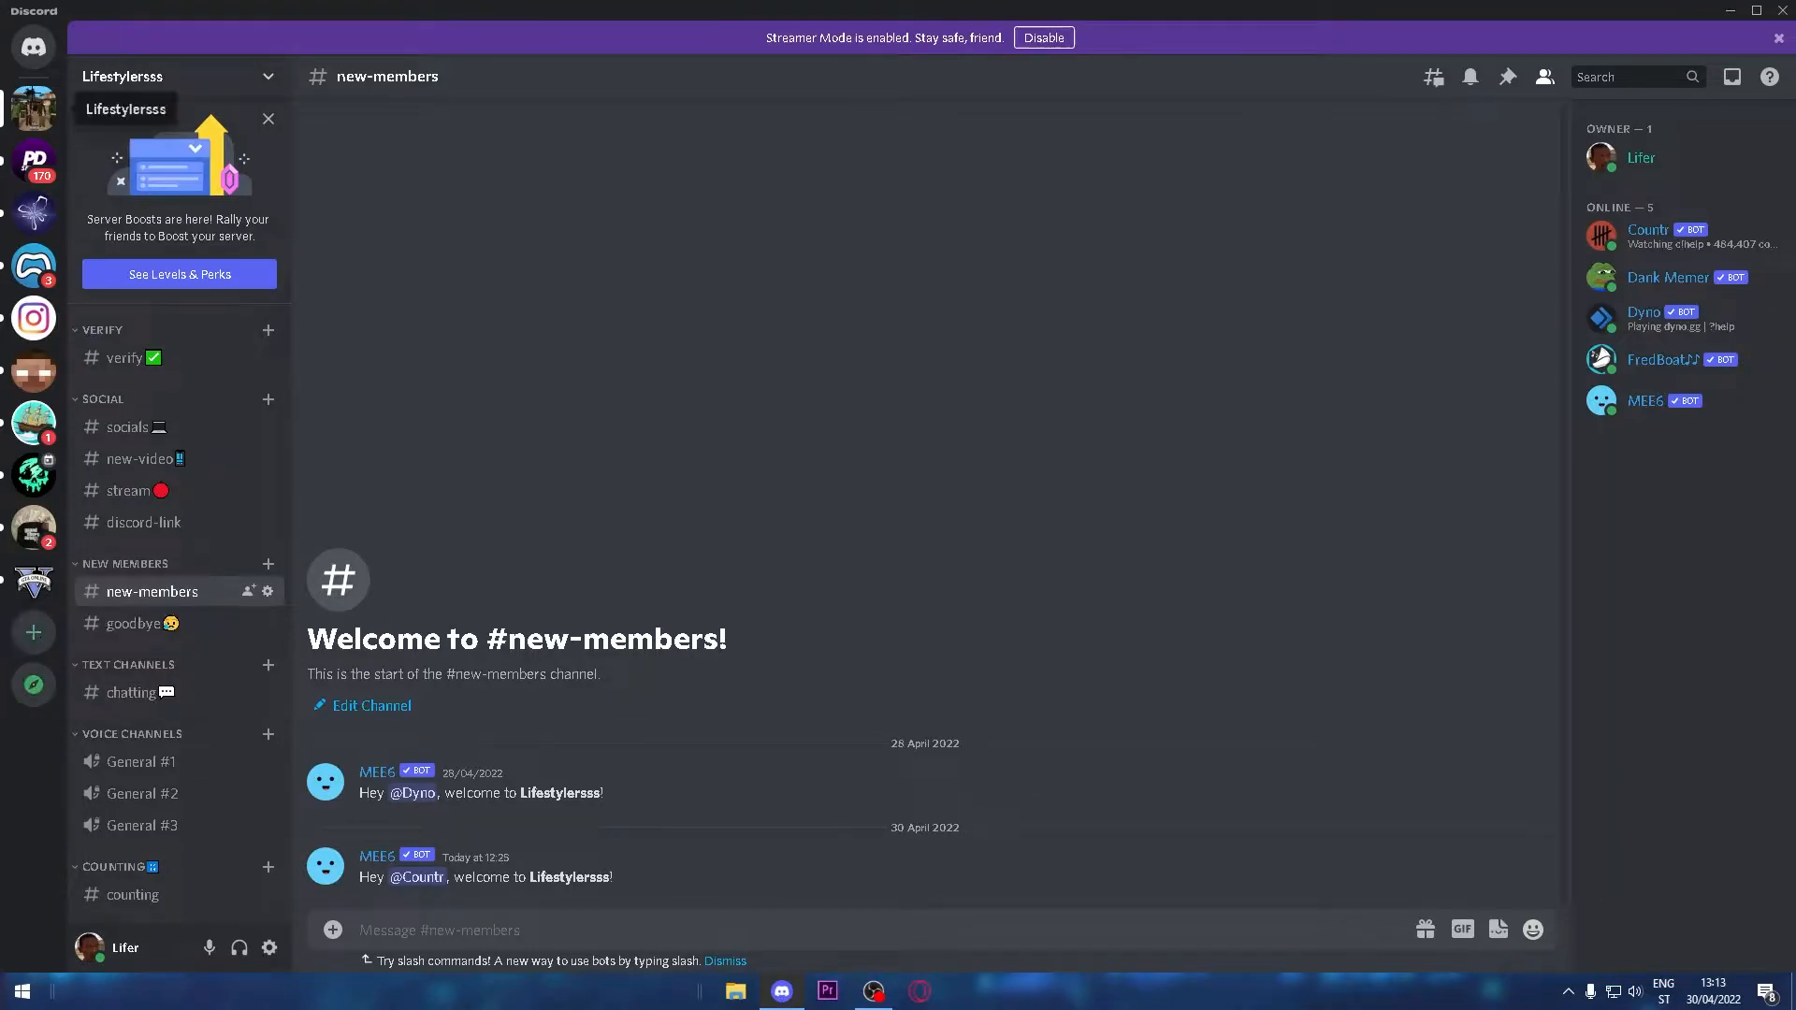
mouse_move(611, 691)
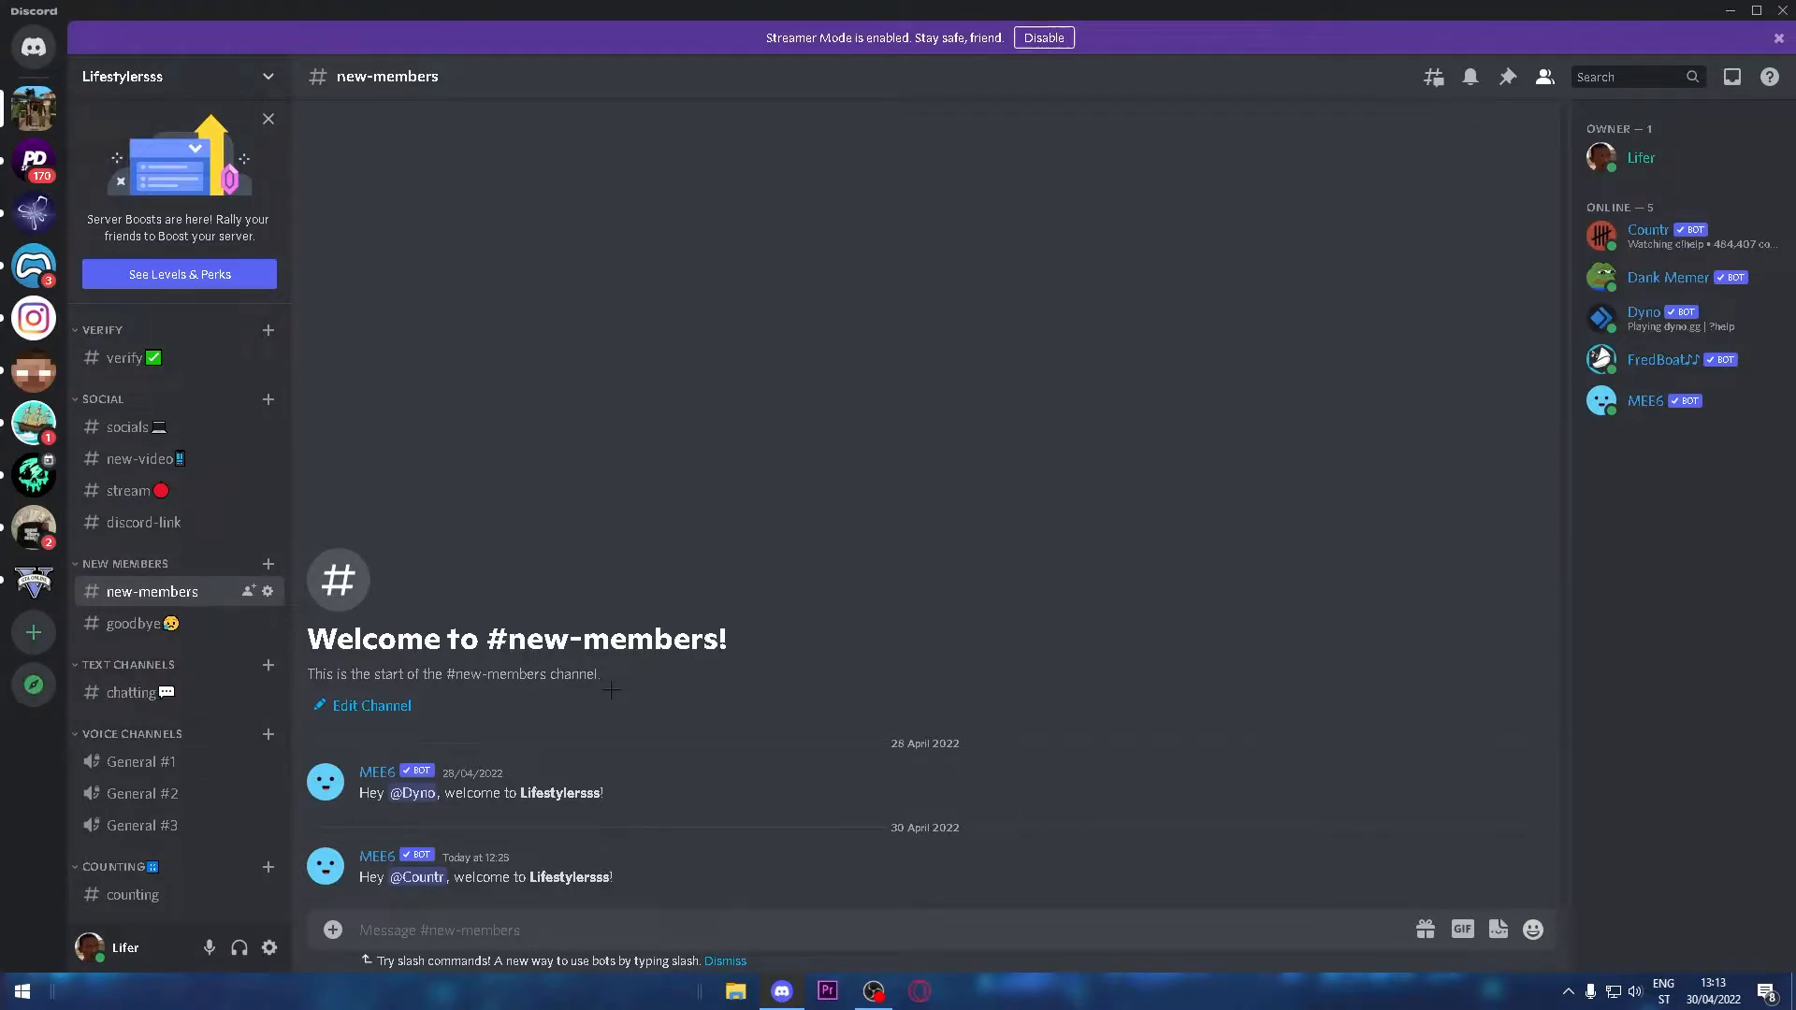
scroll(down, 3)
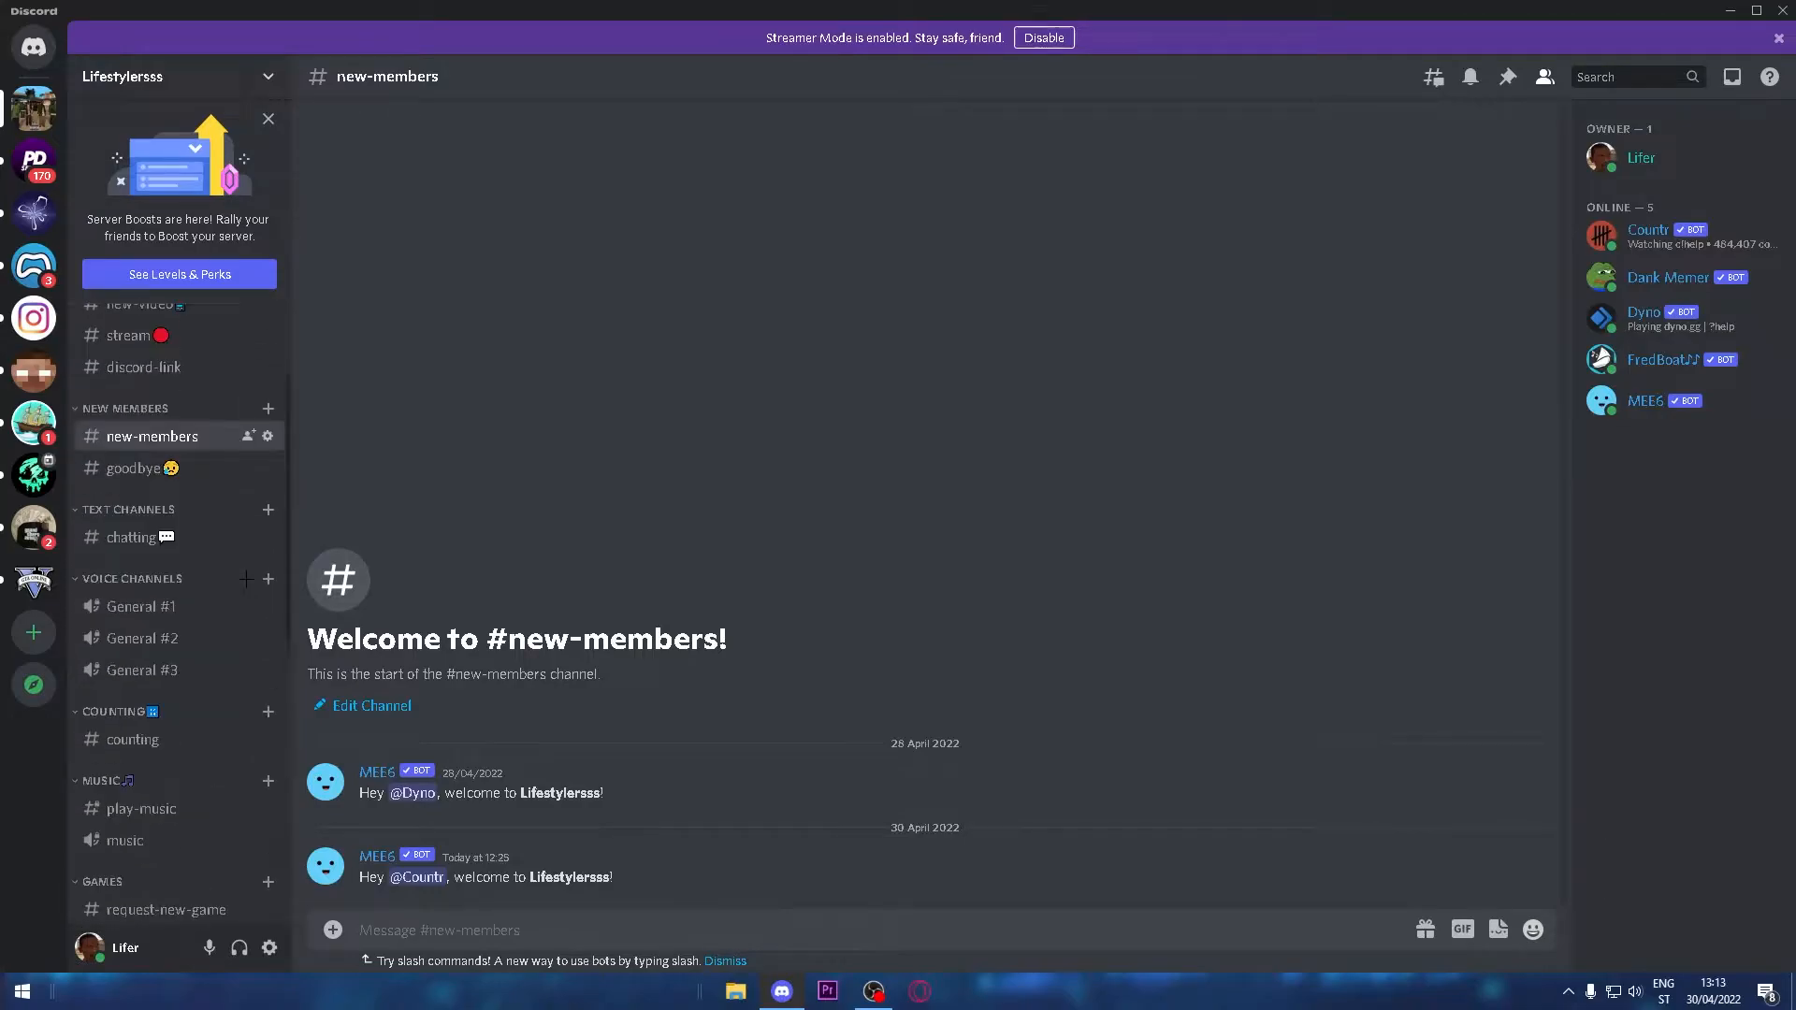
- Create your own server from scratch named 'Lifer's serverasdasdw'
click(33, 633)
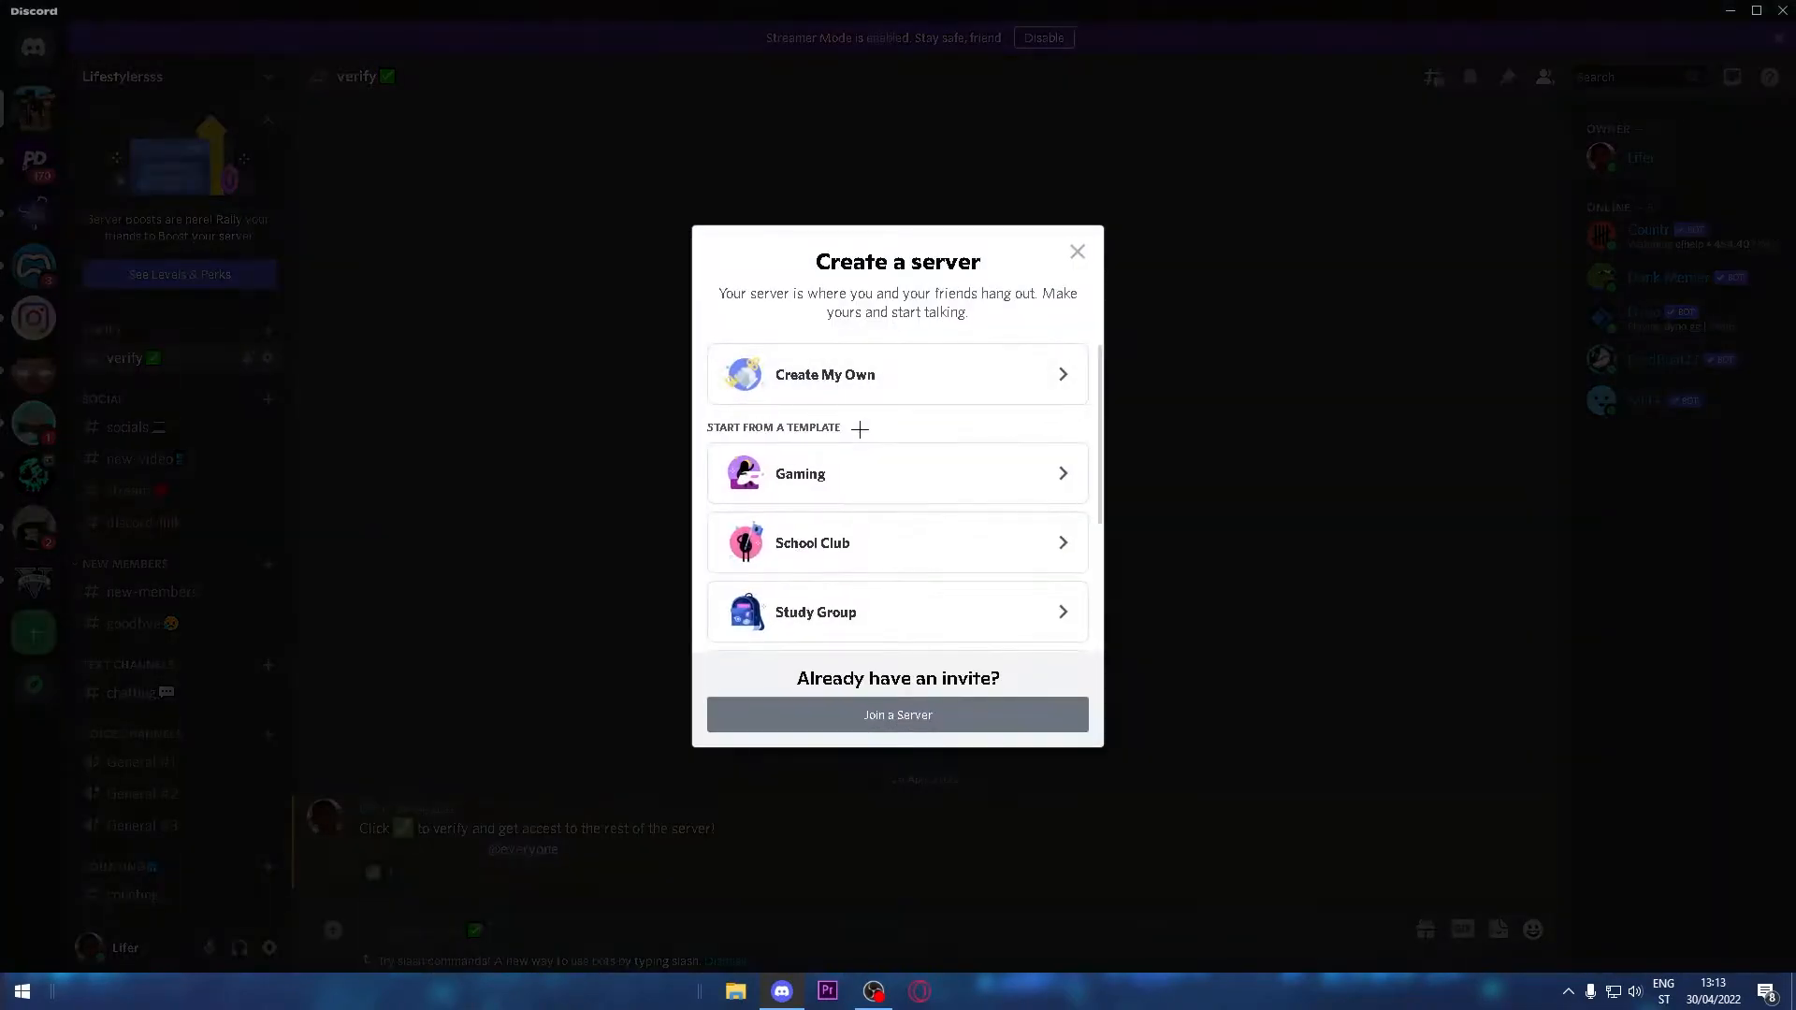
click(897, 373)
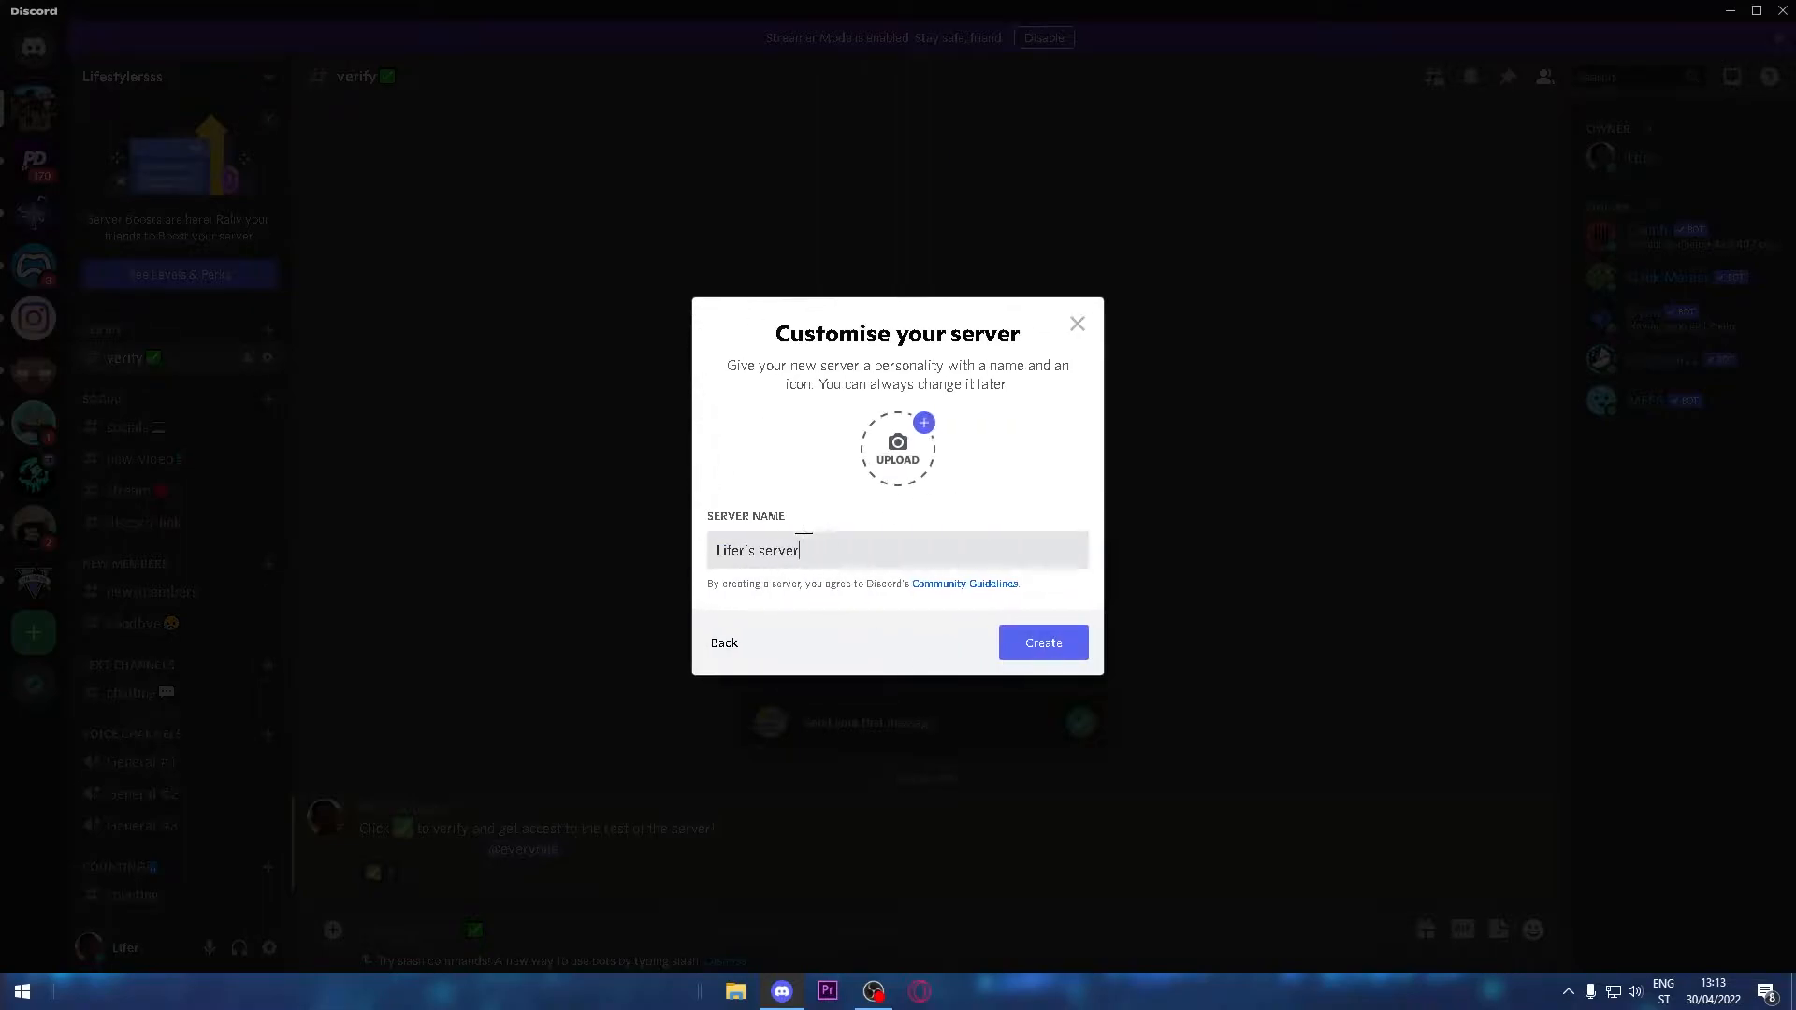
text(asdasdw)
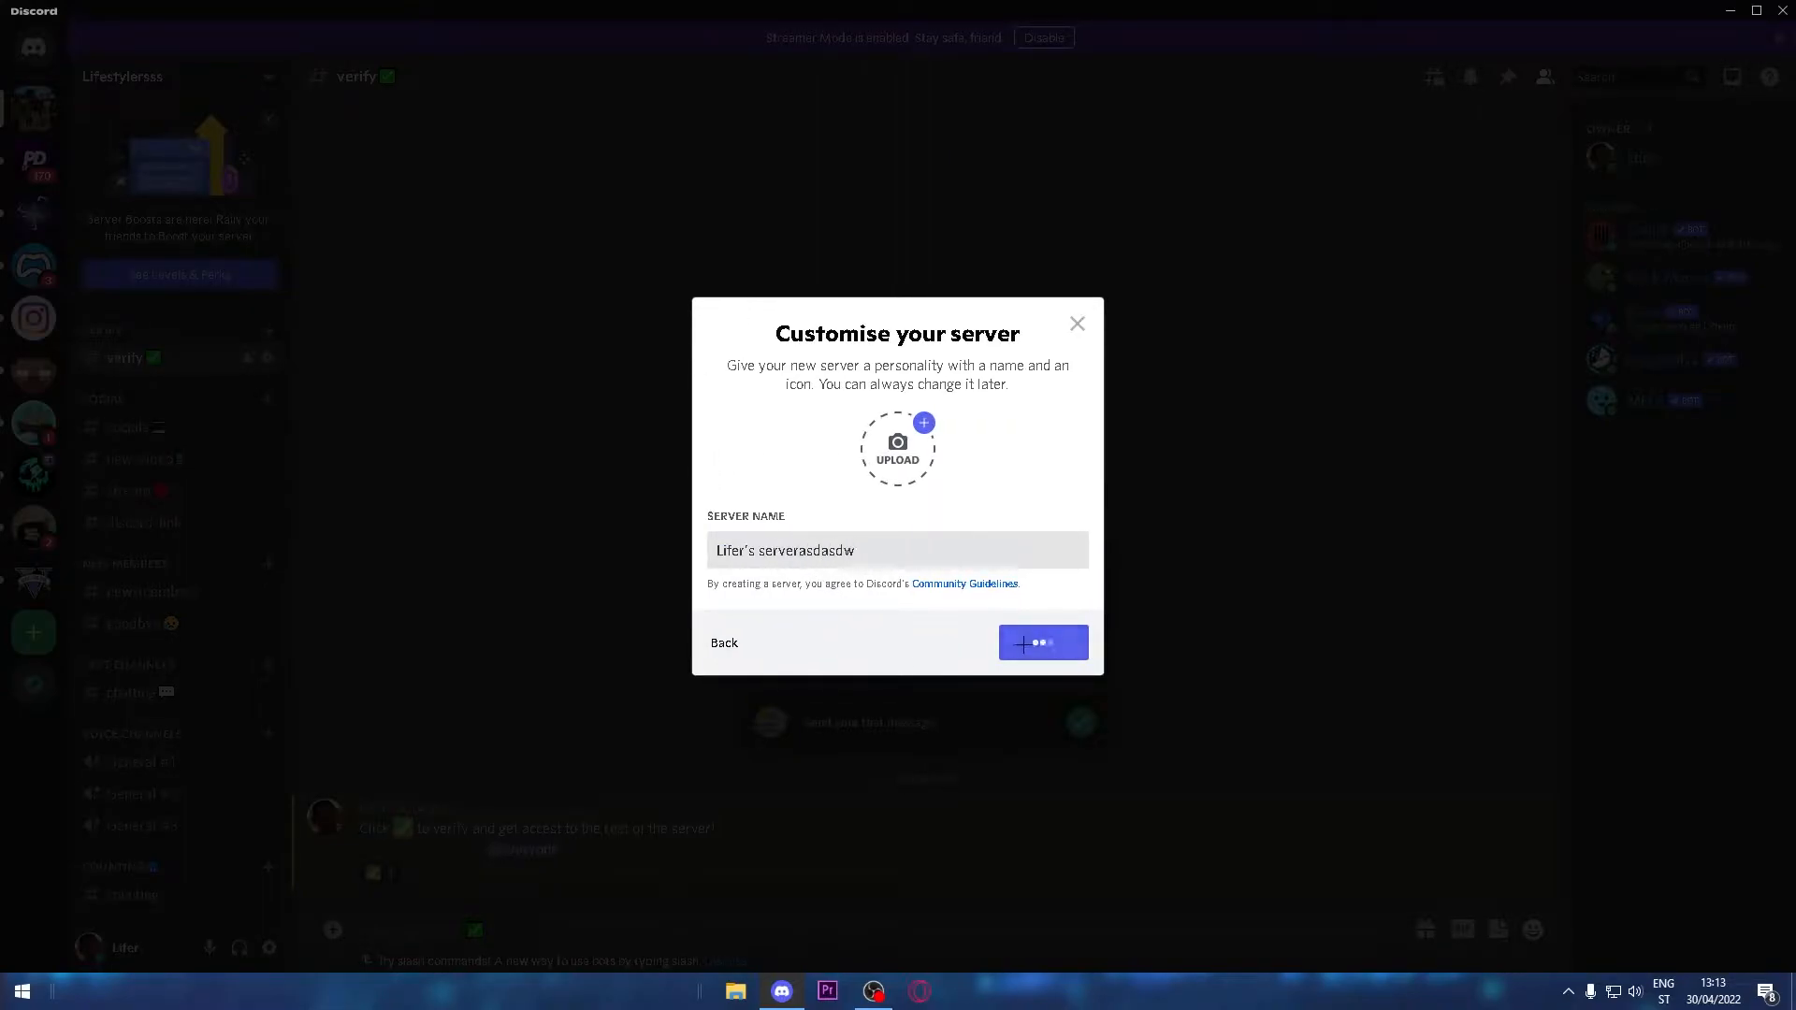
click(1041, 642)
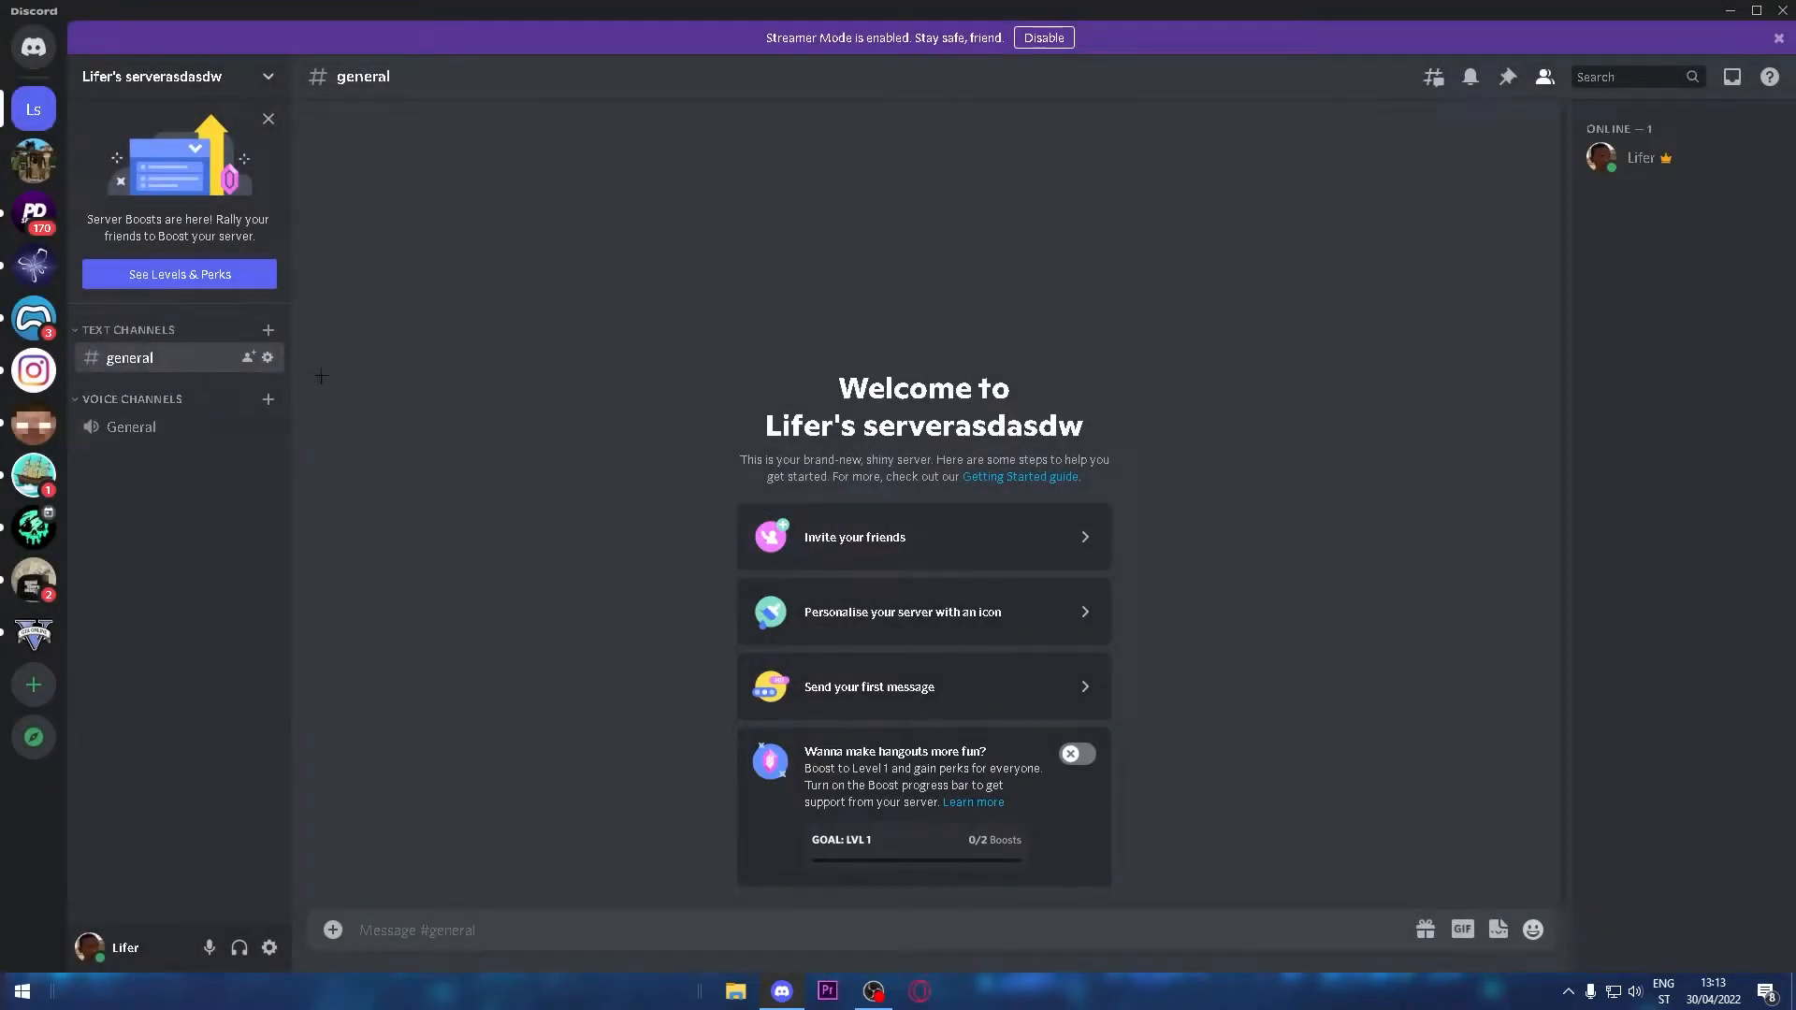
- Create a text channel named 'verify' under Text Channels
click(268, 330)
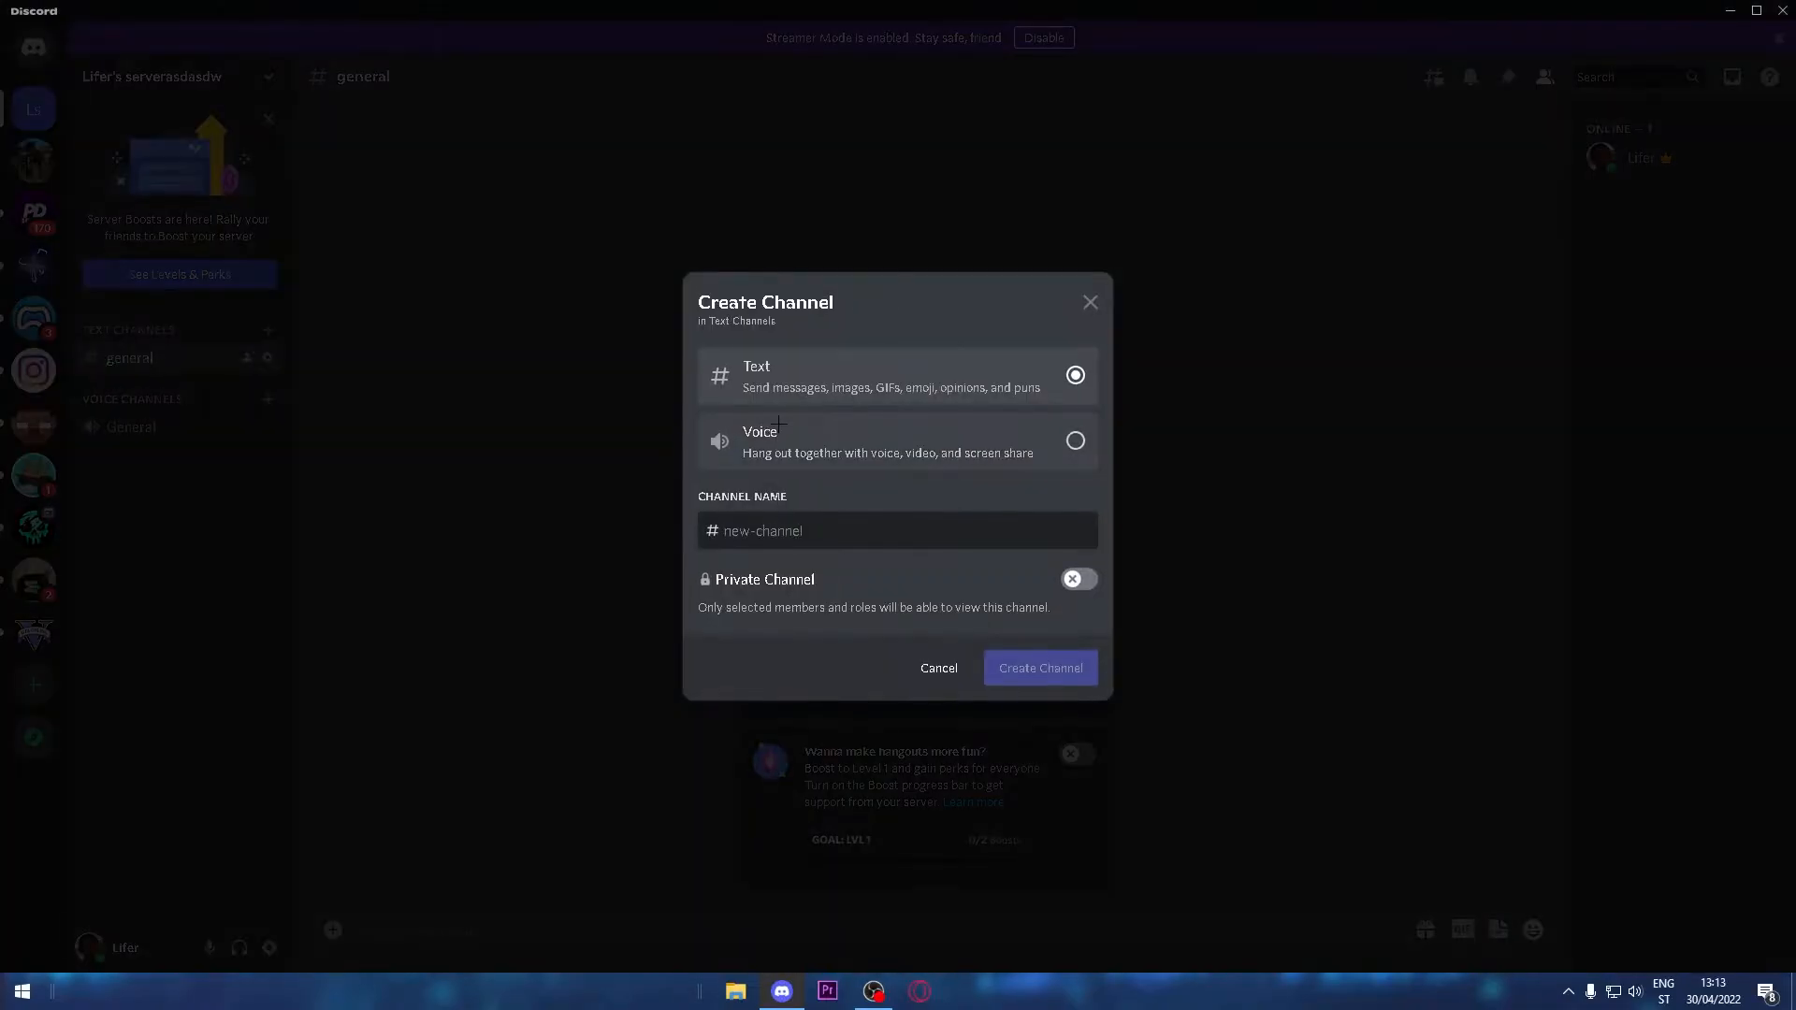
text(verify)
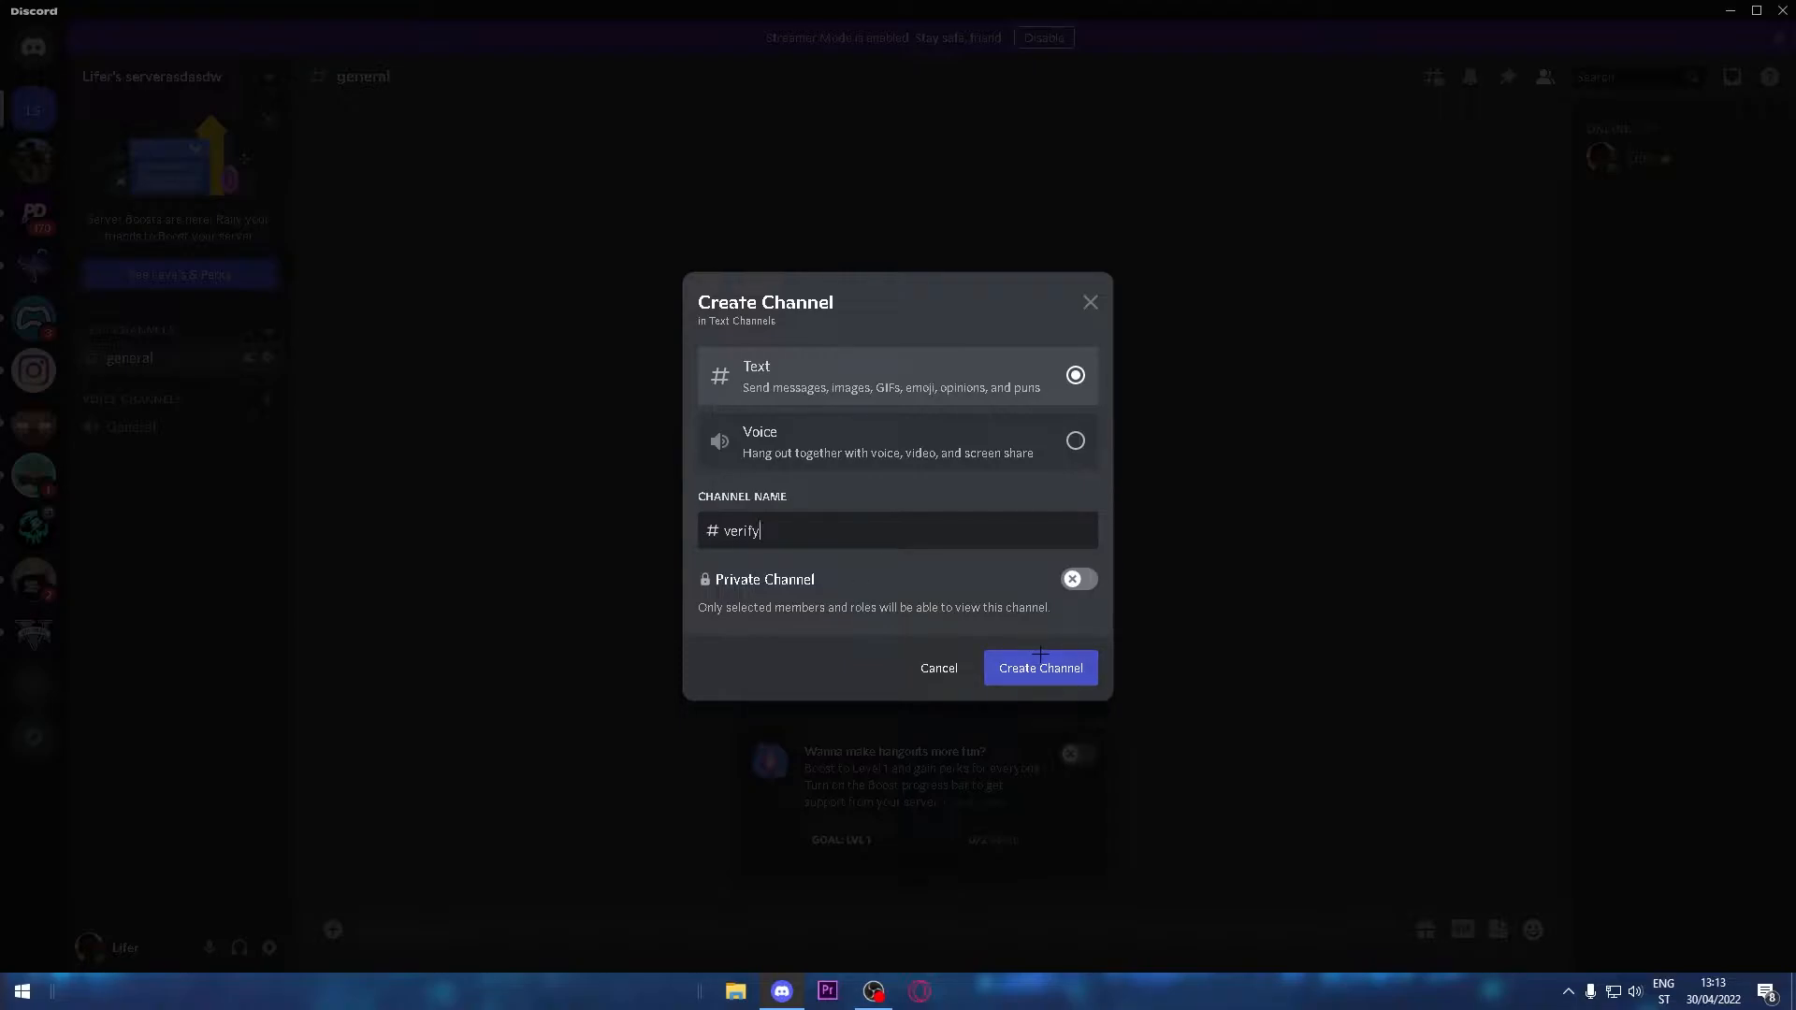
click(1037, 667)
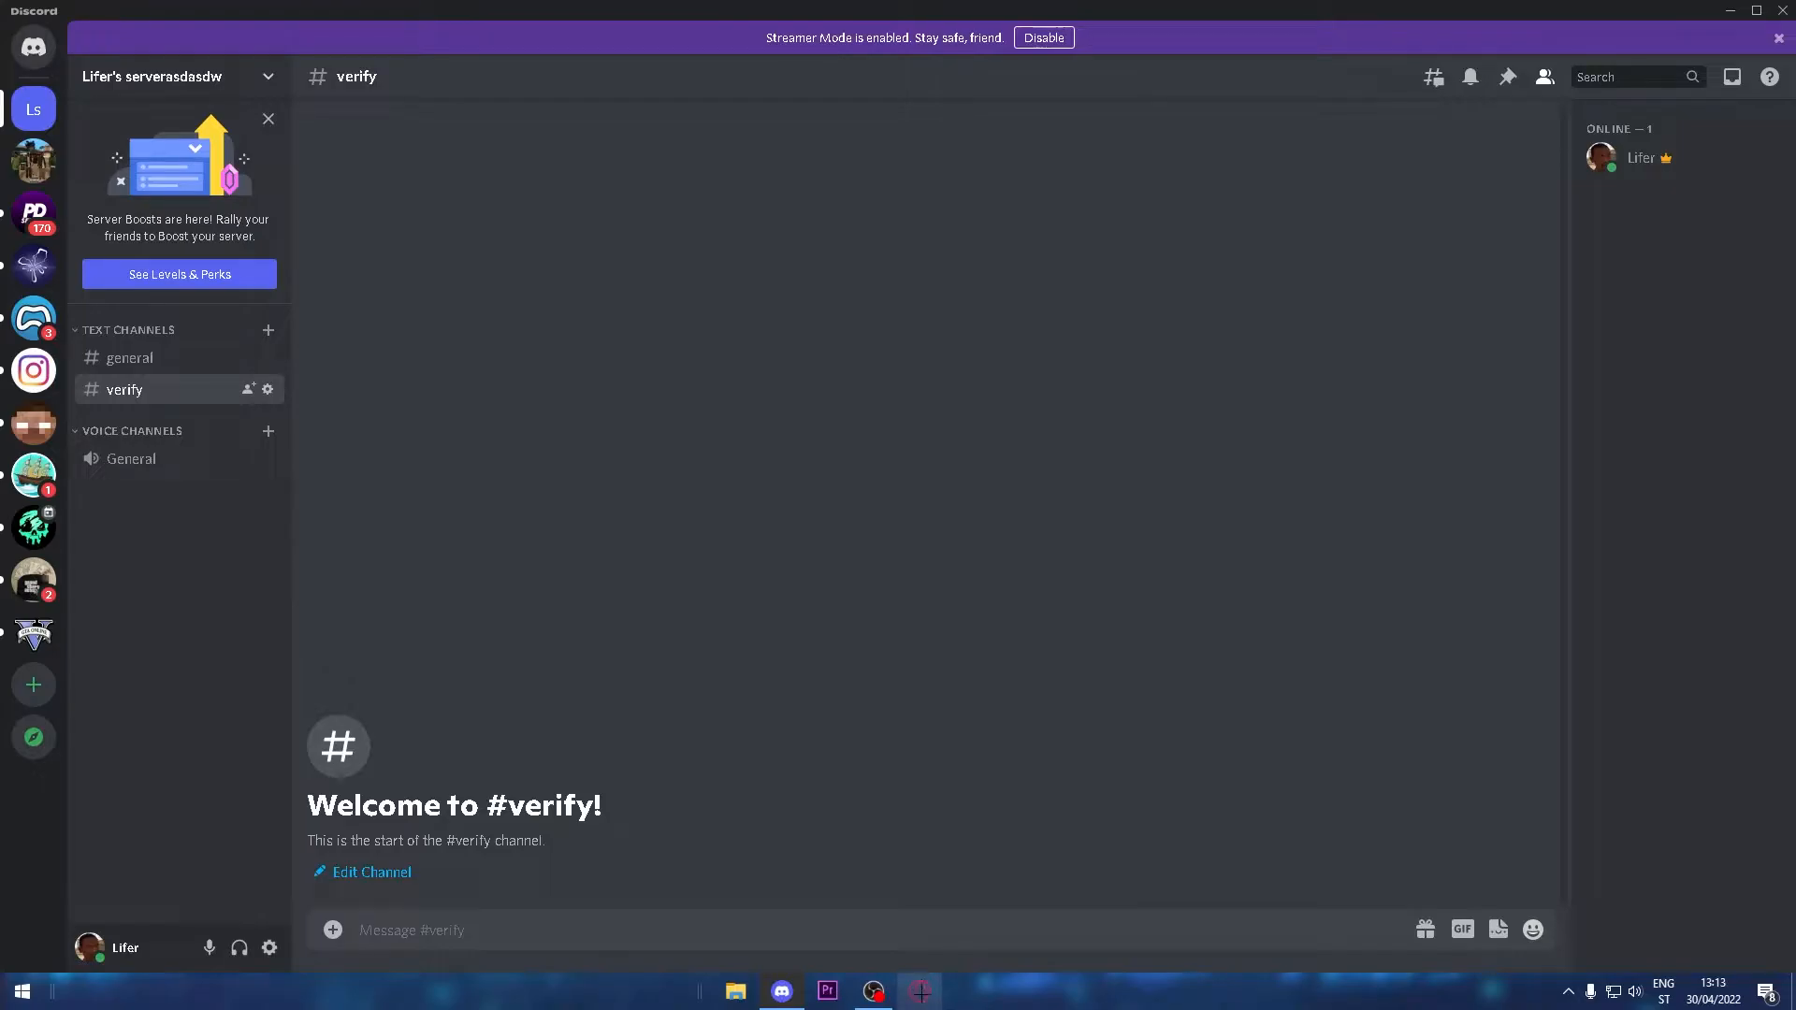
- Search 'dyno gg' in Opera, open the Dyno site and begin Add To Server
click(919, 990)
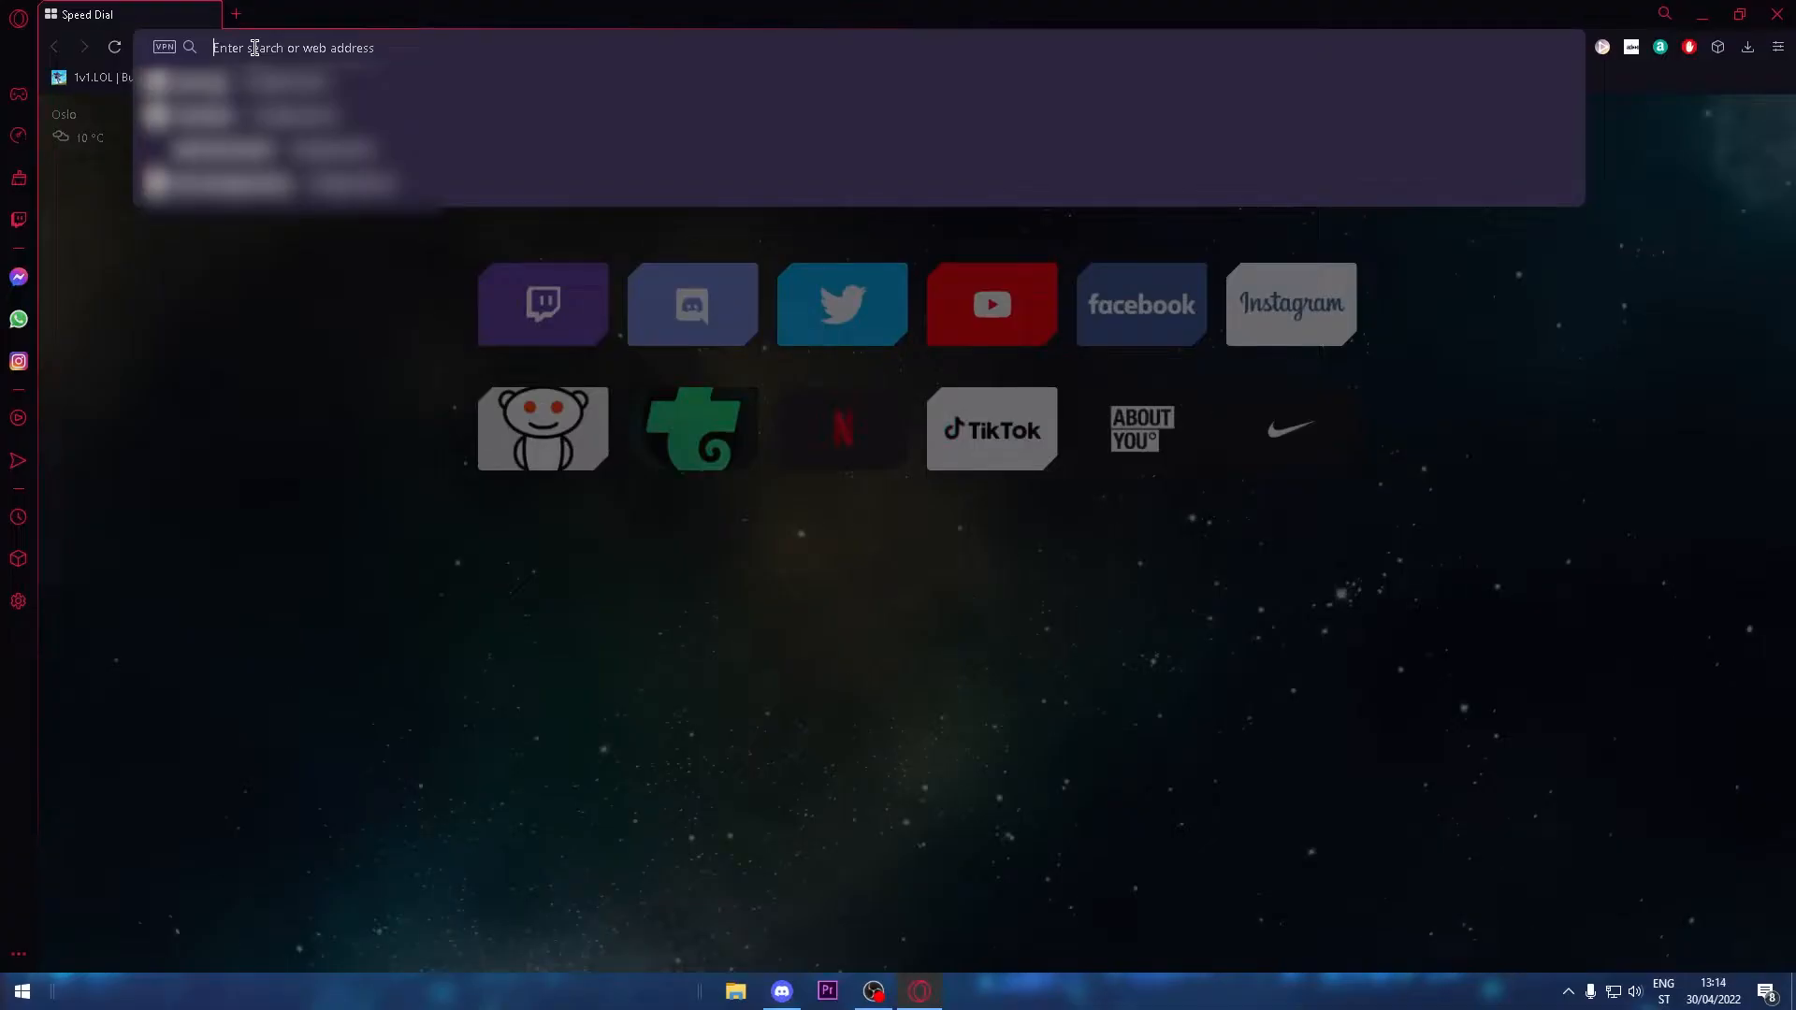
text(dyno gg)
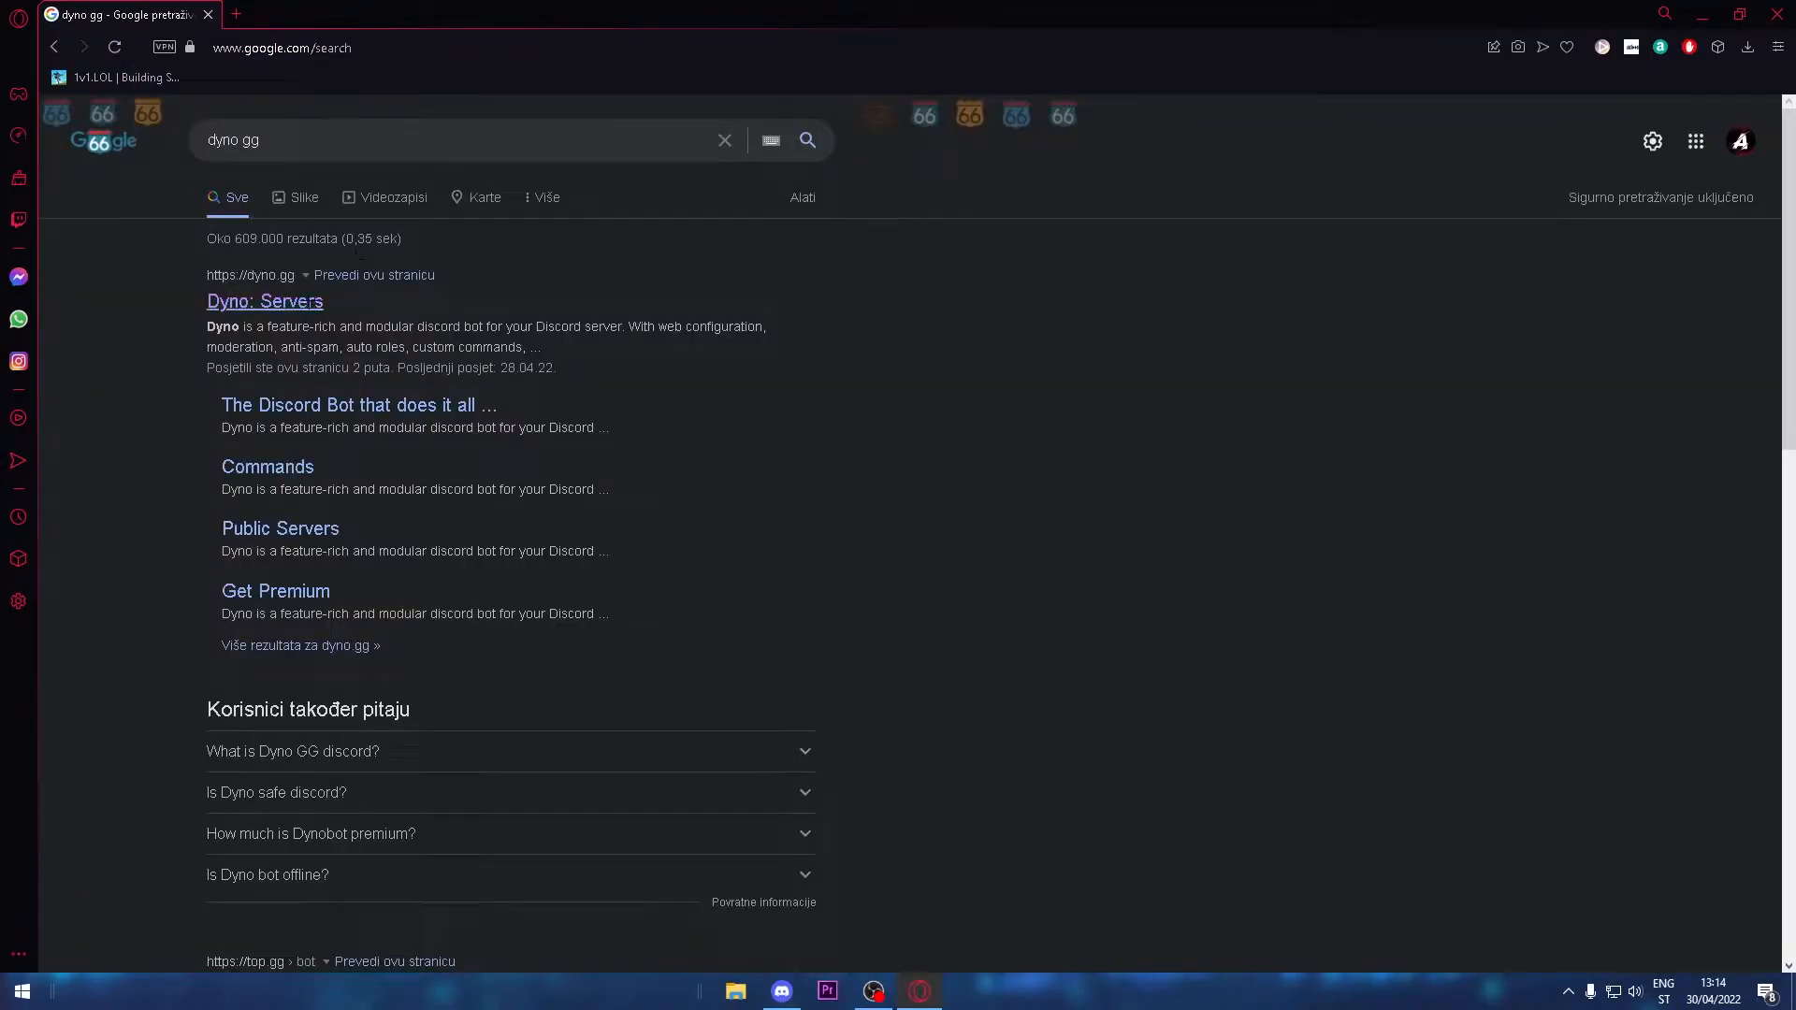
click(264, 300)
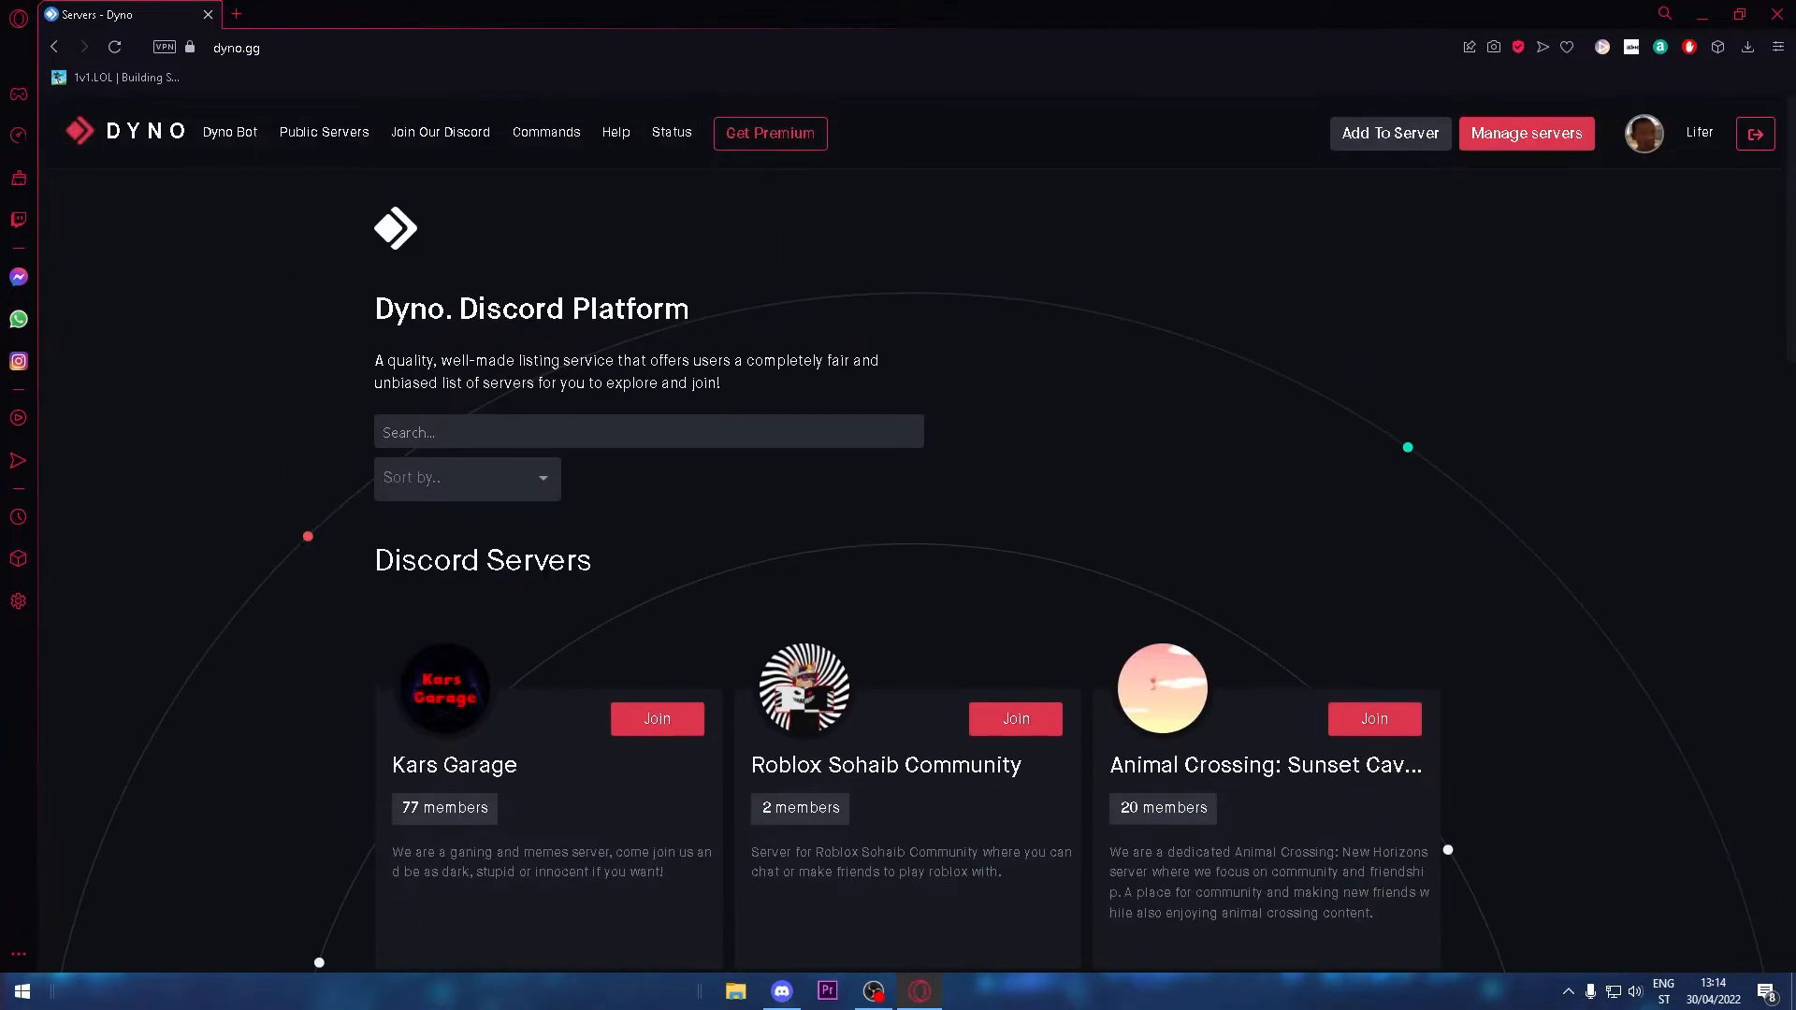
mouse_move(1388, 132)
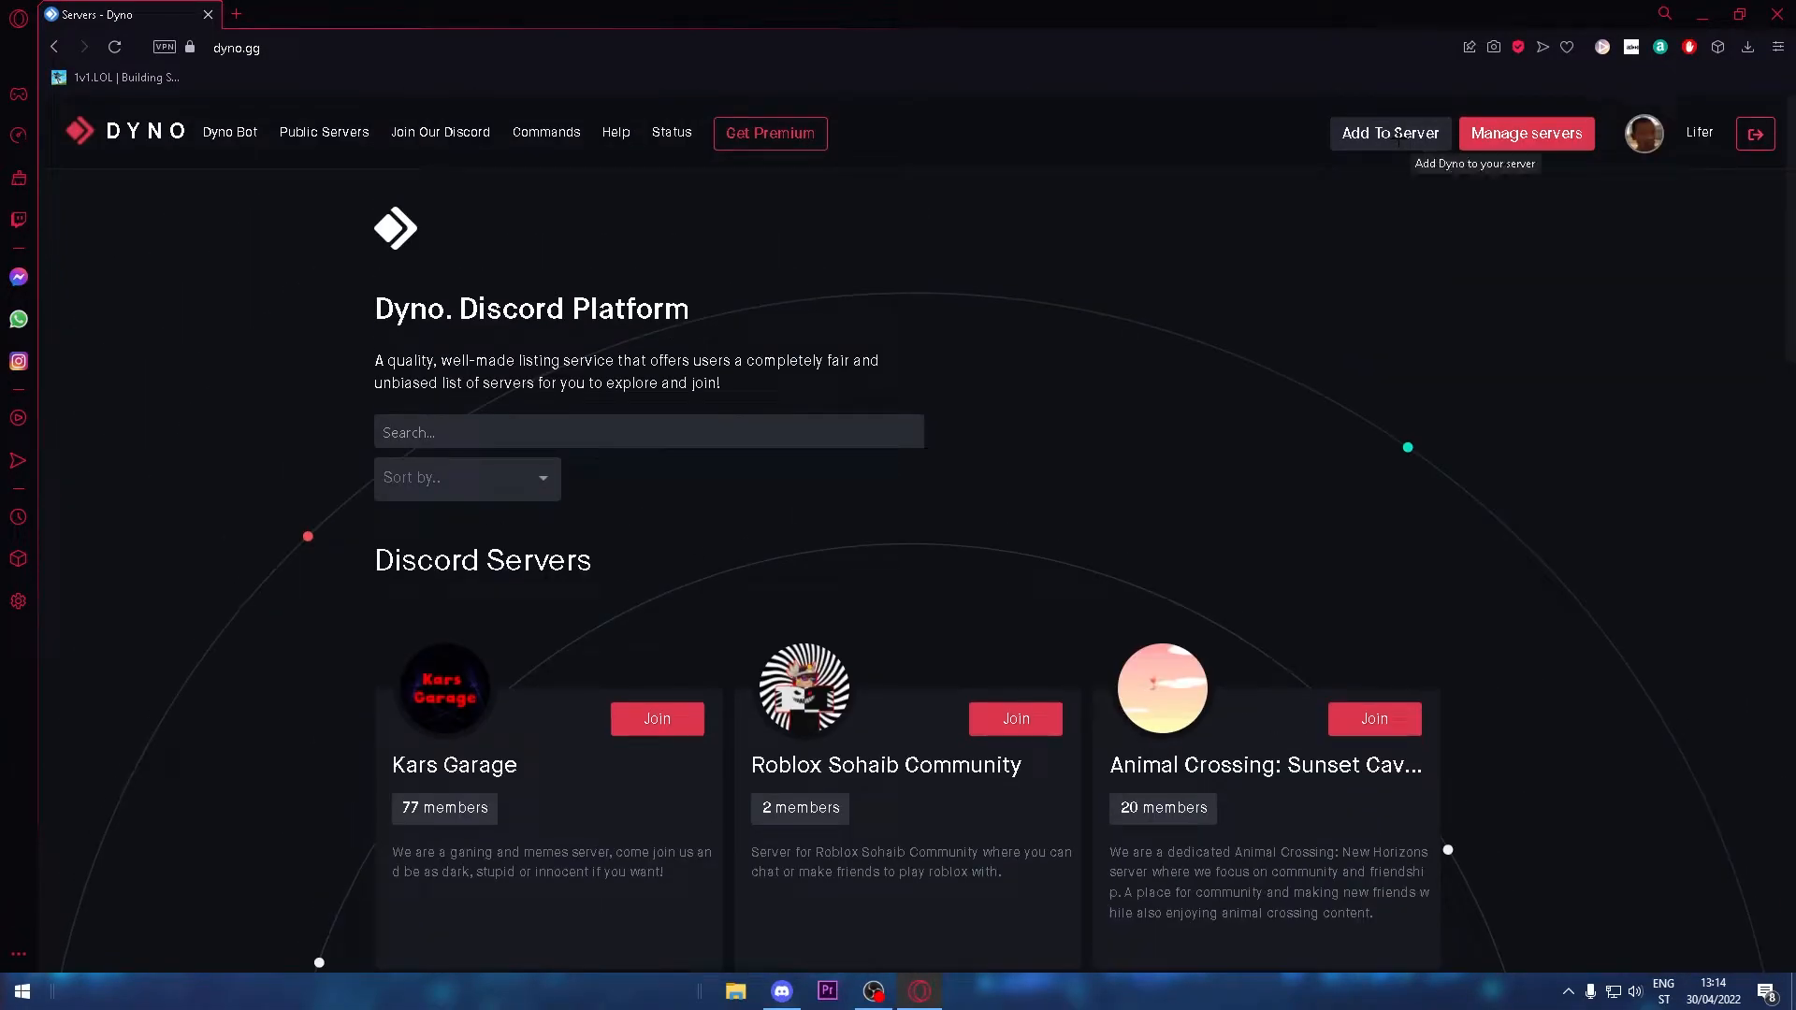
click(1389, 133)
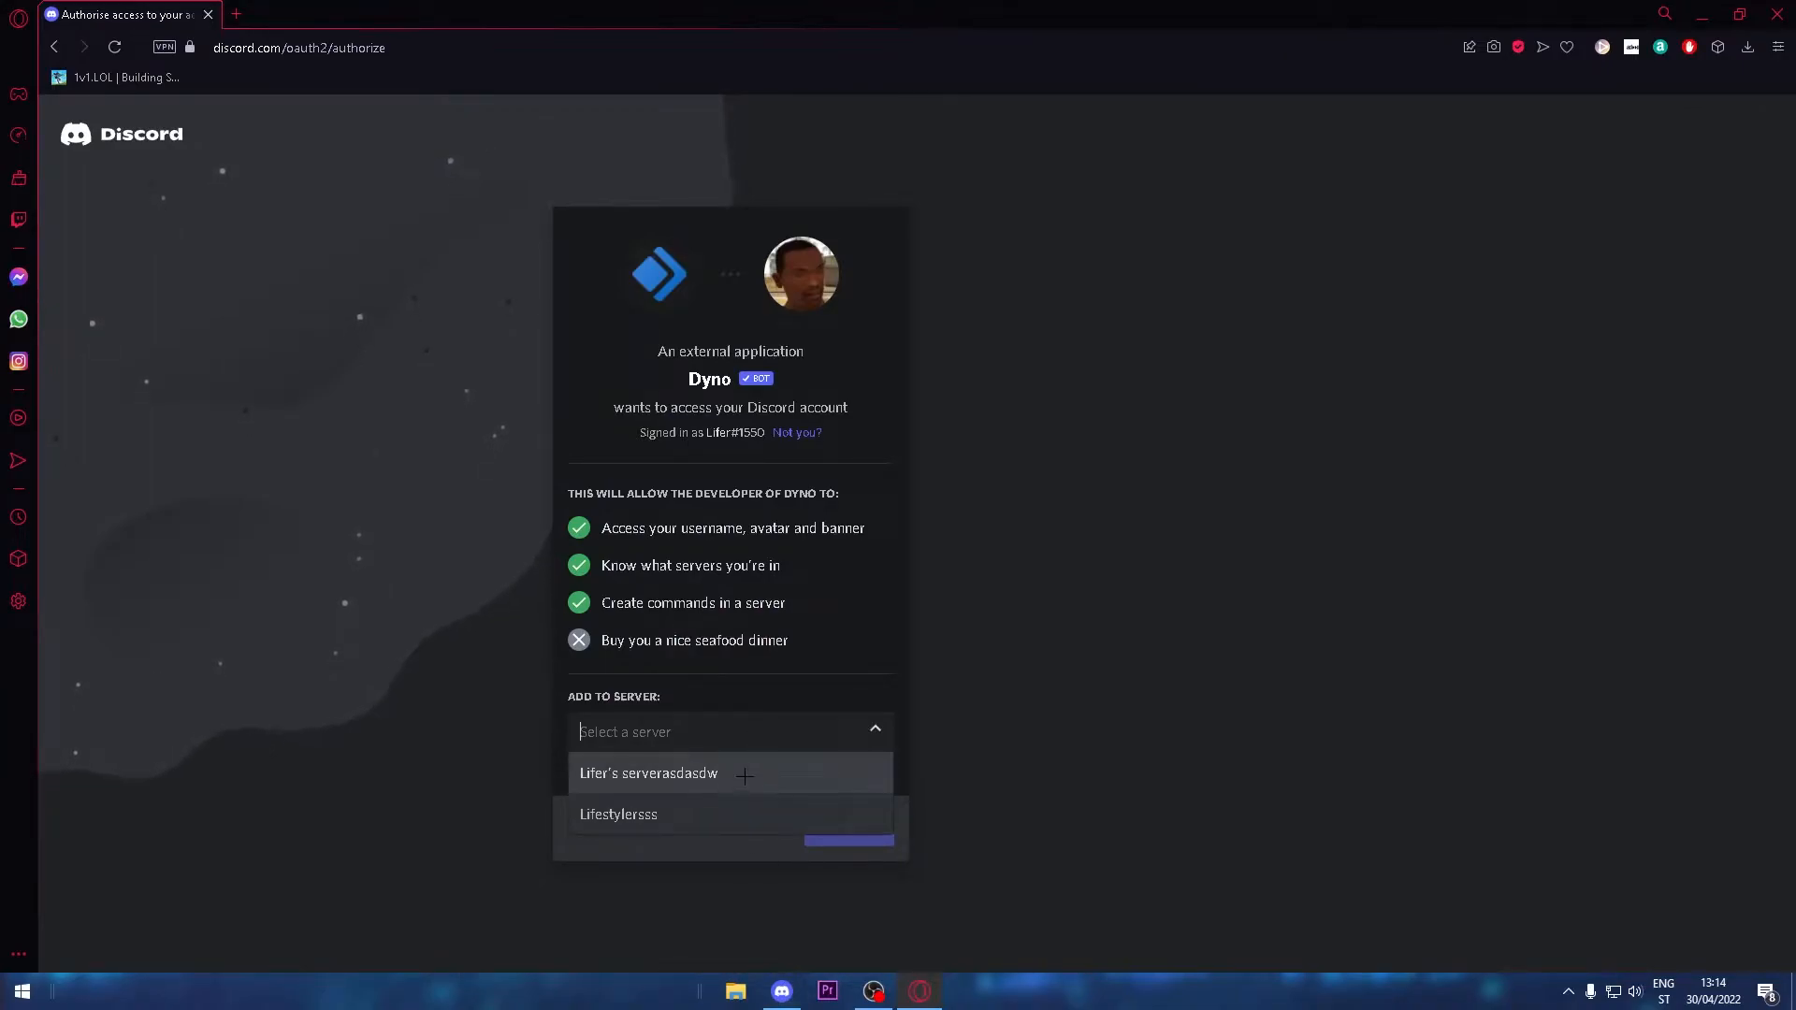
- Pick Lifer's serverasdasdw for Dyno and authorise all its listed permissions
click(648, 771)
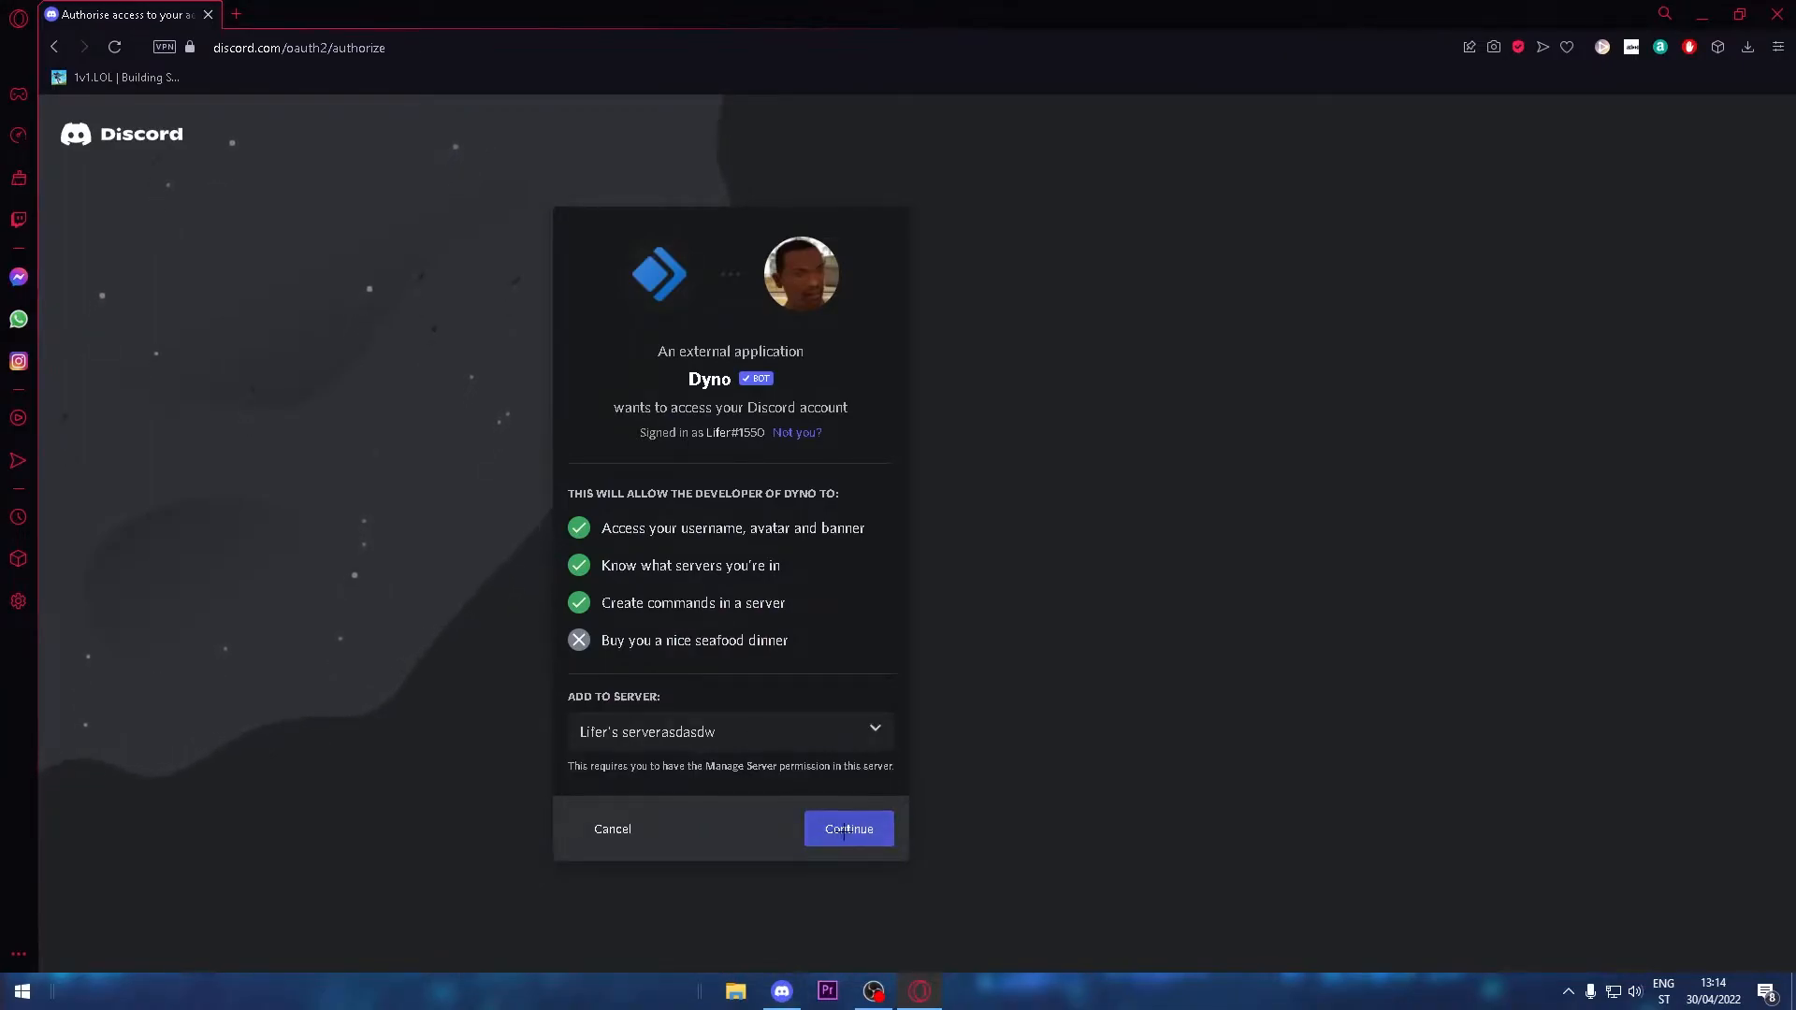
click(847, 828)
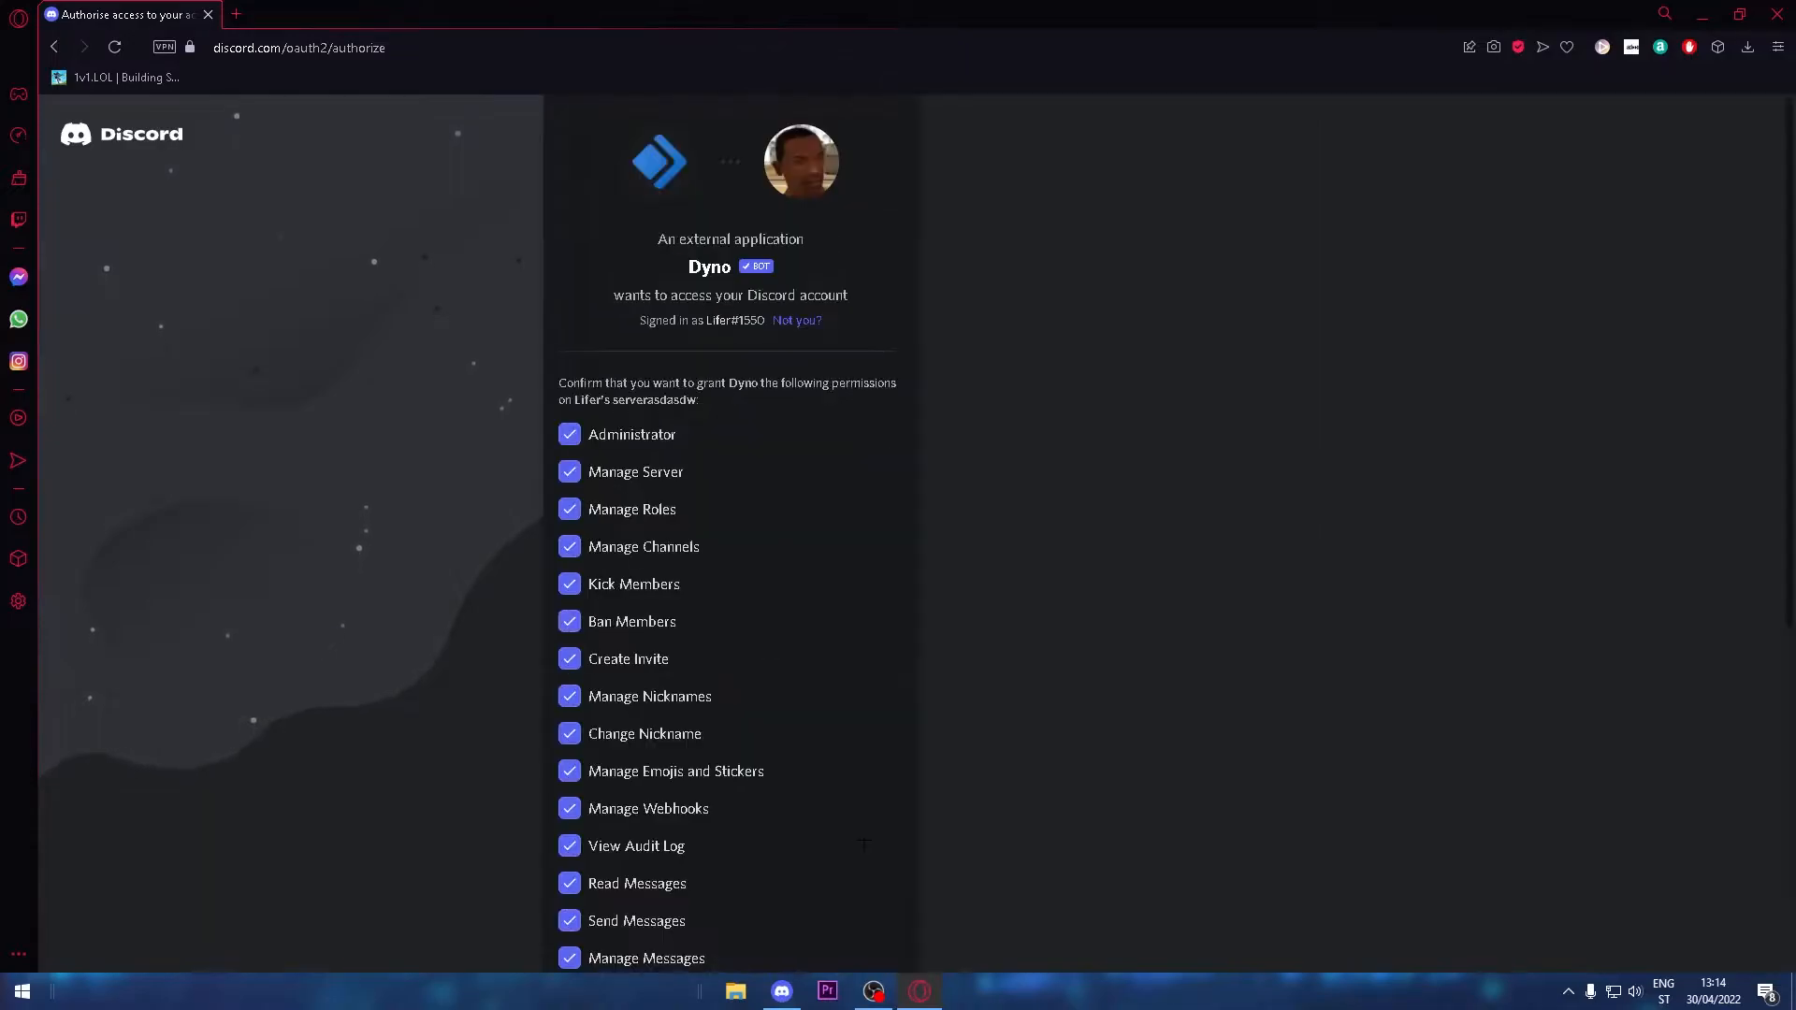
scroll(down, 3)
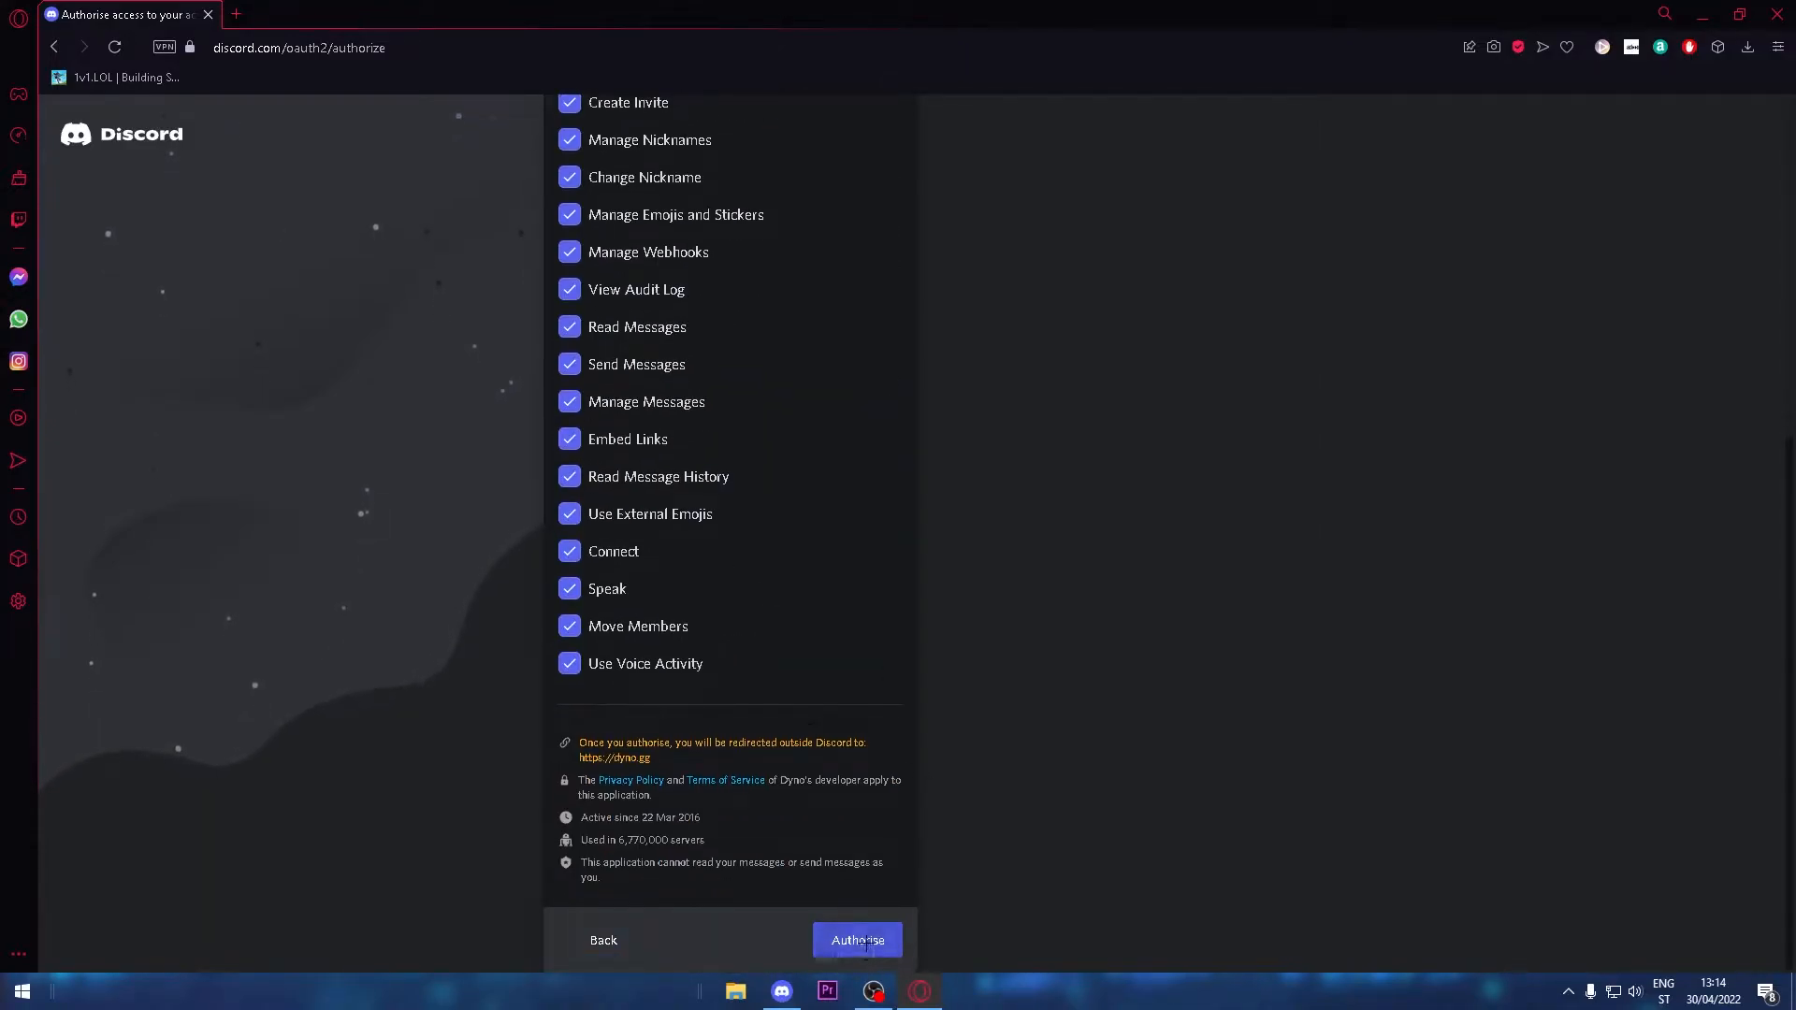
click(857, 939)
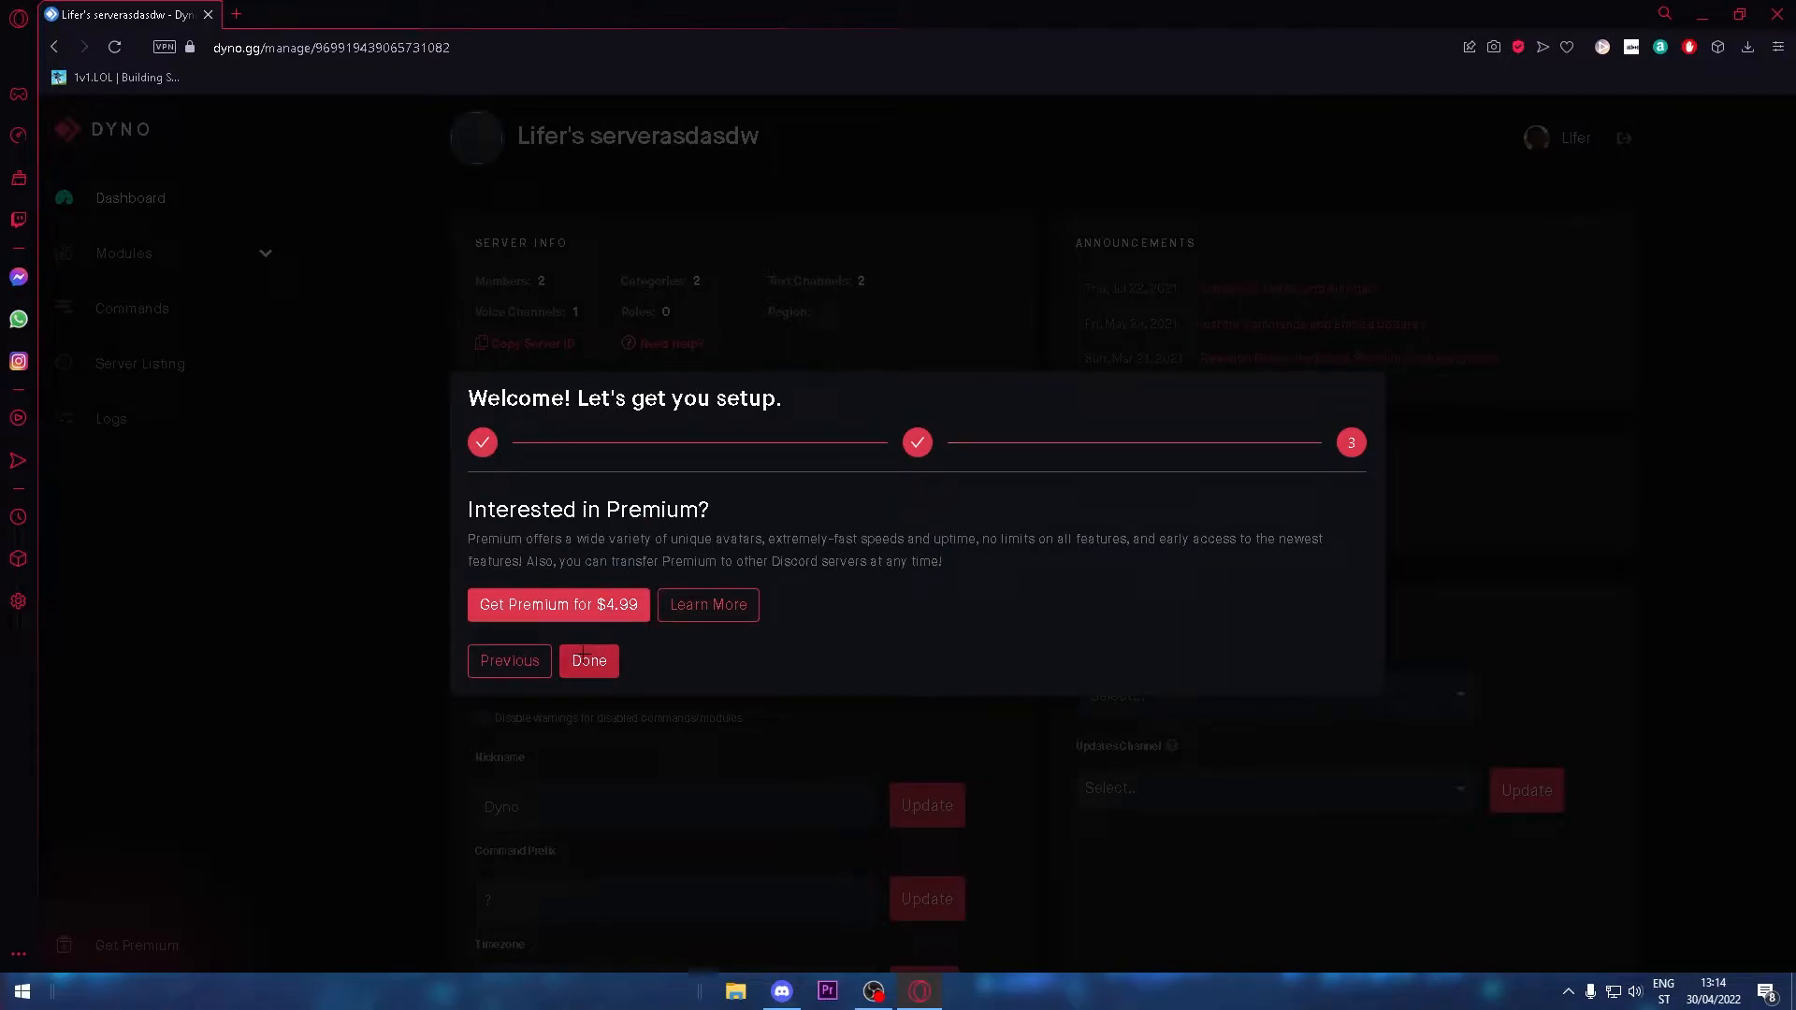
- Dismiss Dyno's welcome setup and scroll the Modules page down to Reaction Roles
click(588, 661)
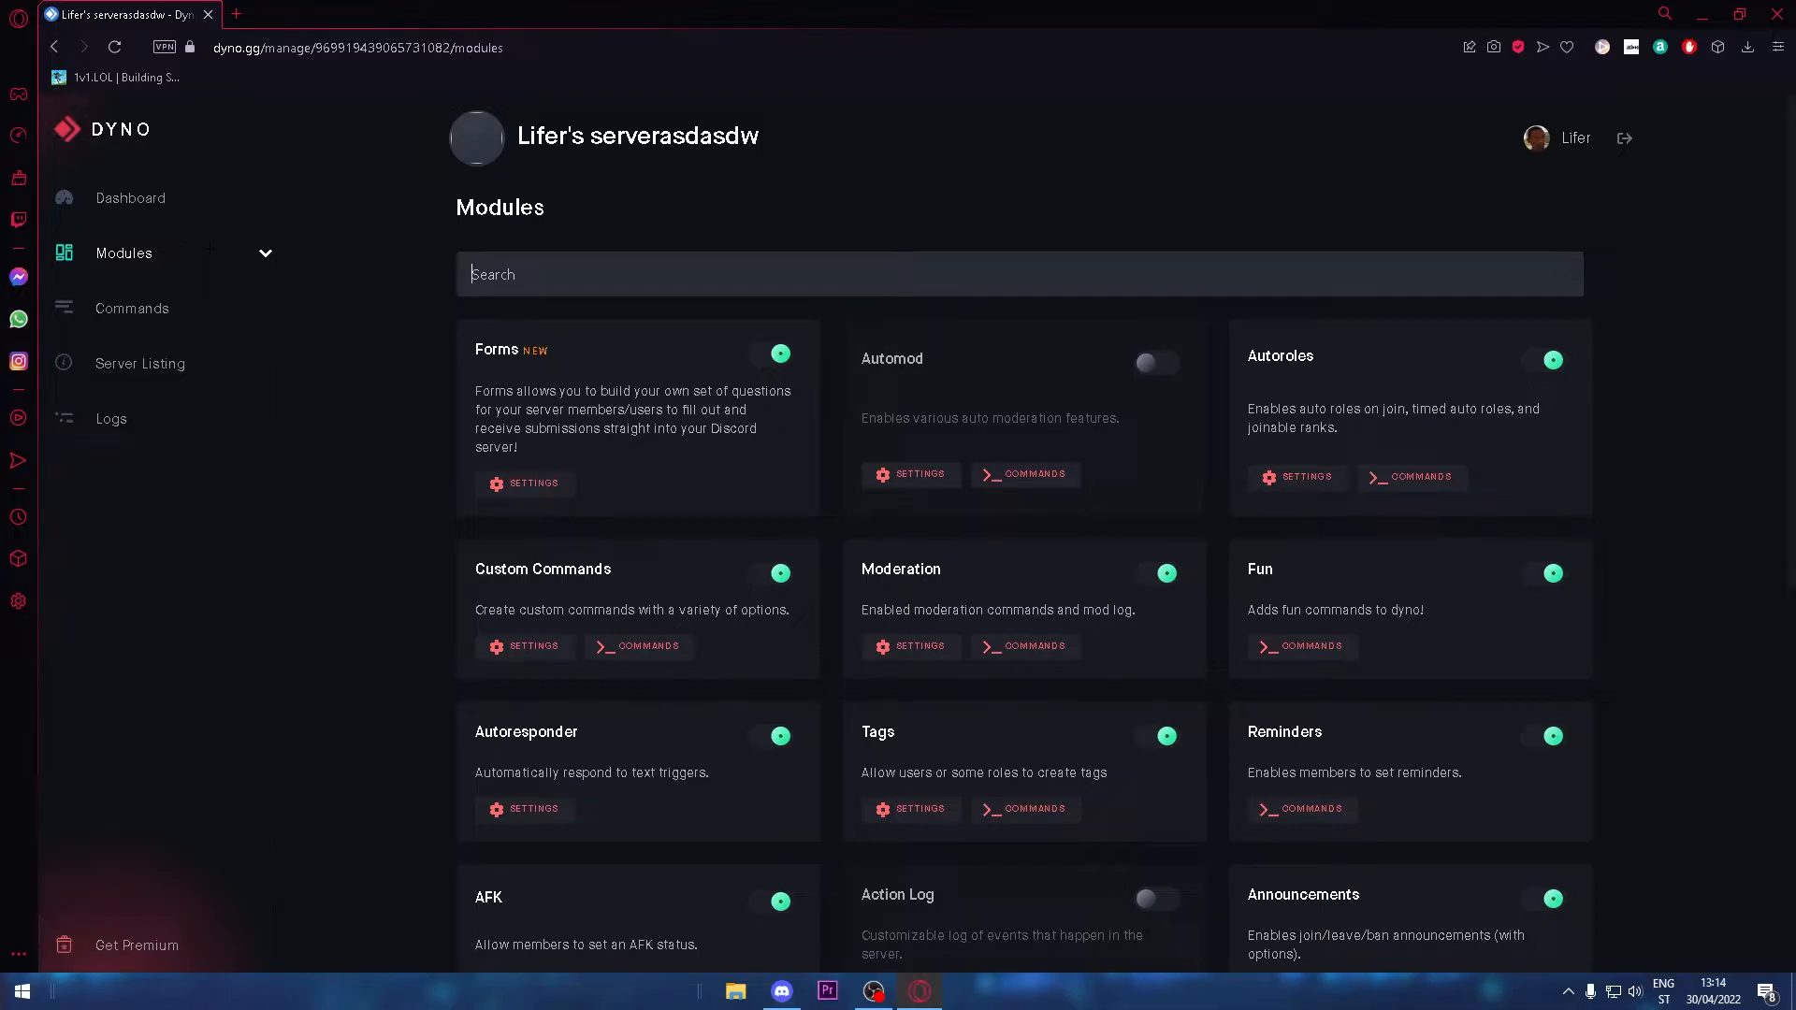
scroll(down, 3)
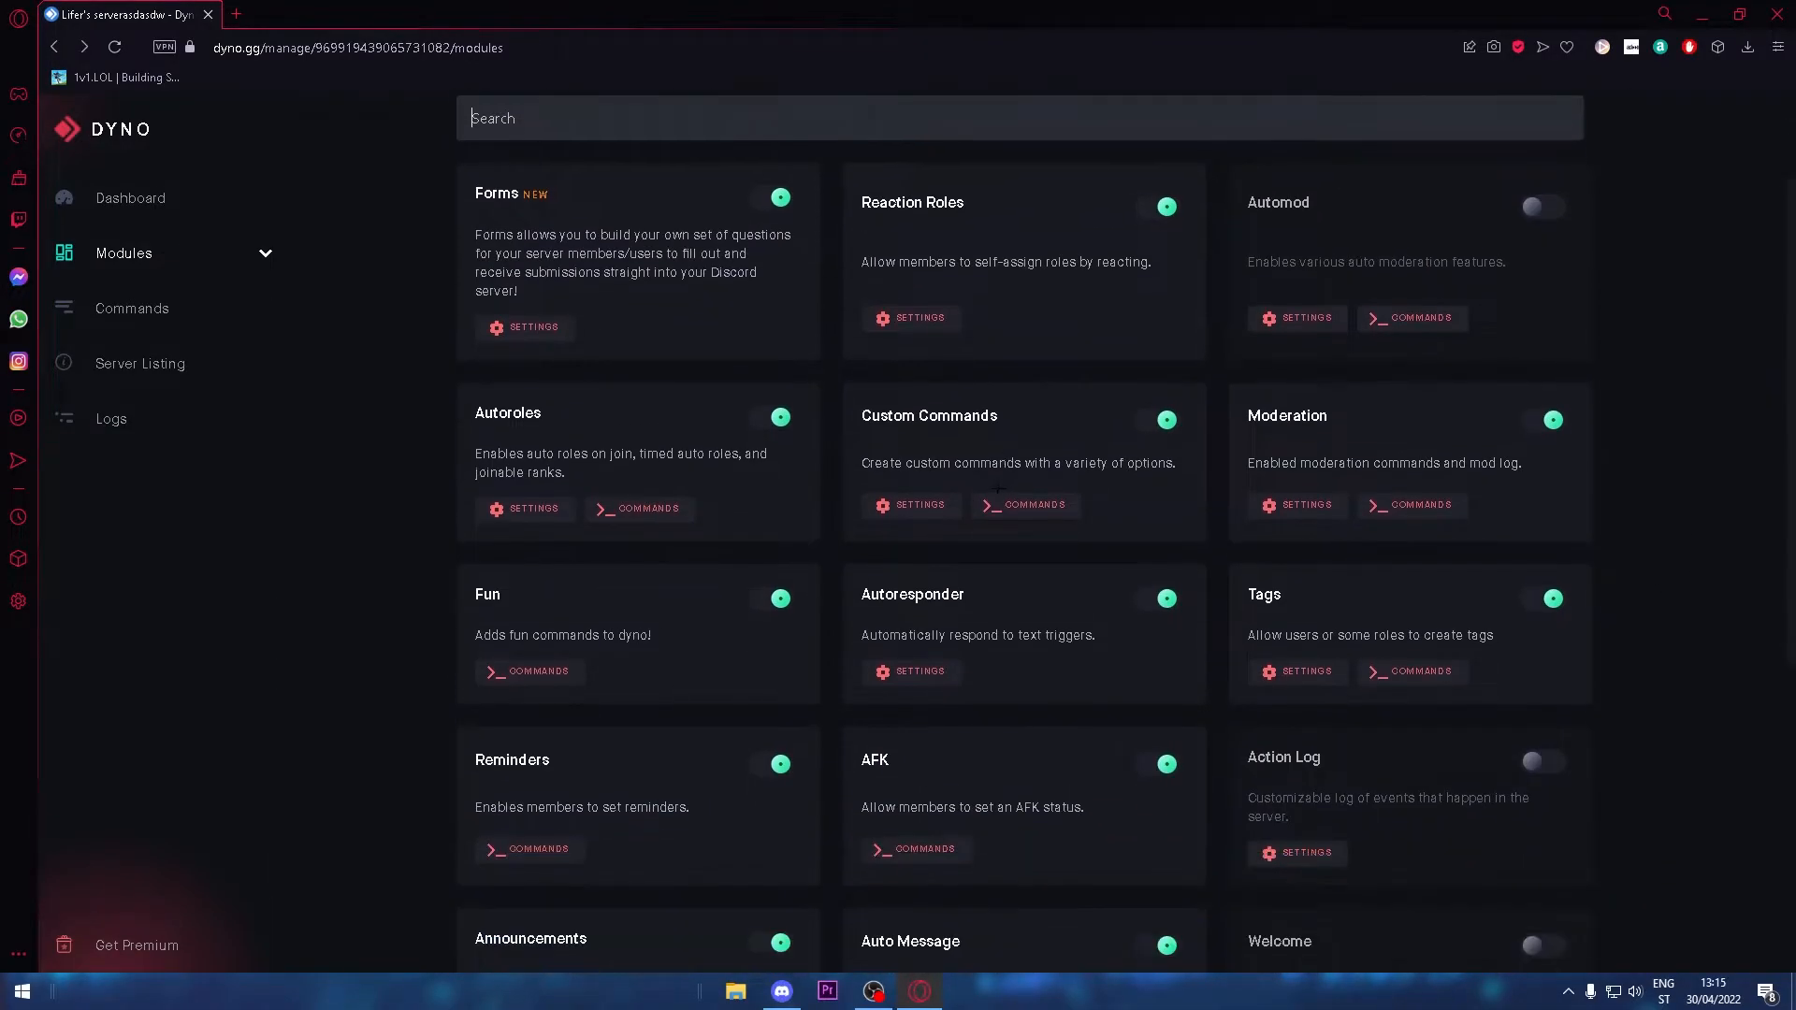
scroll(down, 3)
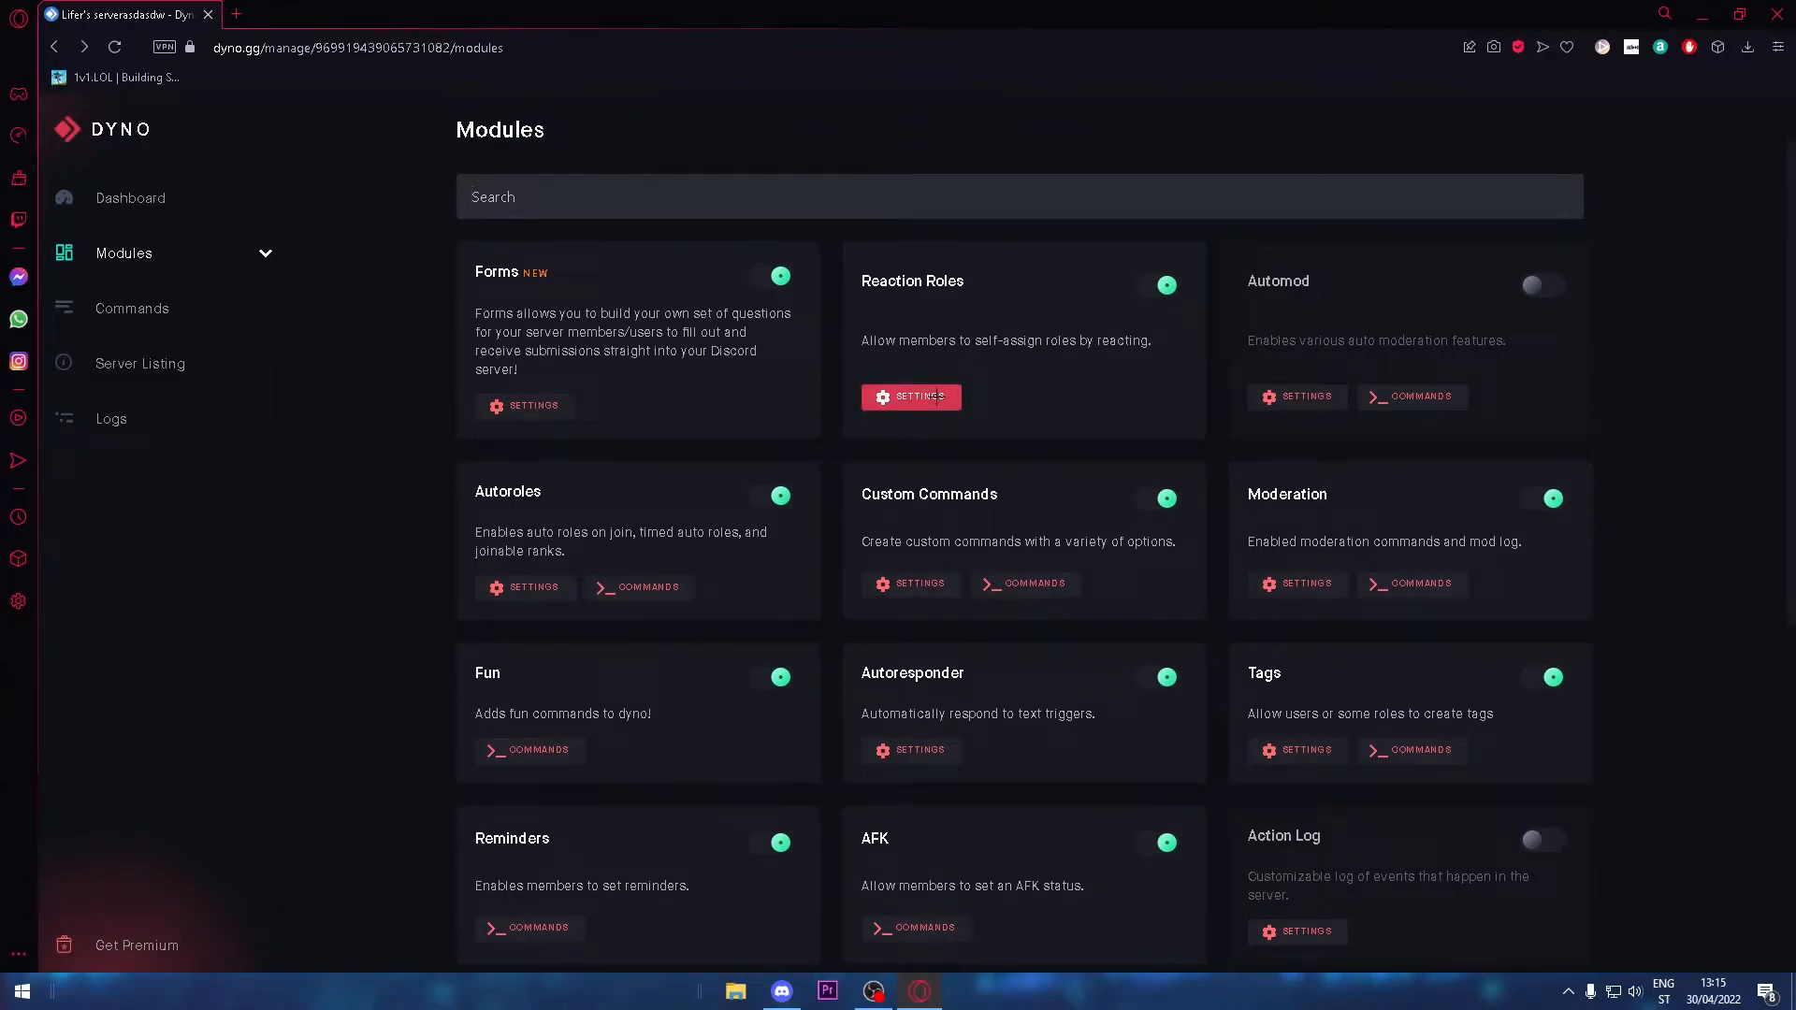
- Start a new reaction role named 'Verify' as a plain message
click(910, 396)
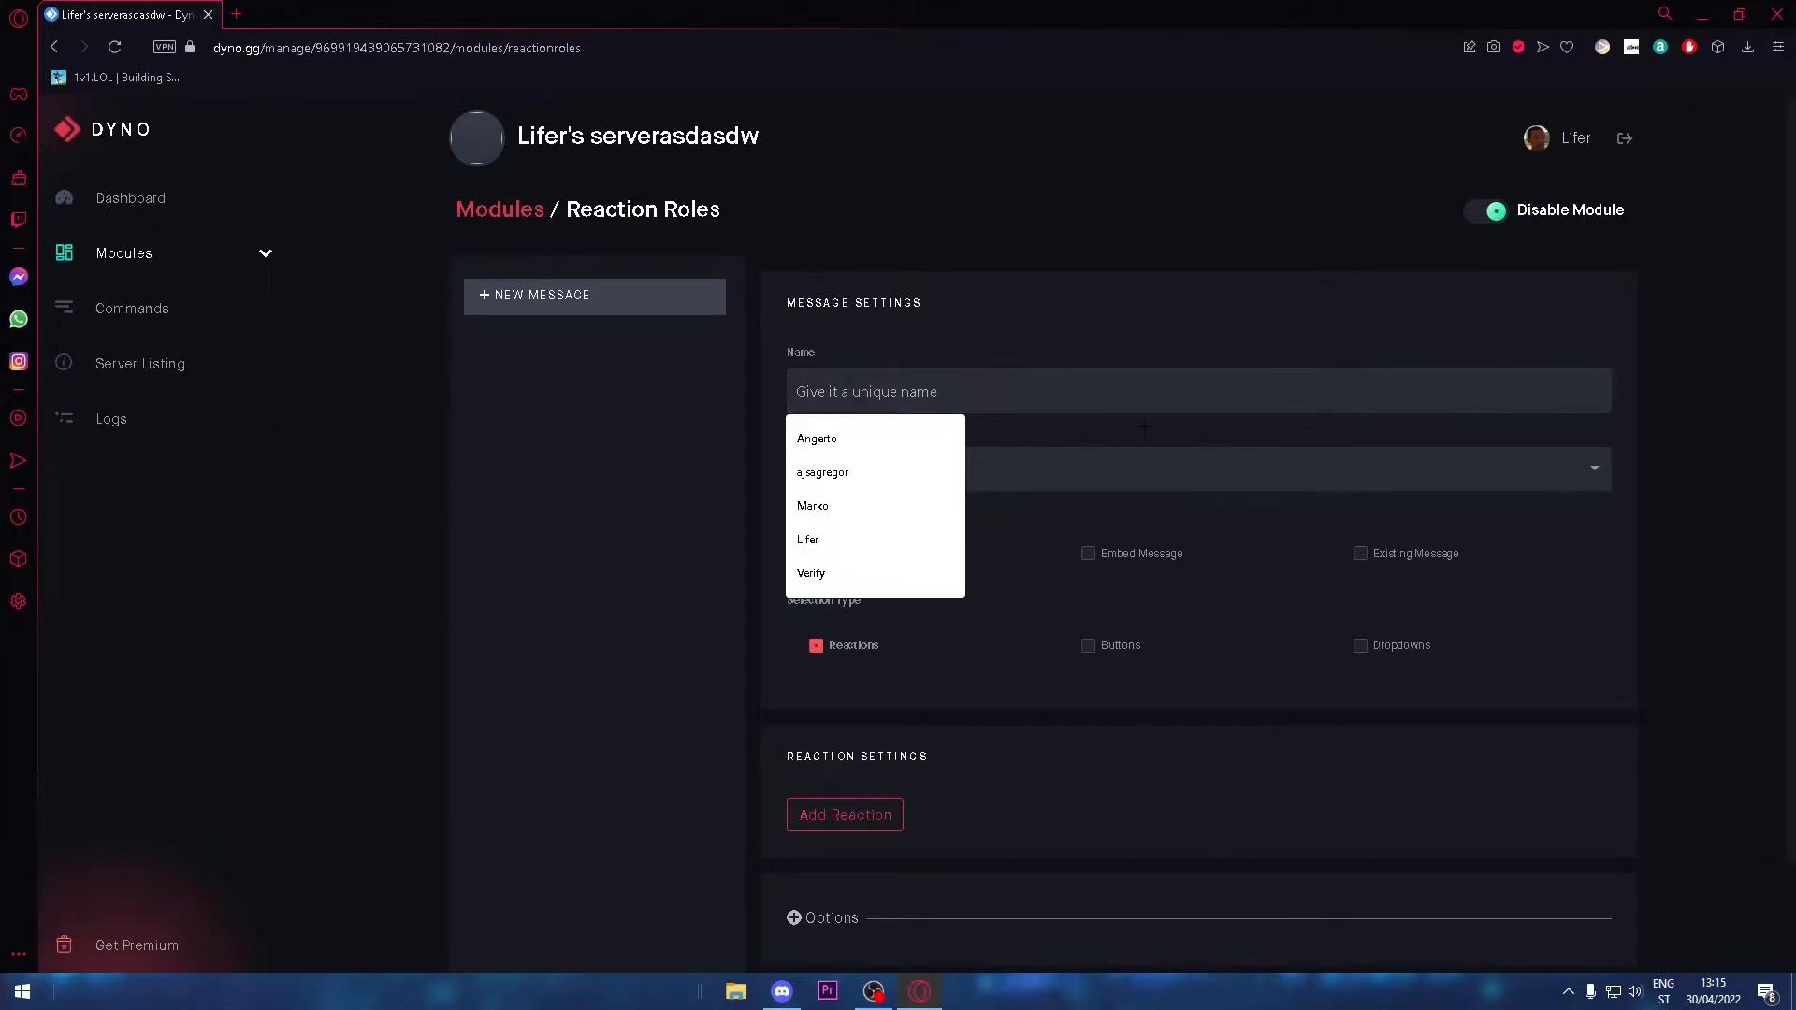
text(Ve)
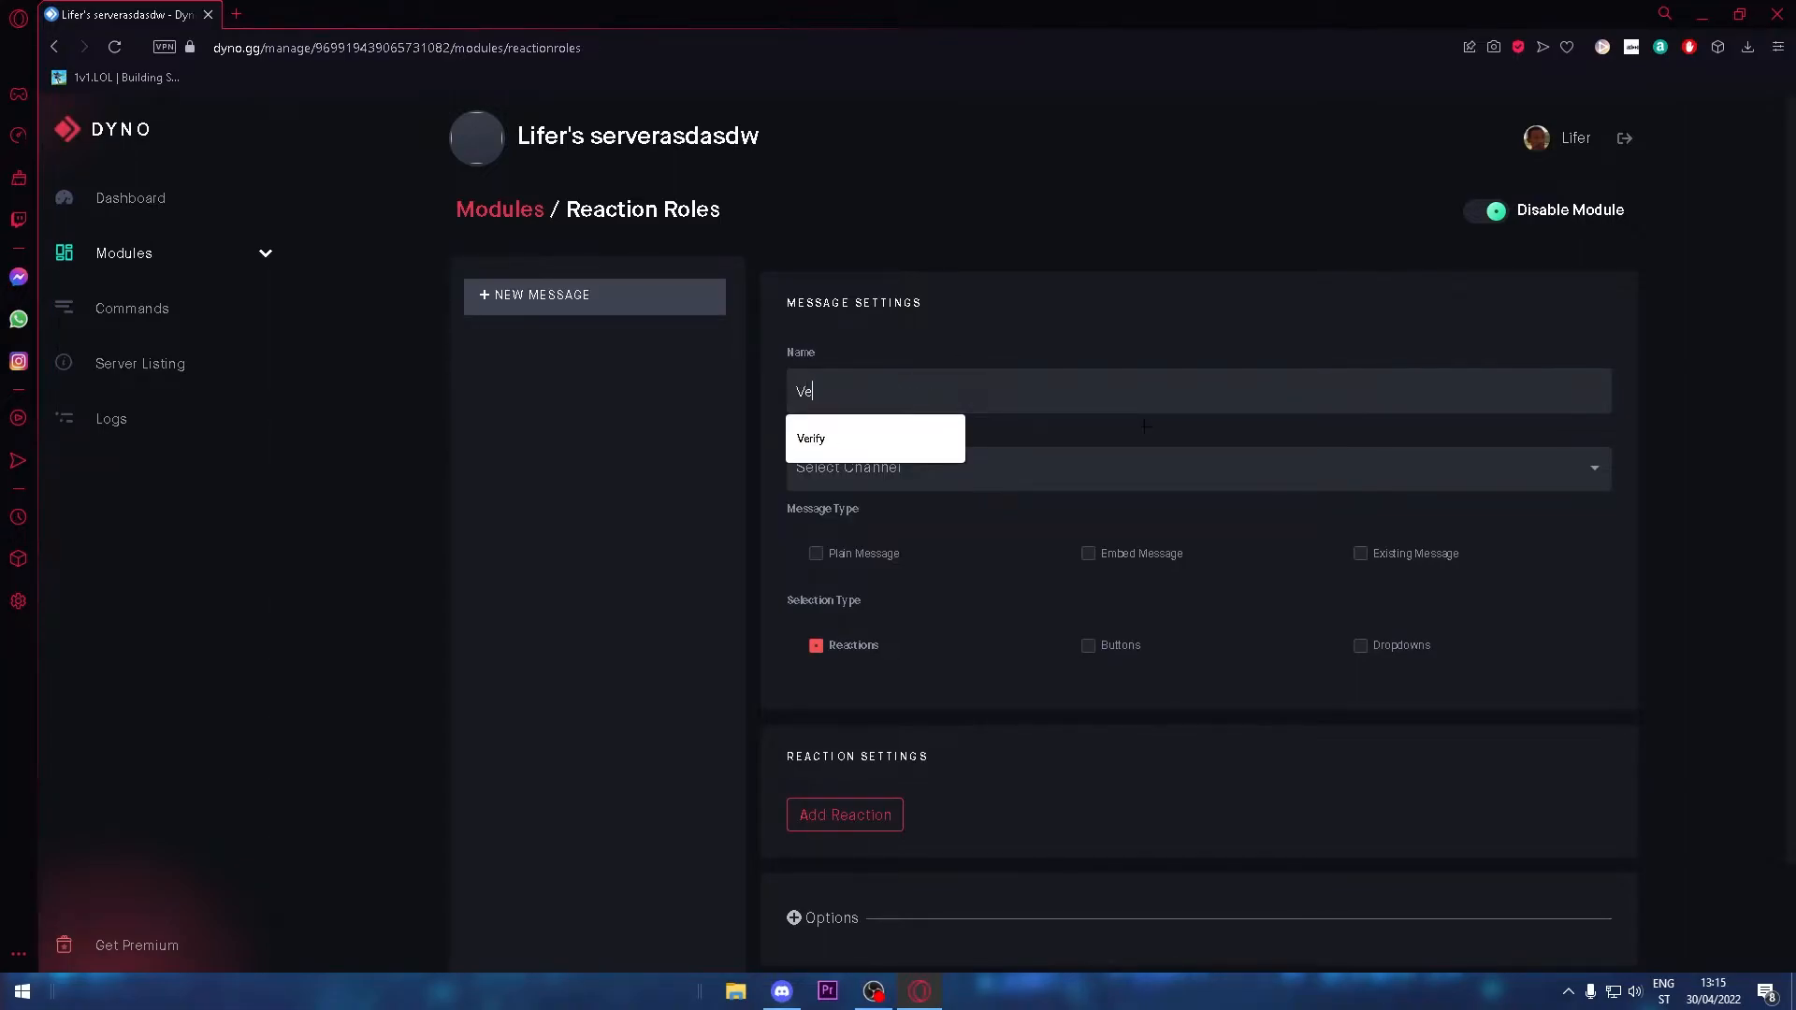
click(811, 437)
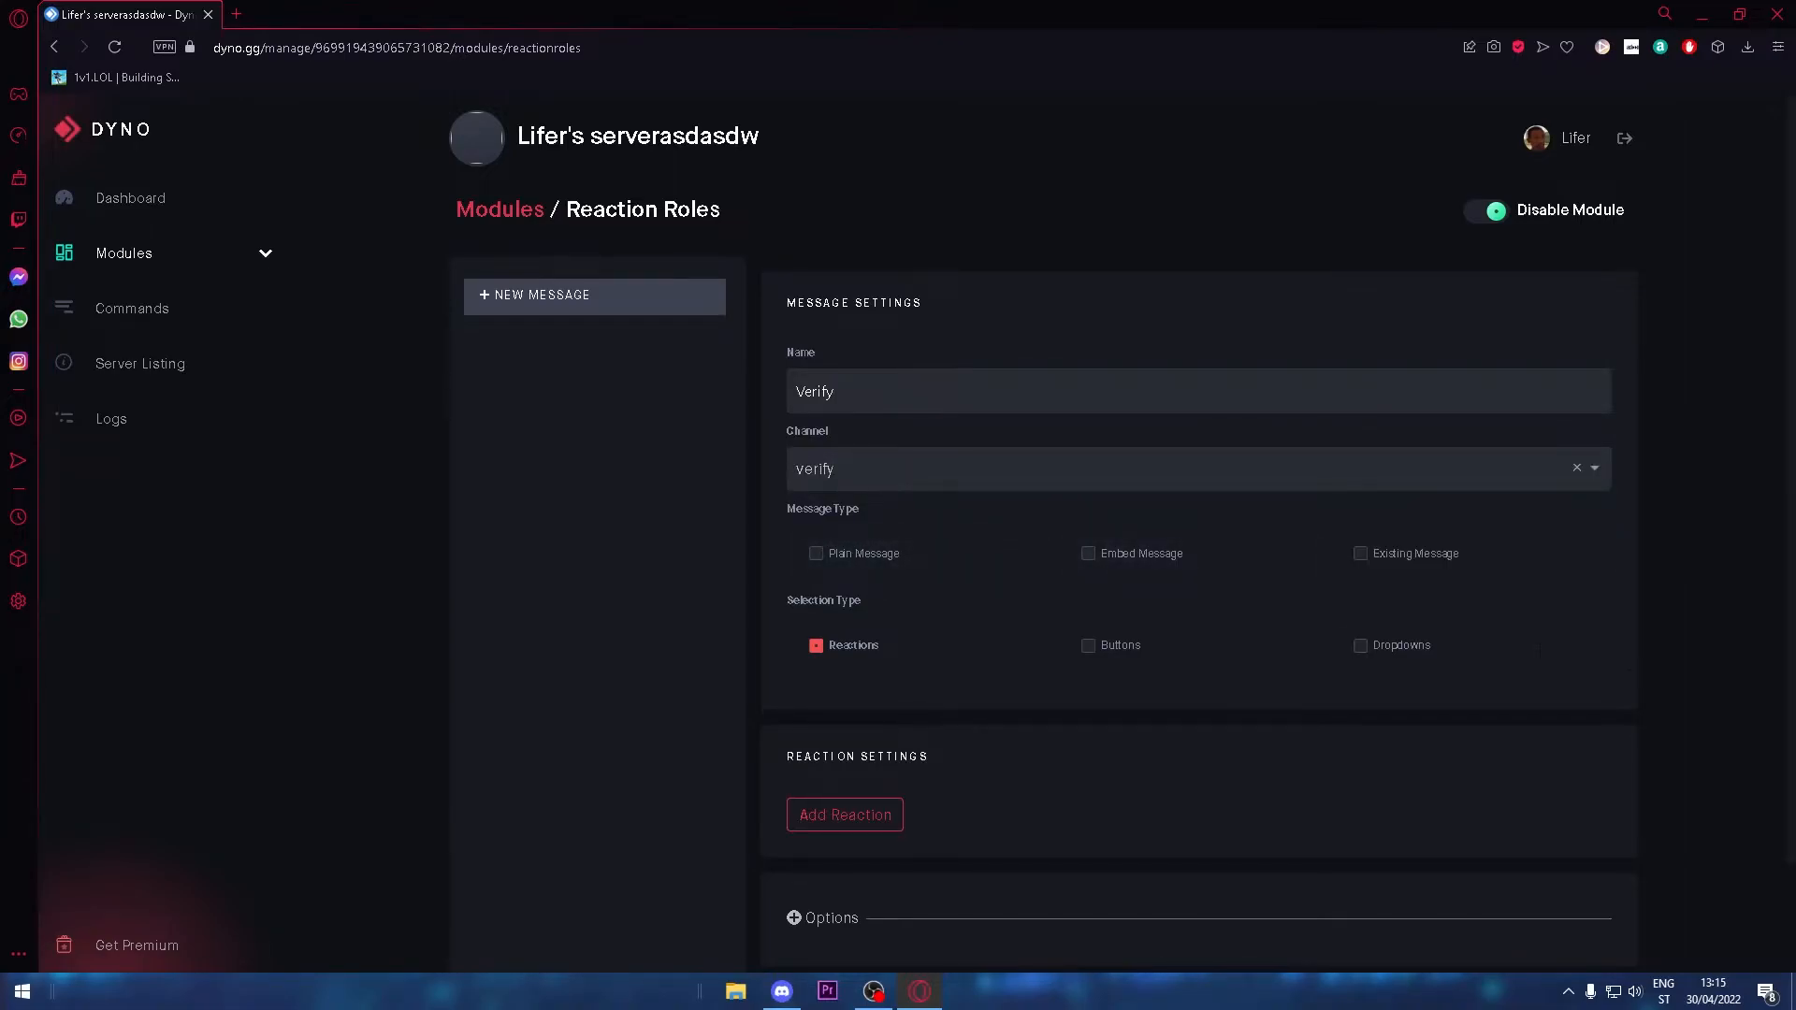
mouse_move(864, 553)
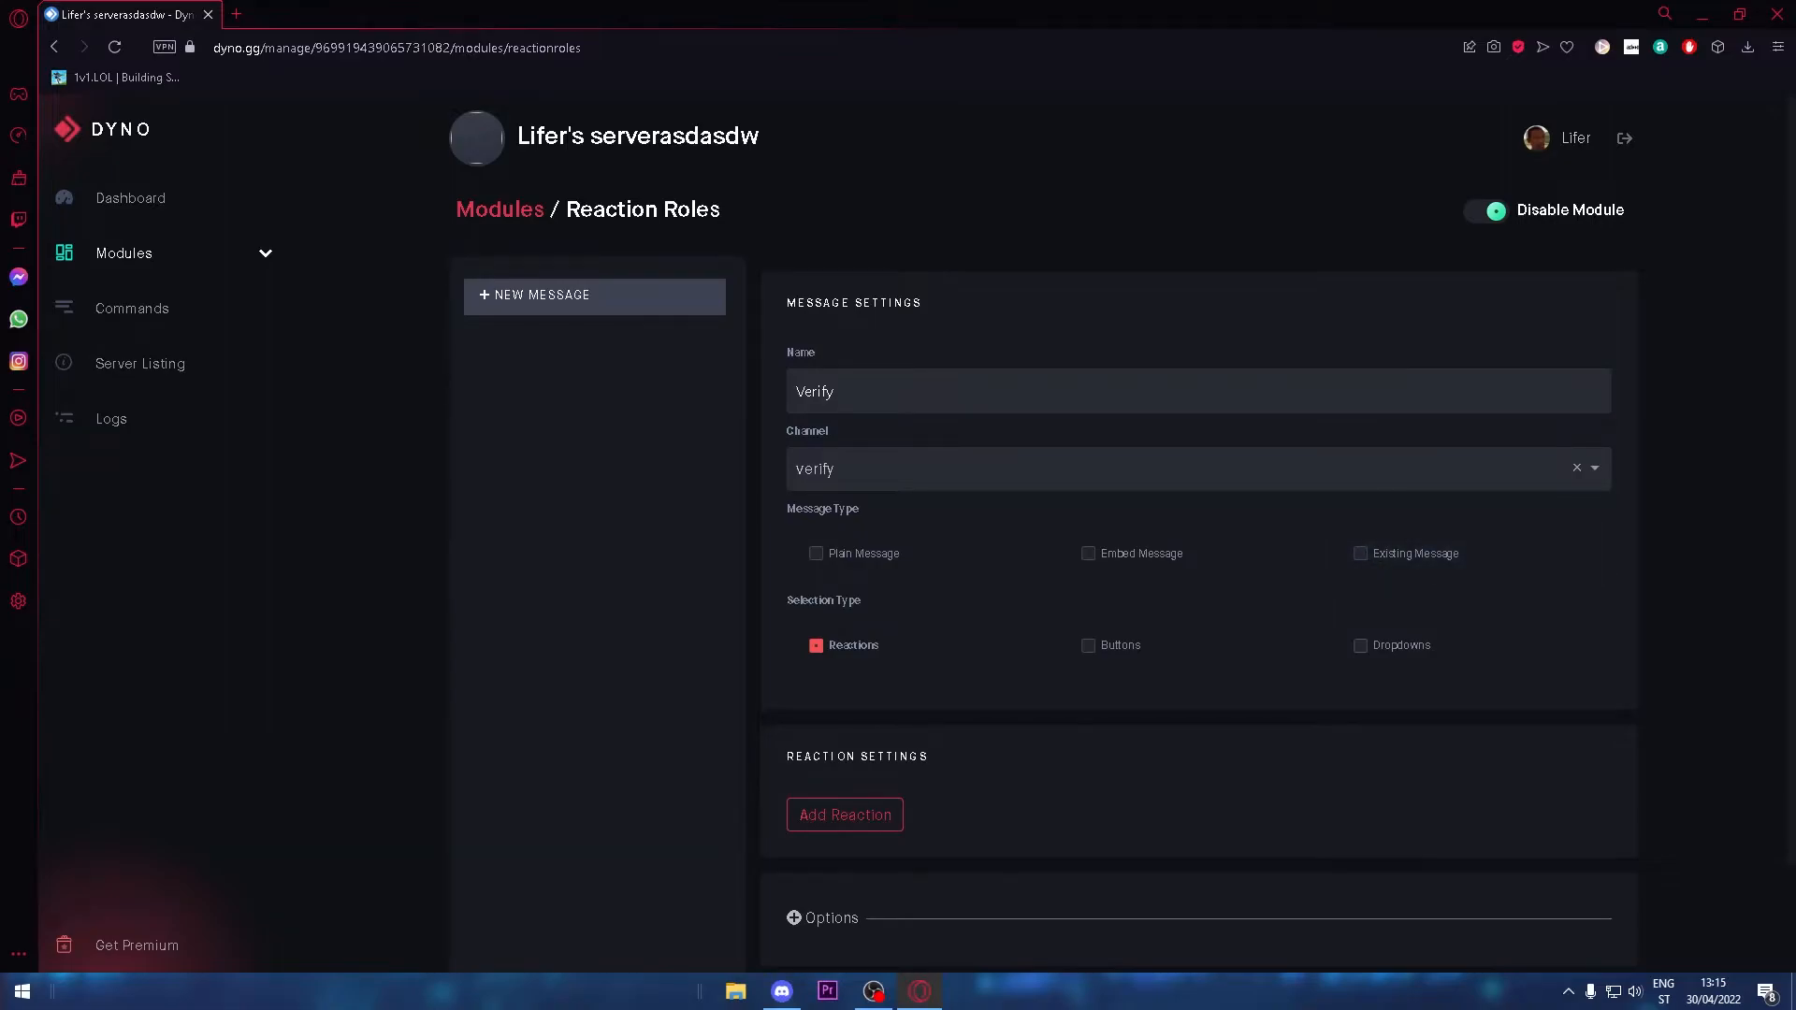
click(816, 553)
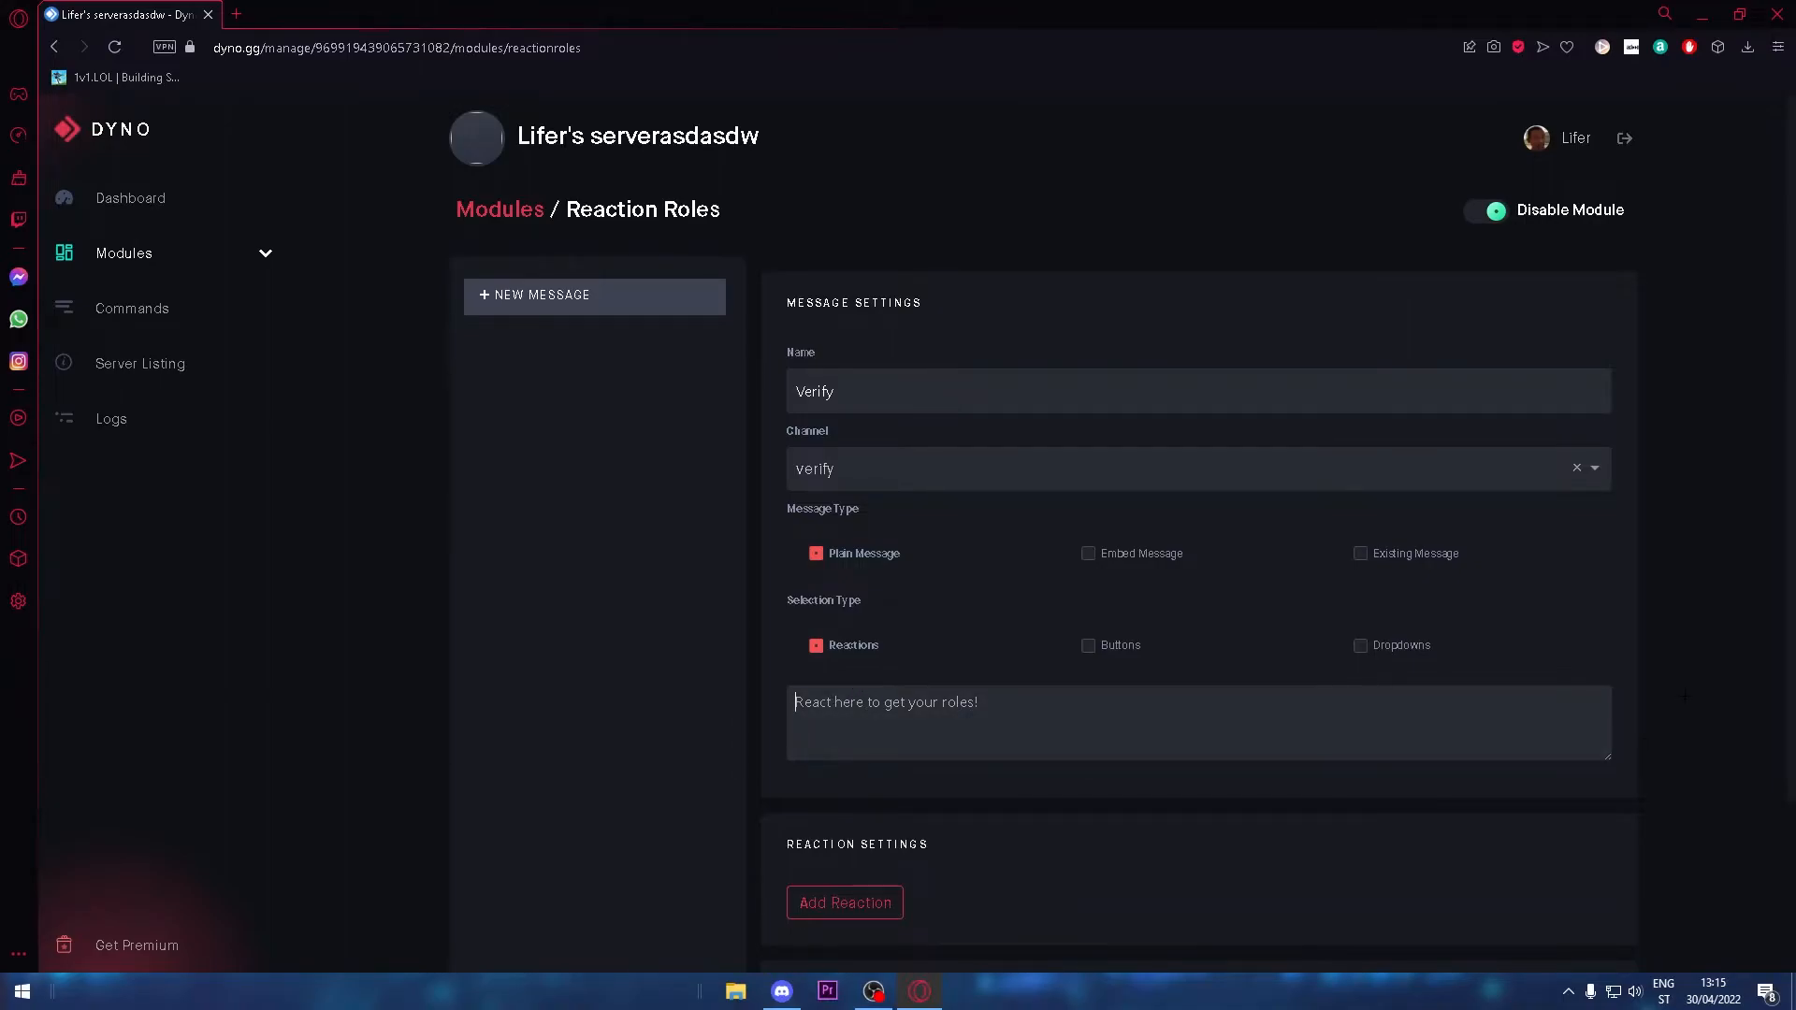
text(Click)
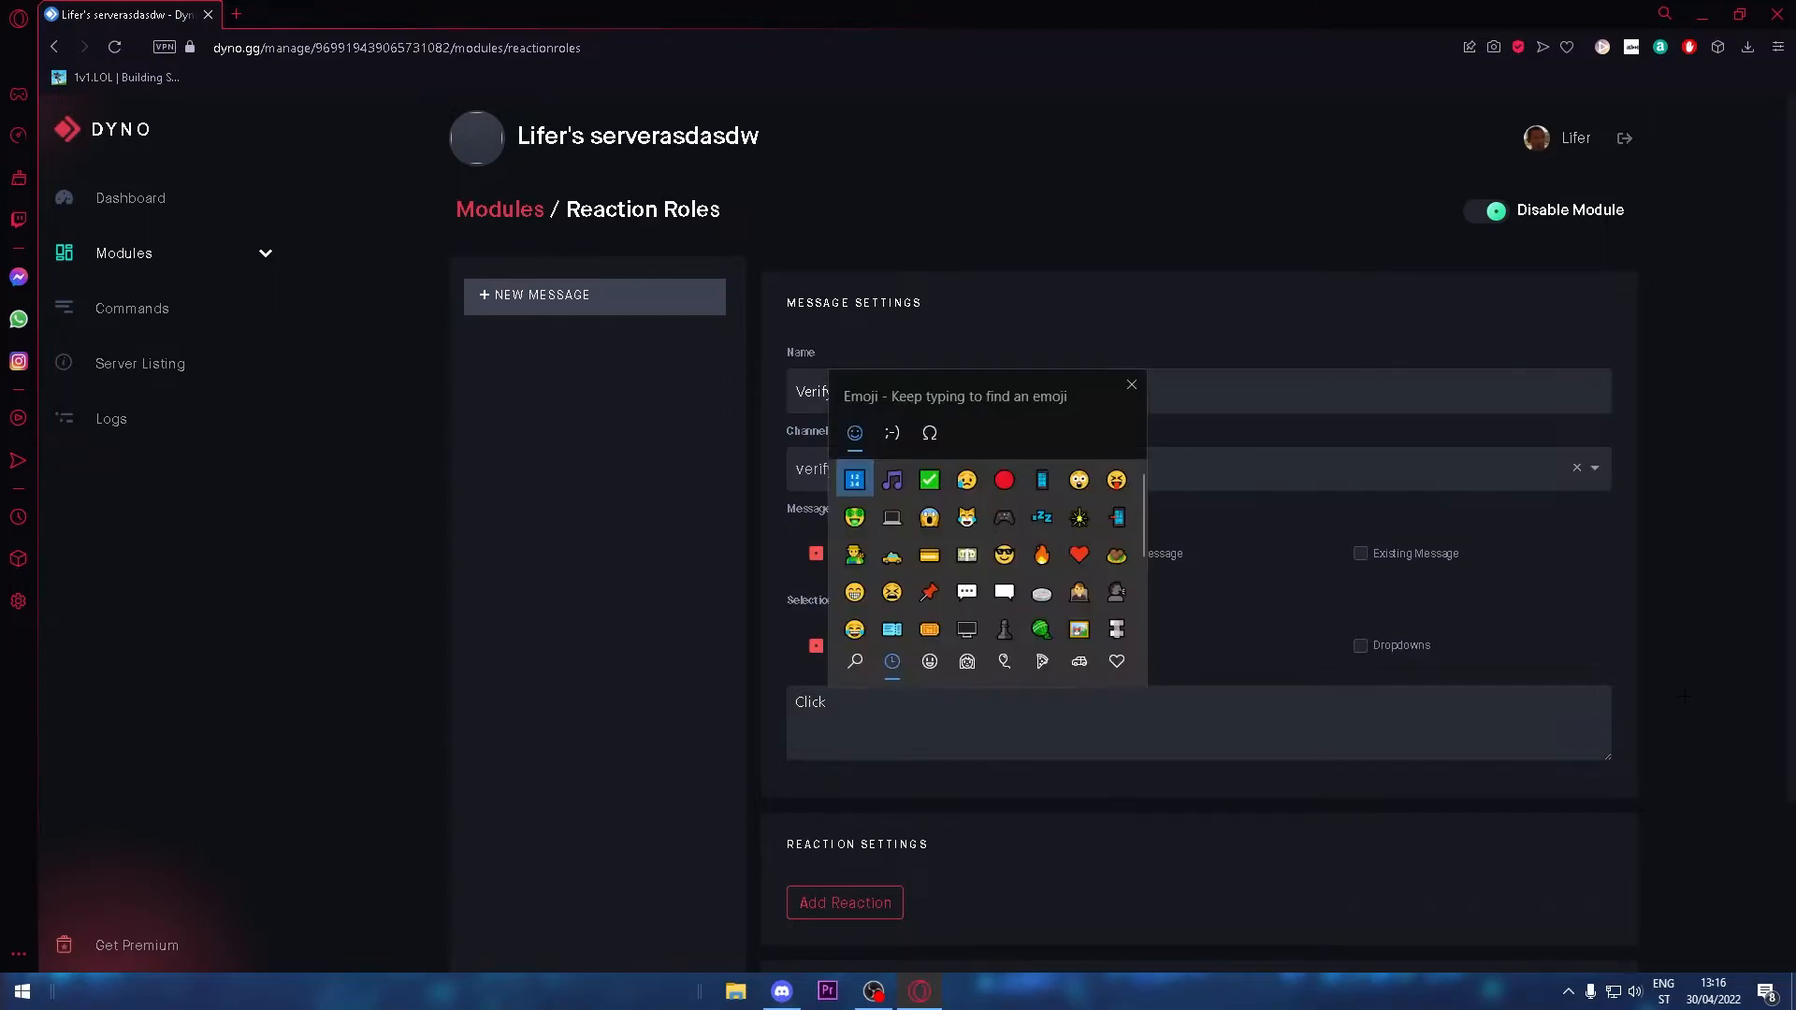
click(929, 479)
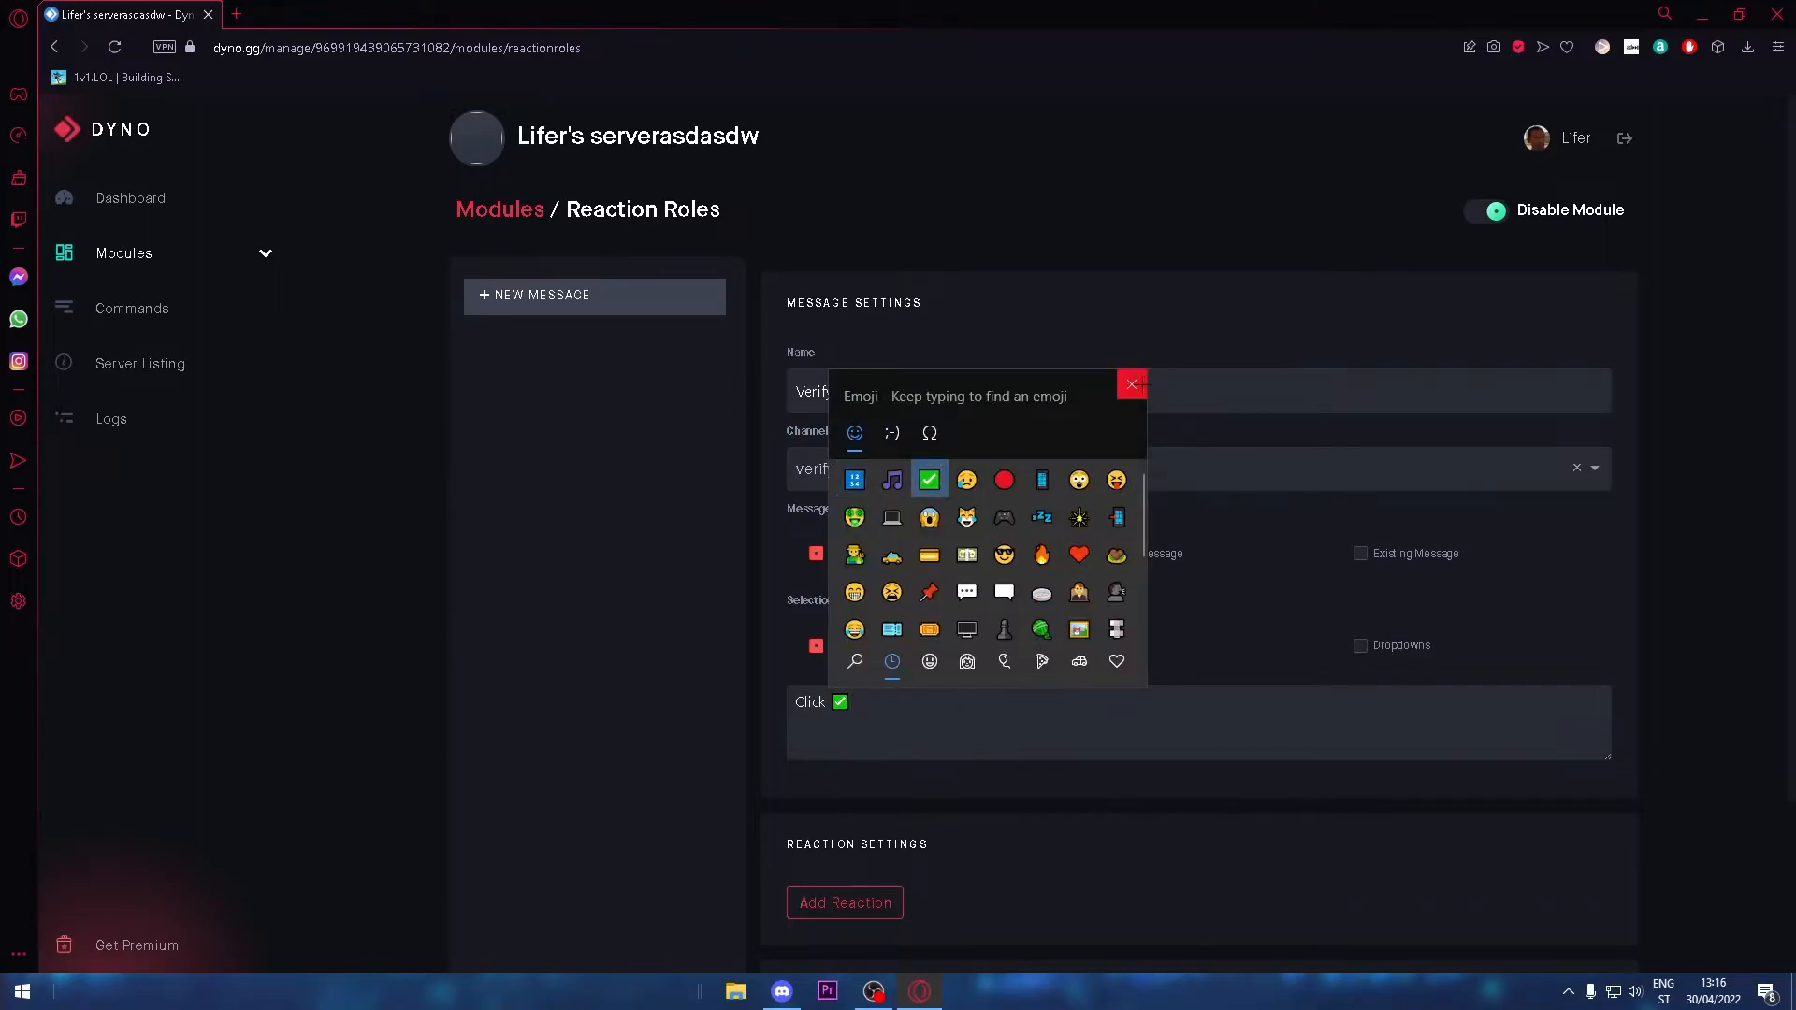
text(to)
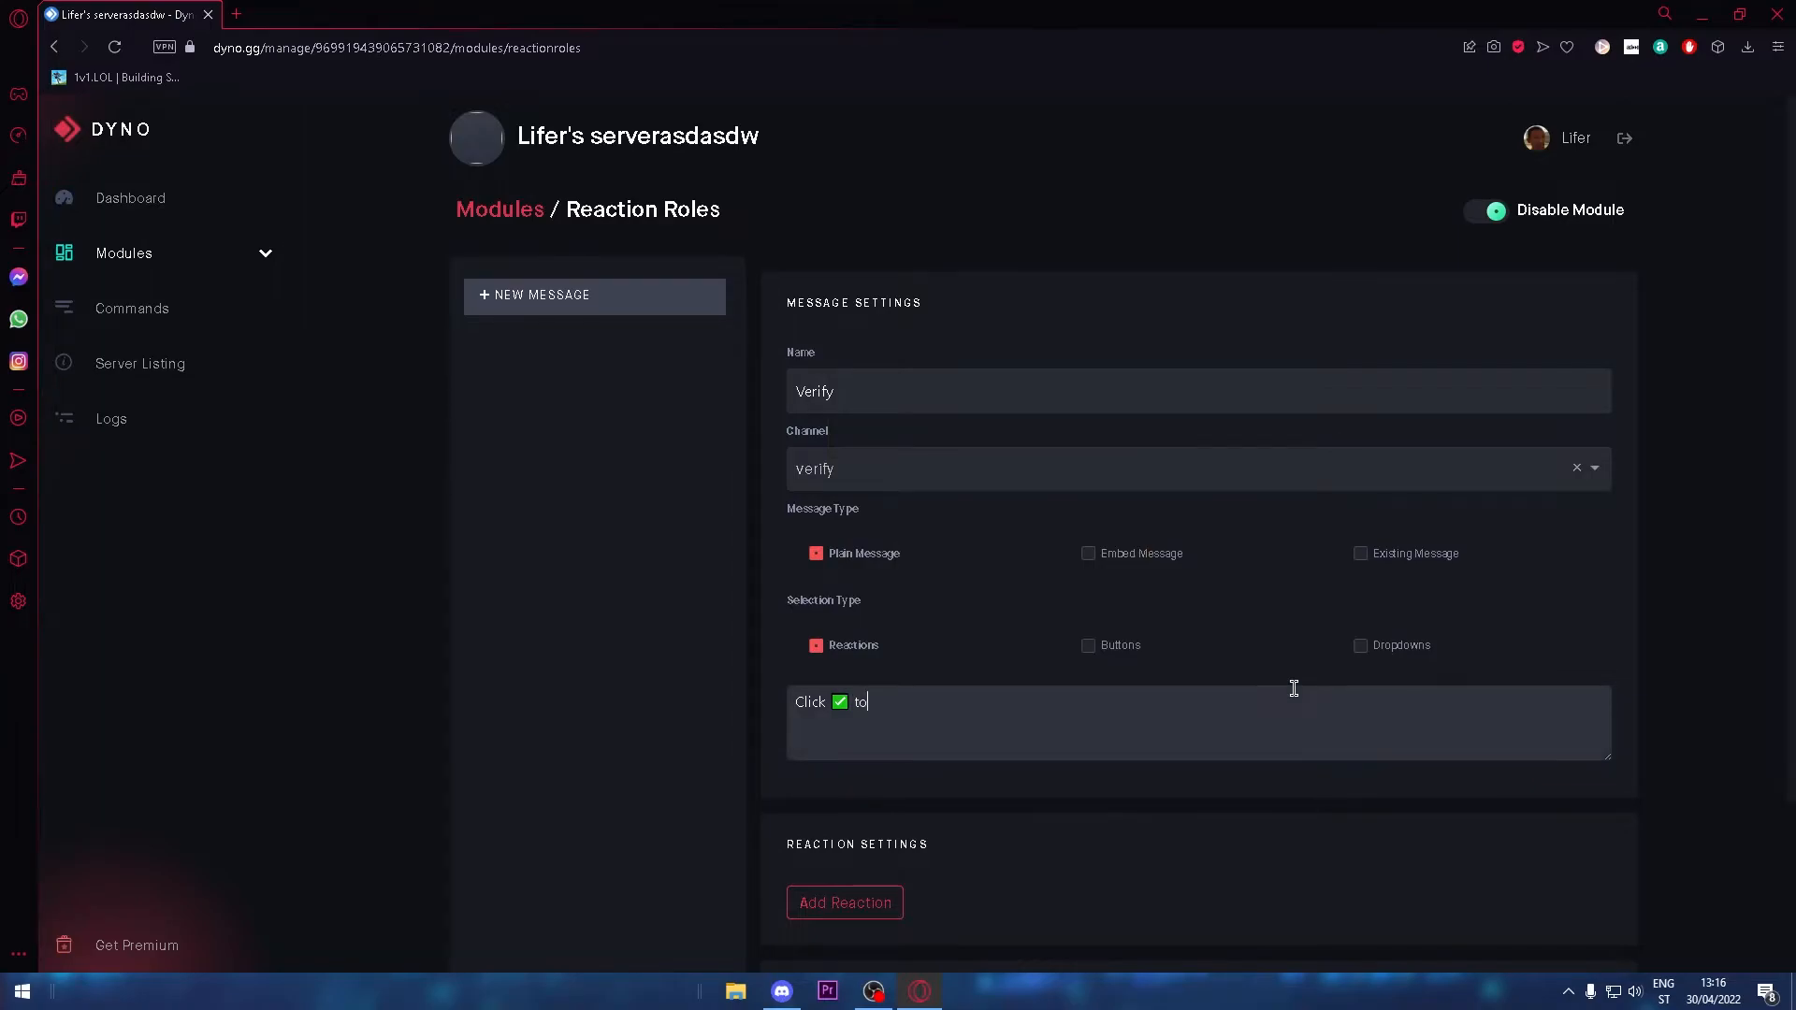
text(verify!)
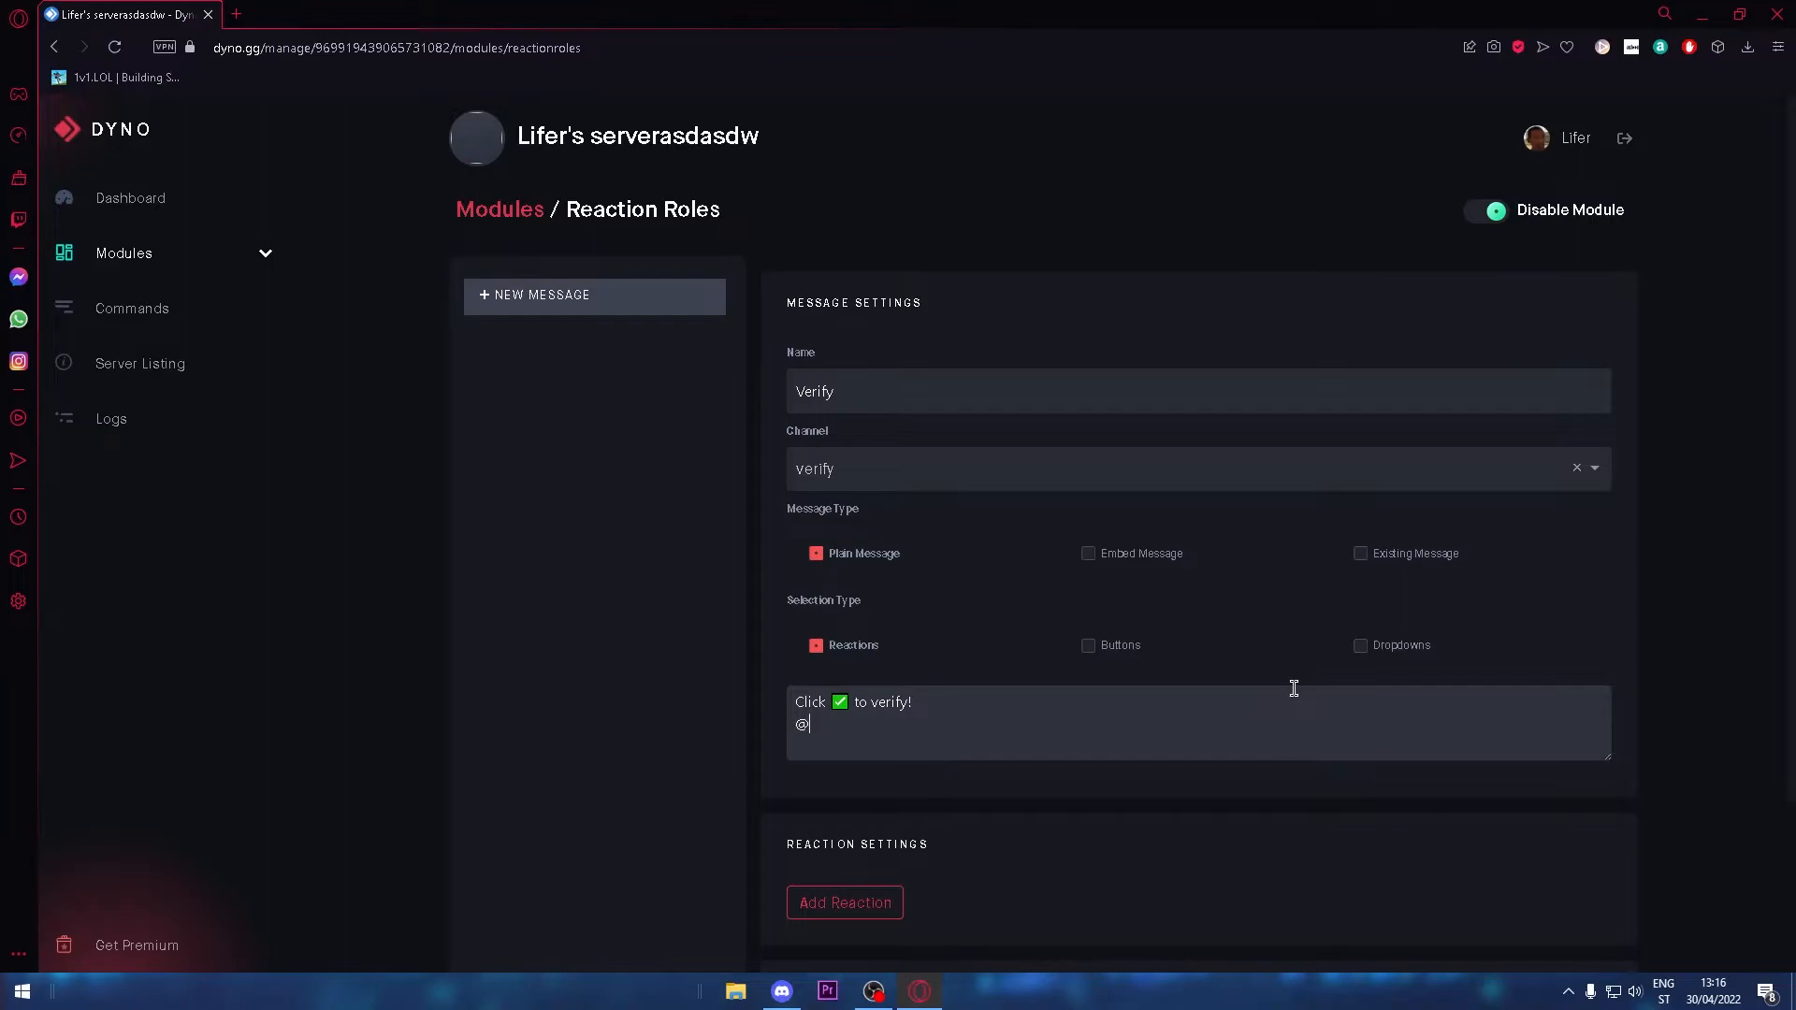
text(everyone)
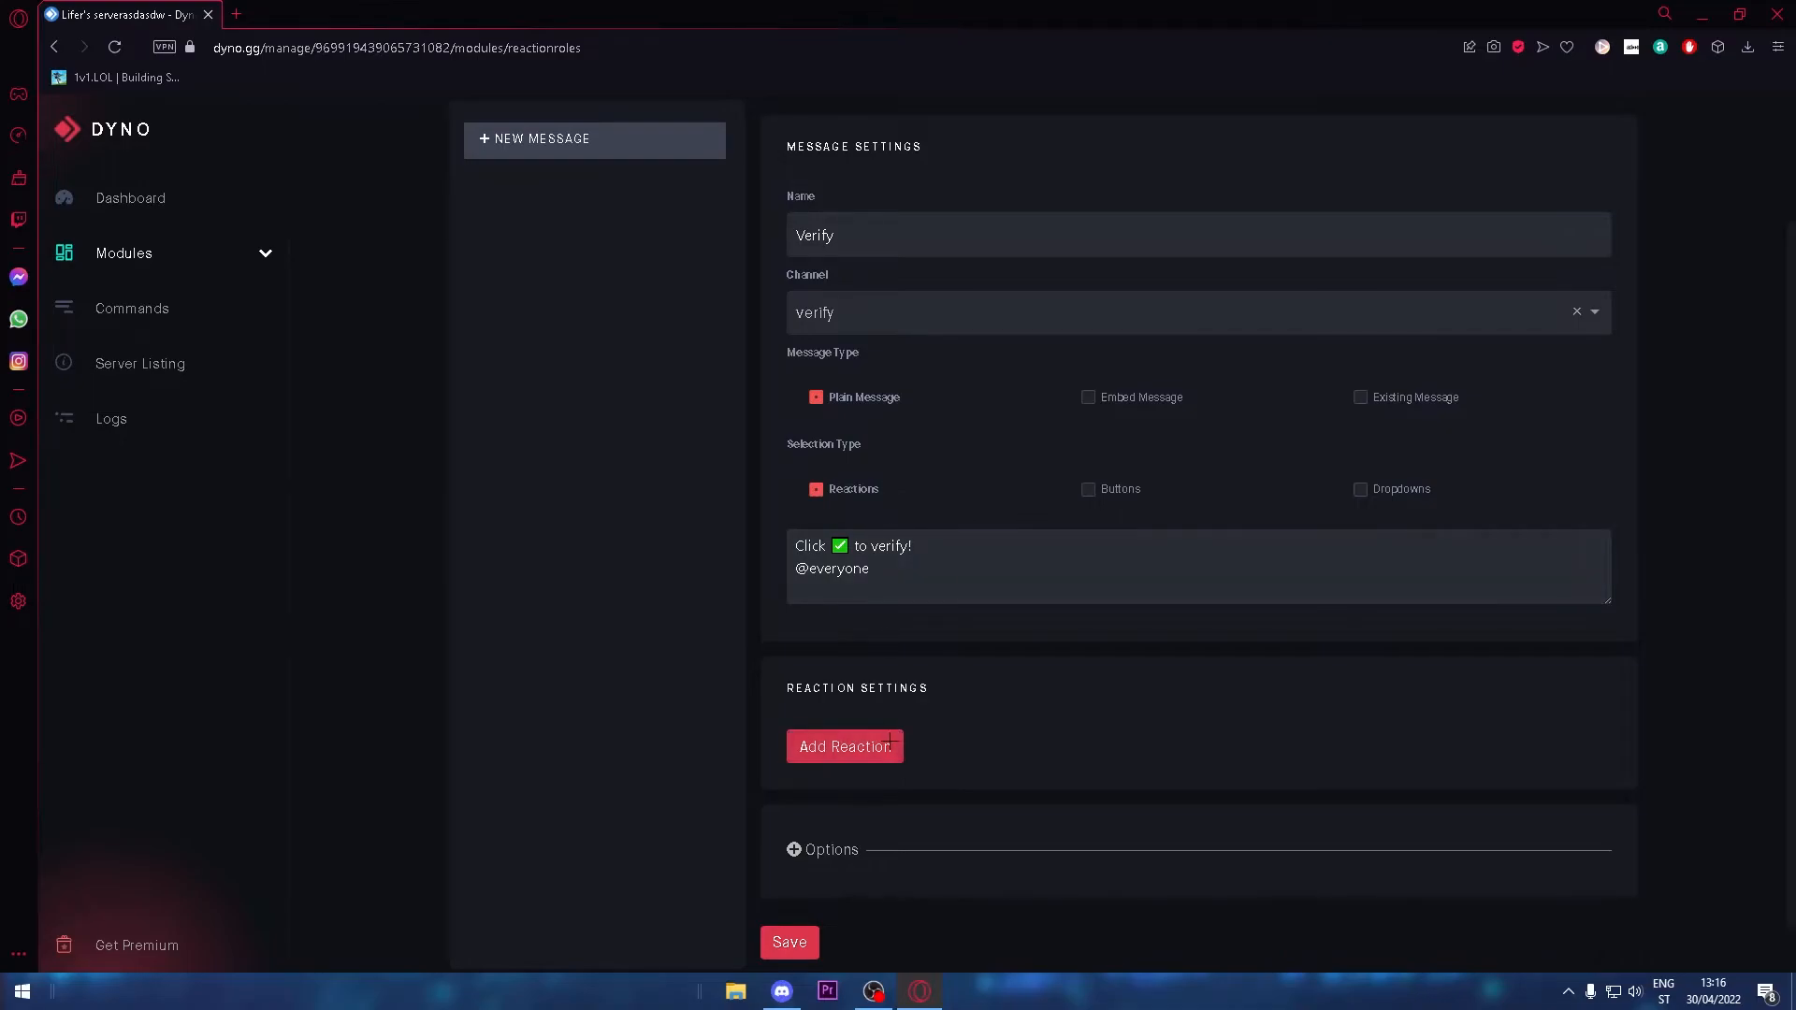
click(844, 745)
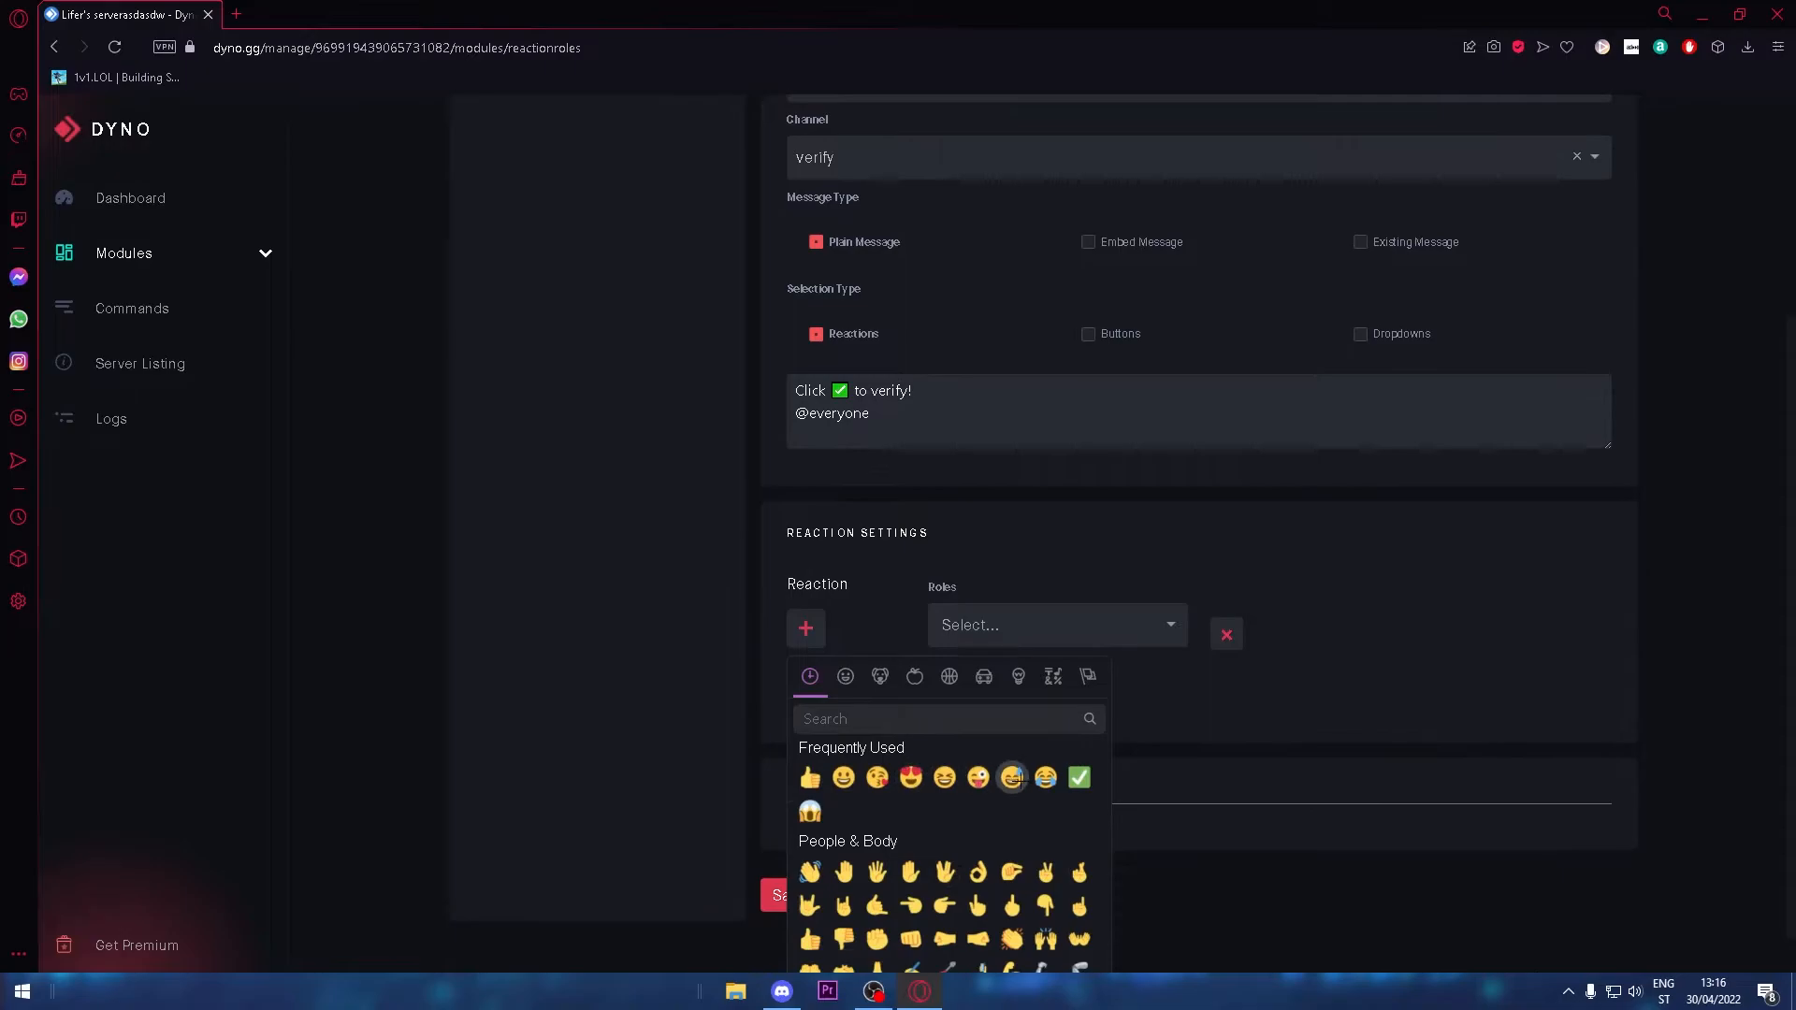
click(1076, 777)
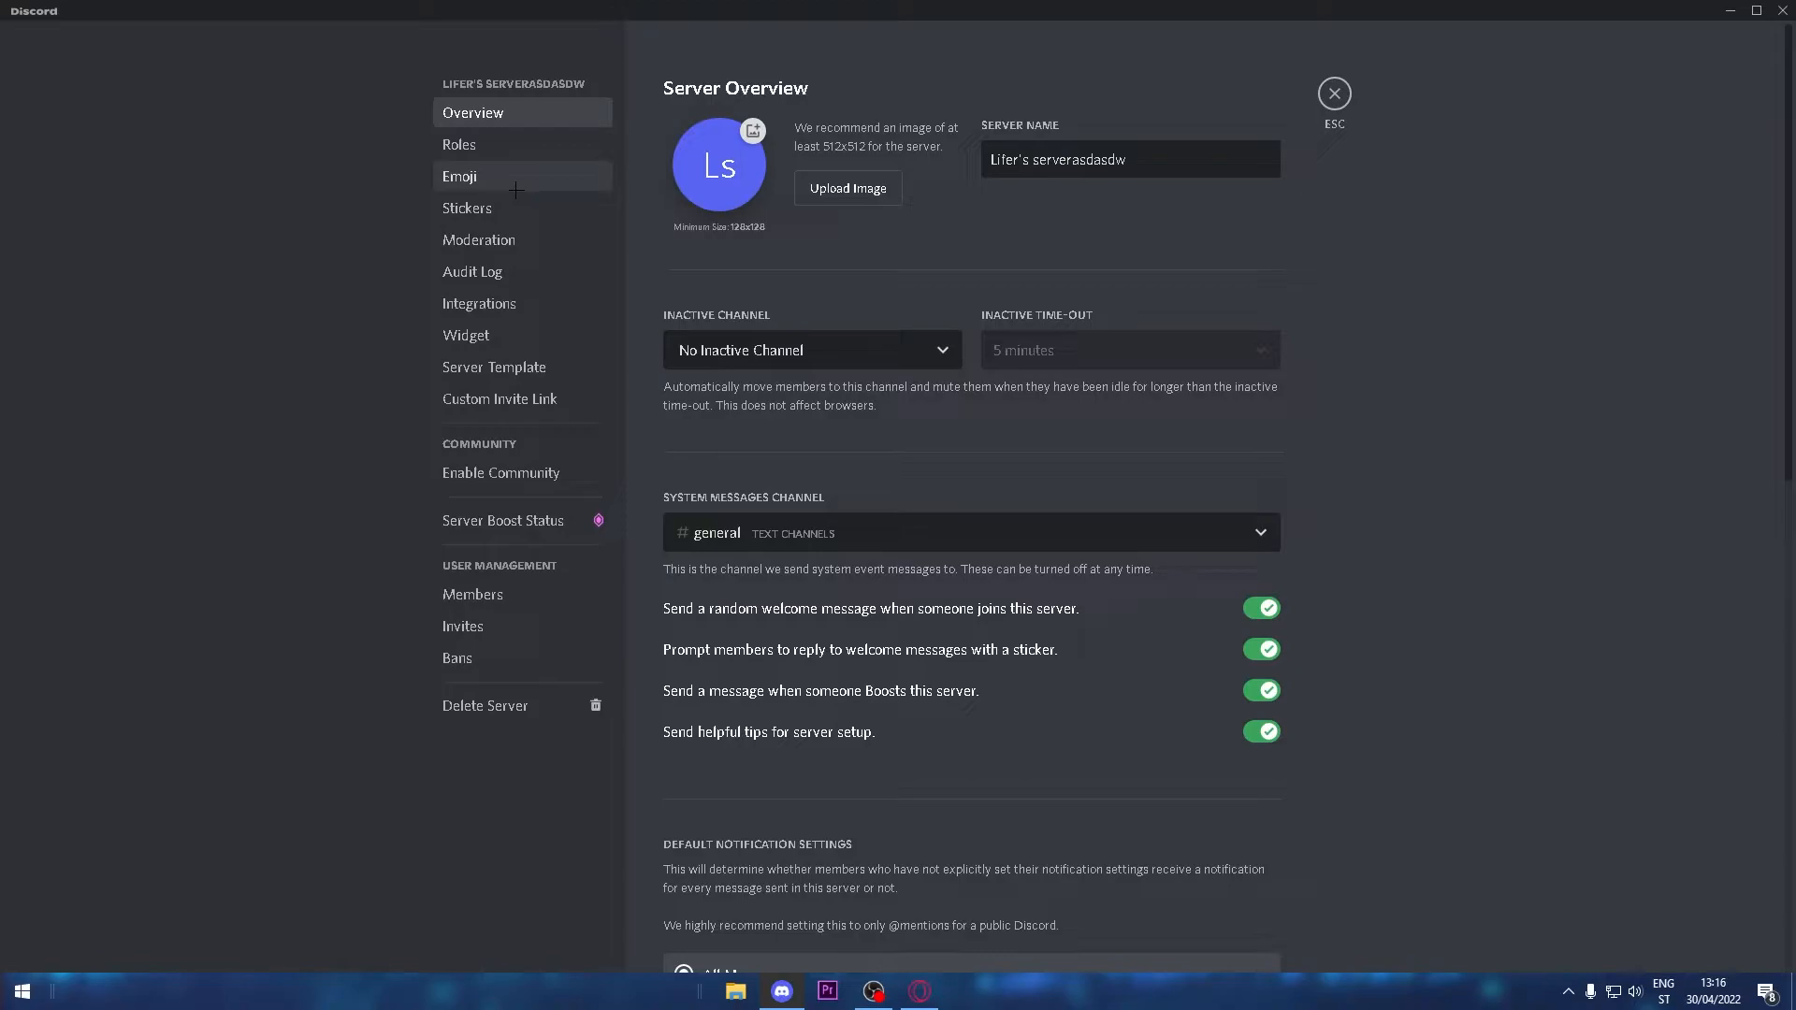
- In Server Settings Roles, create a green role named 'member'
click(460, 143)
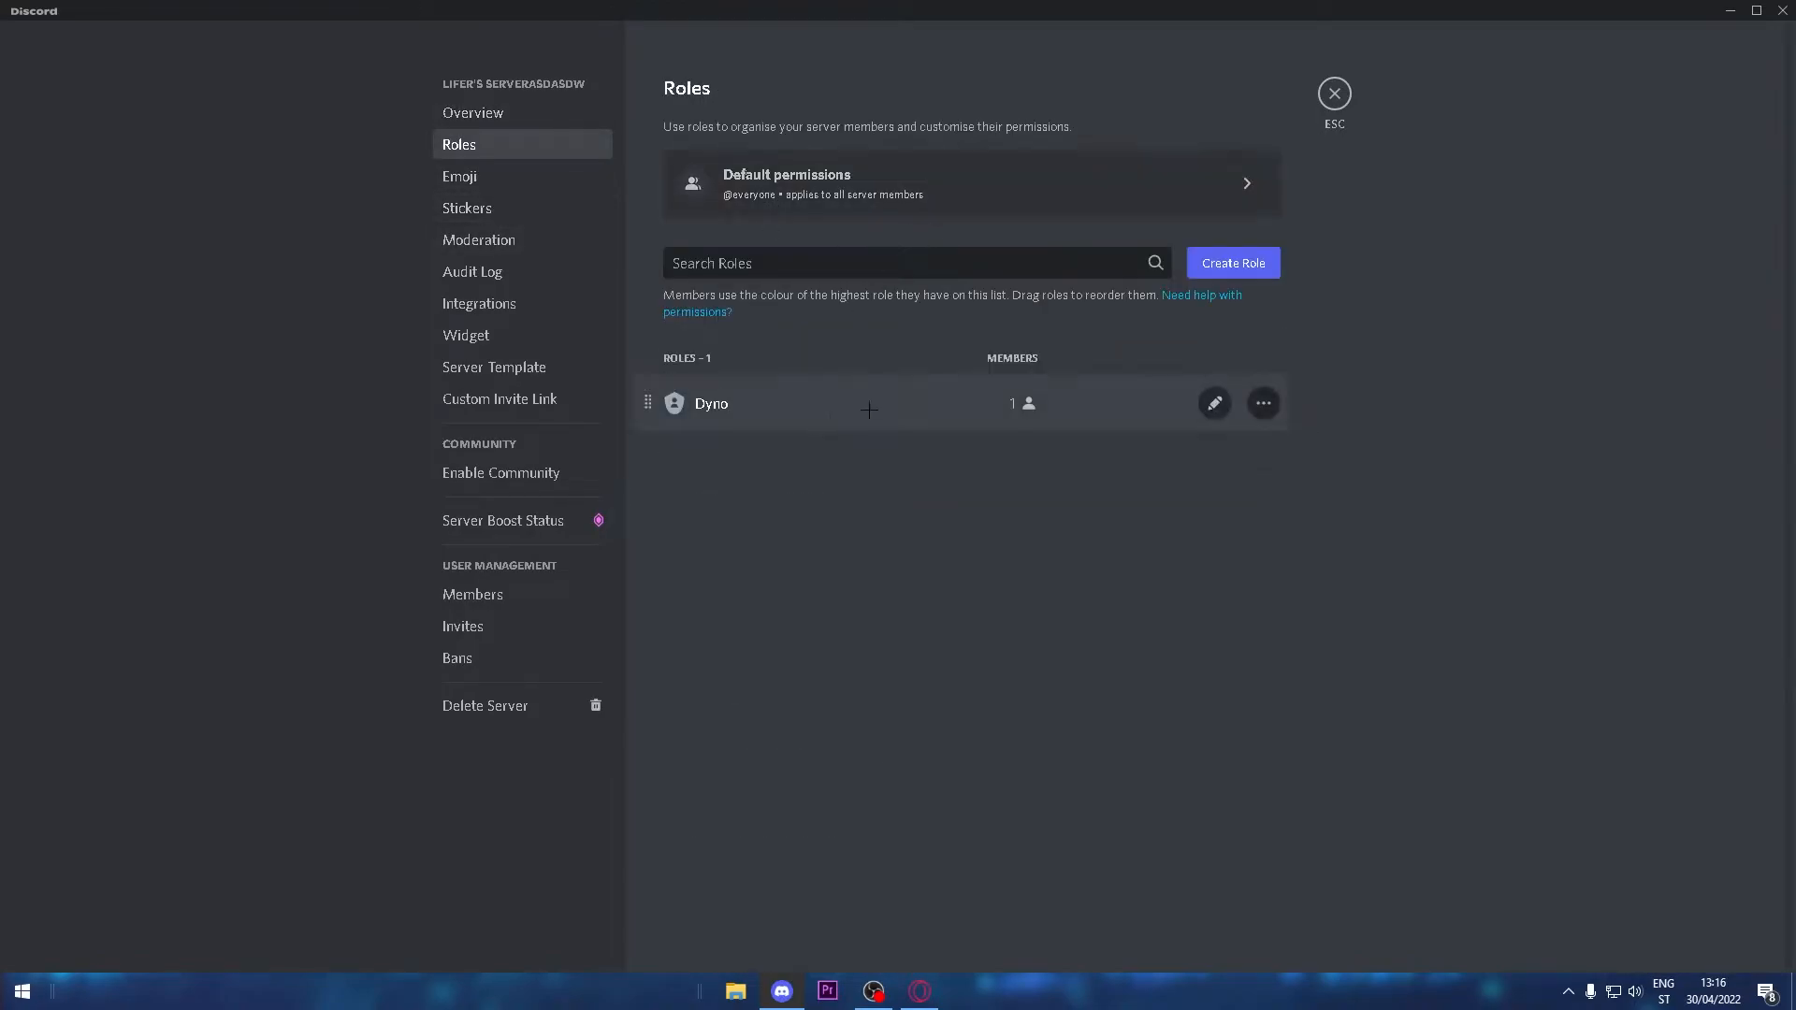
click(1232, 262)
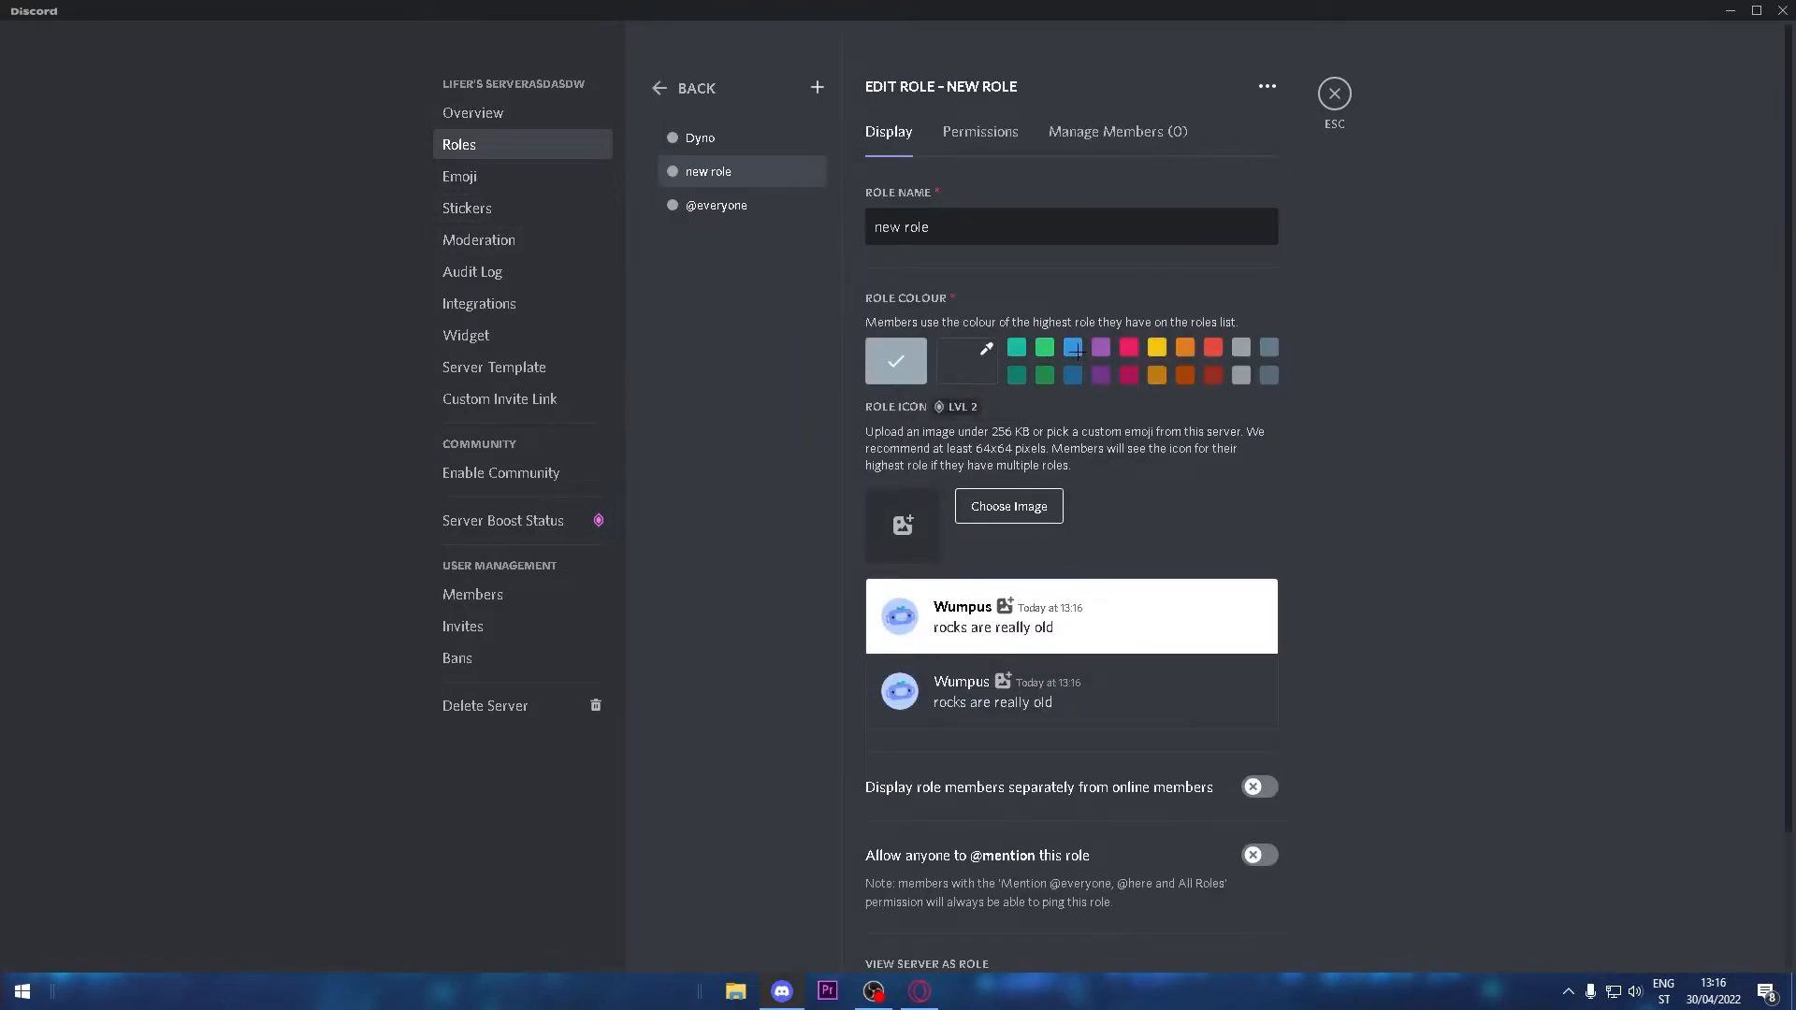
click(1042, 346)
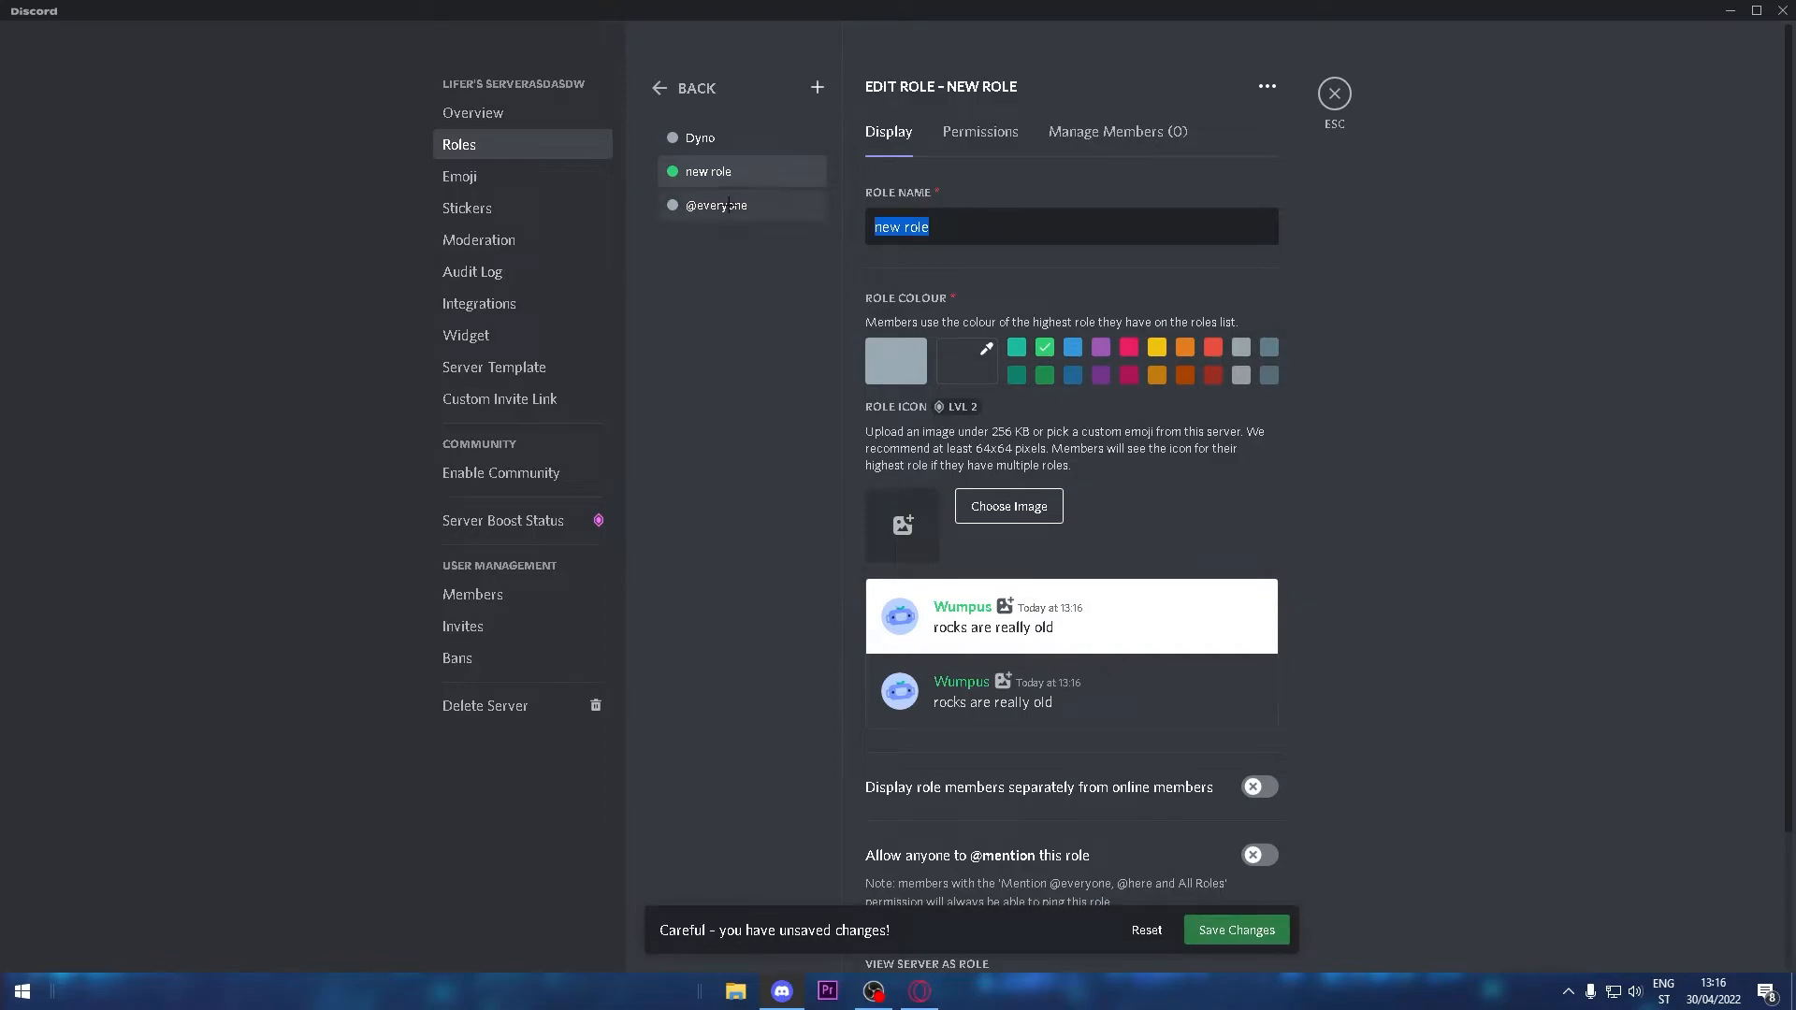
text(member)
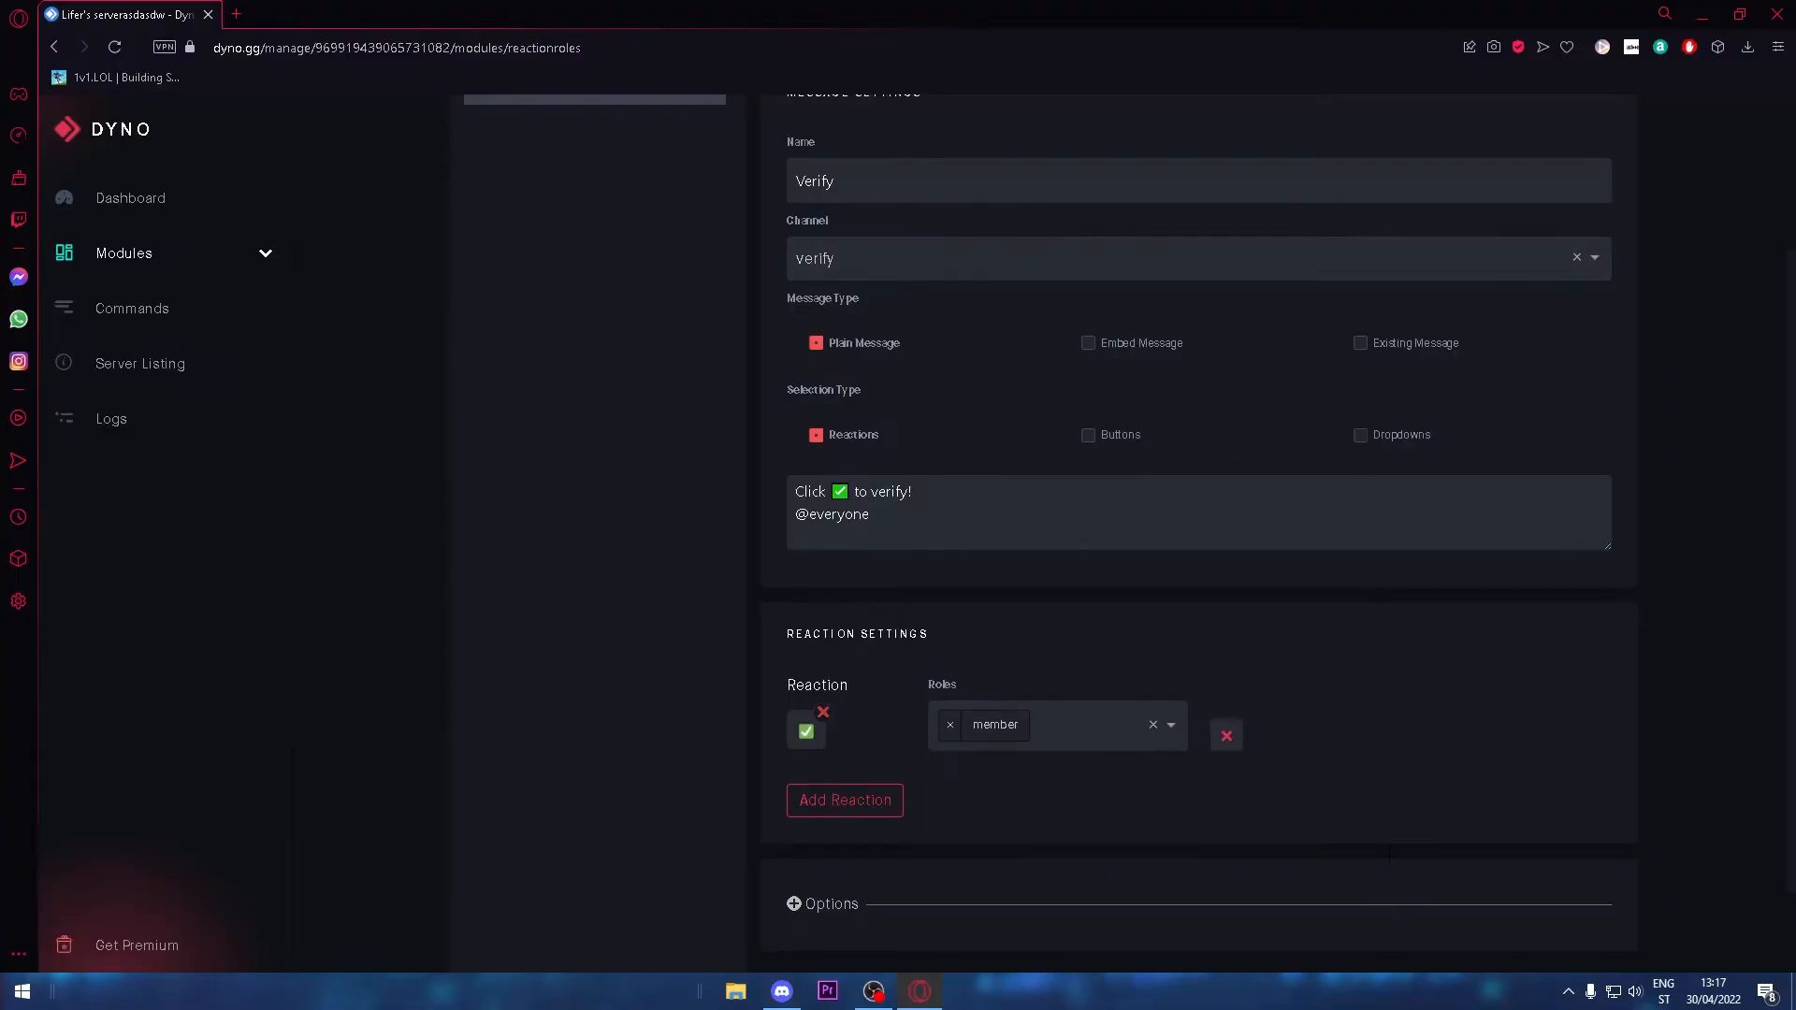
- Enable 'Keep reaction counter at 1' in the Verify options and save the message
scroll(down, 3)
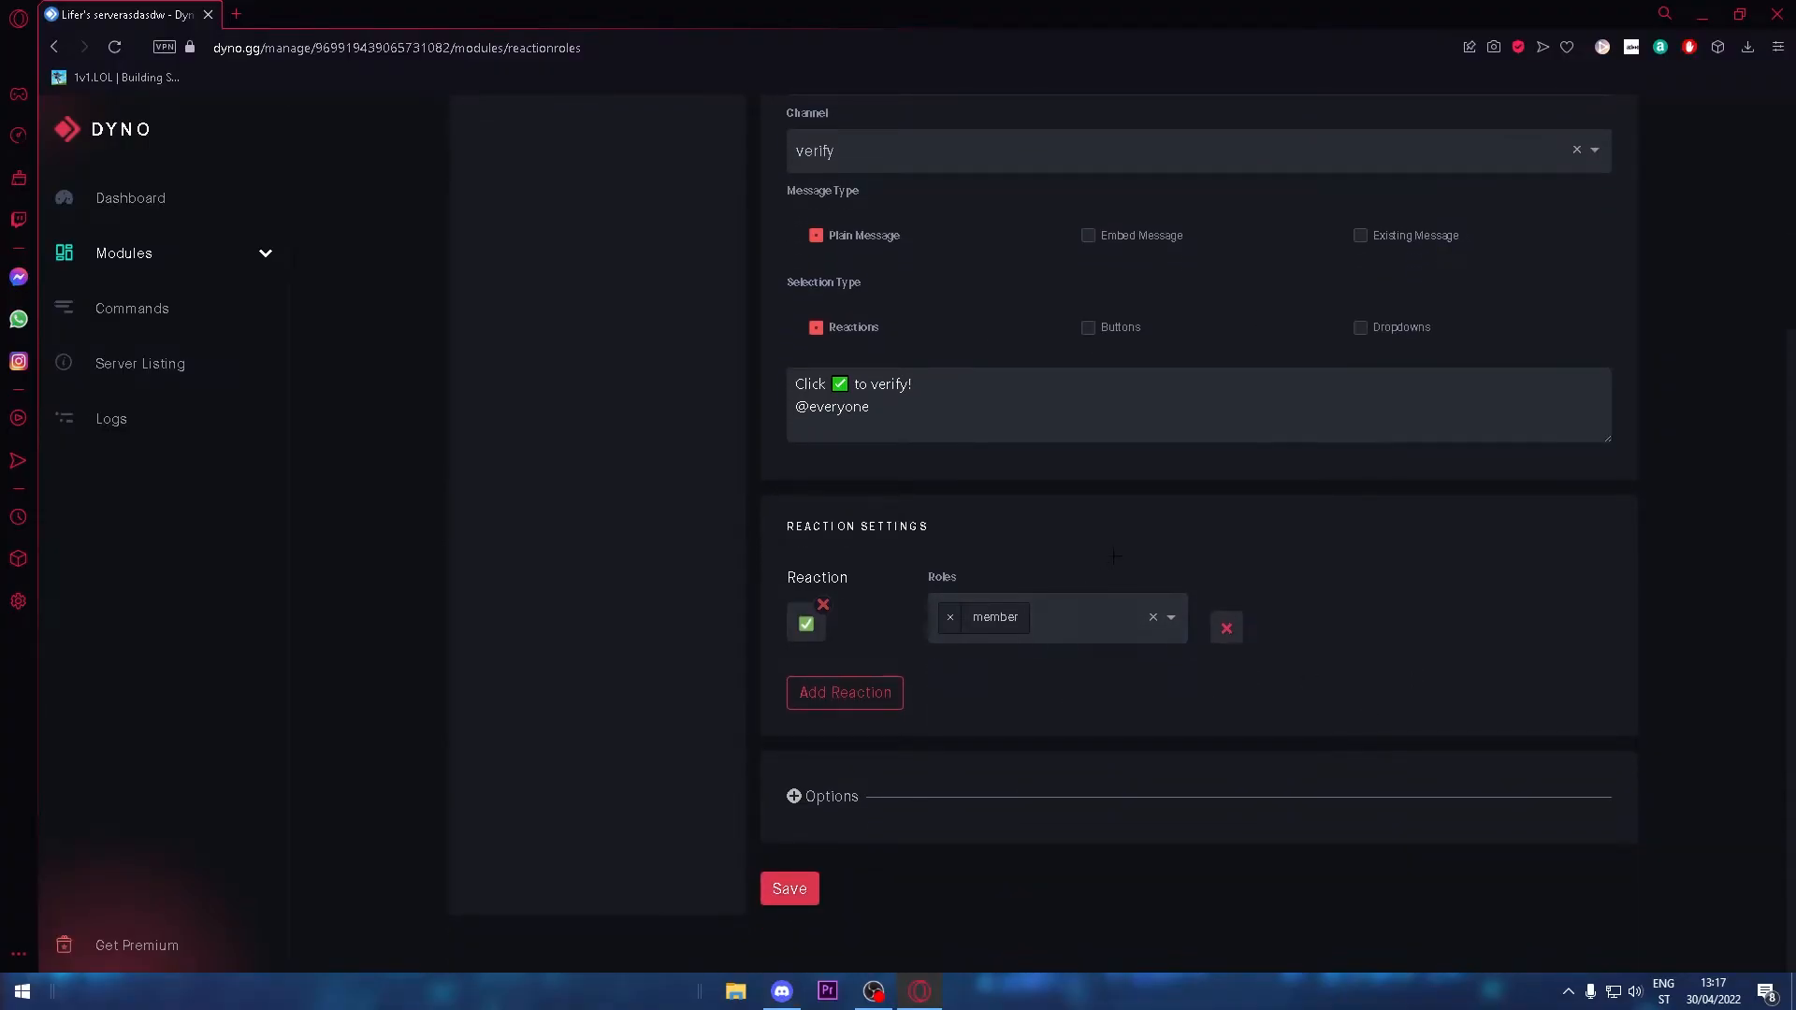
click(831, 796)
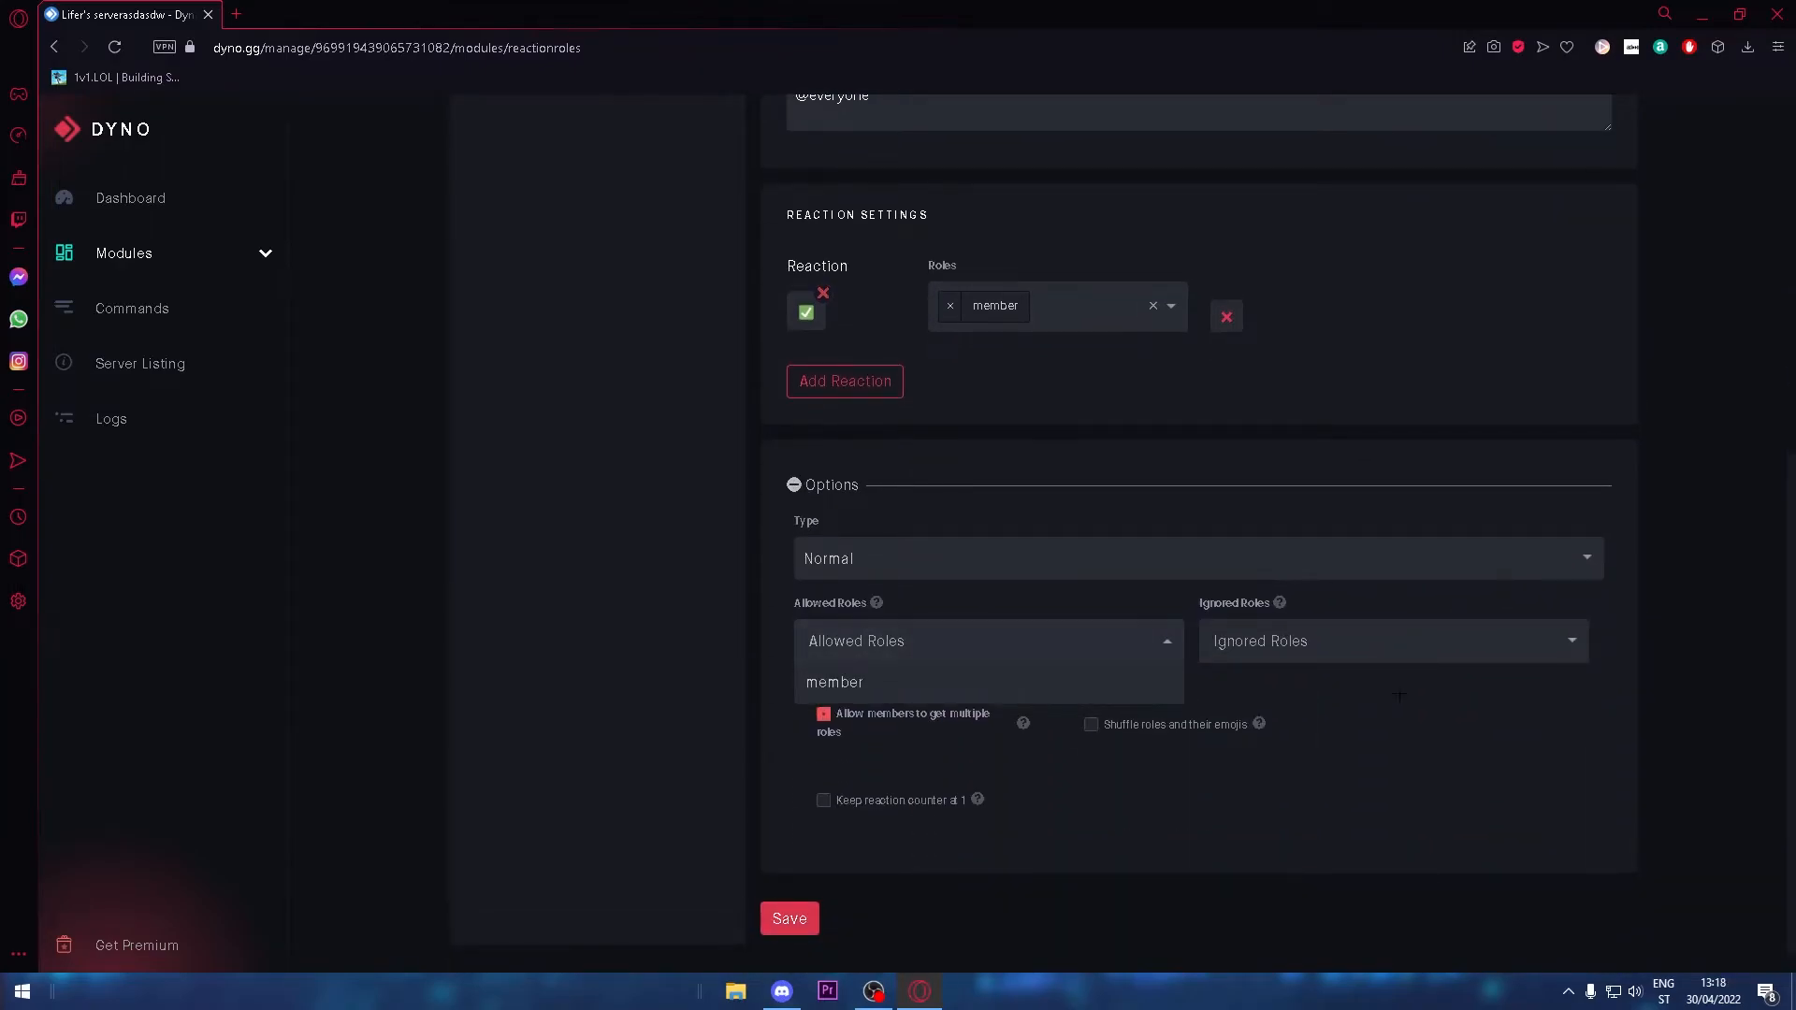
click(986, 639)
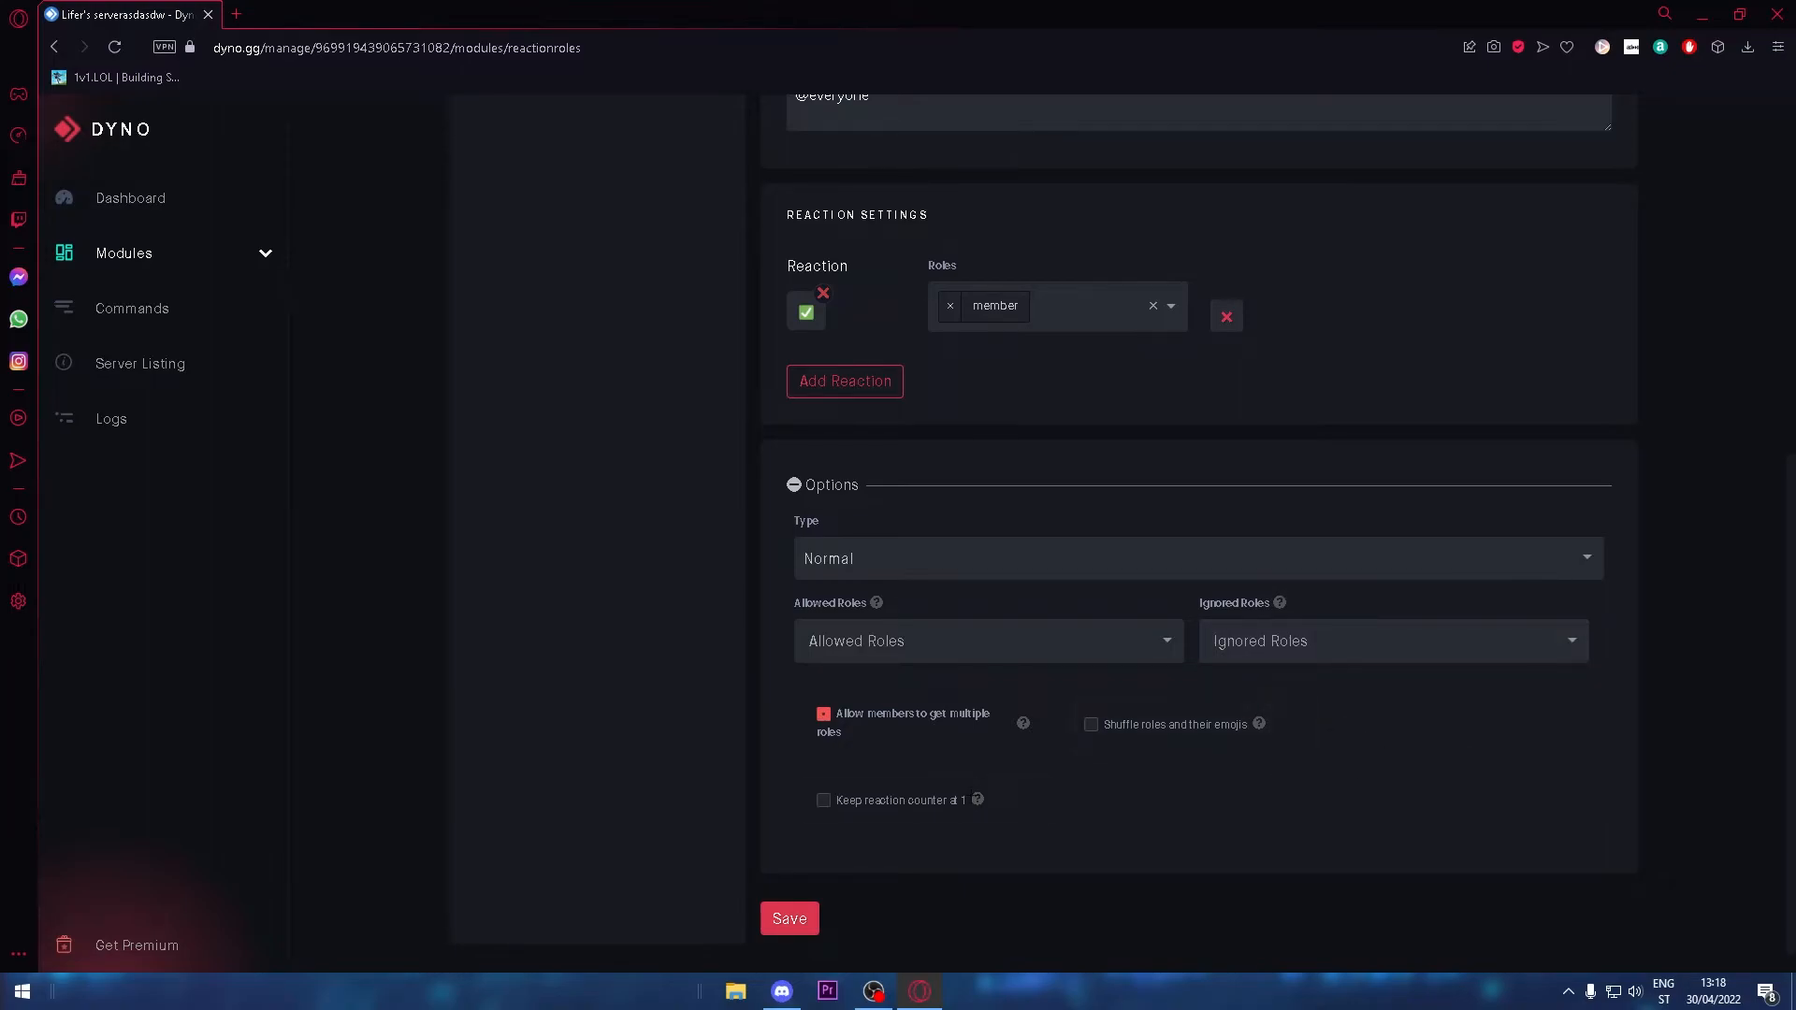
click(823, 800)
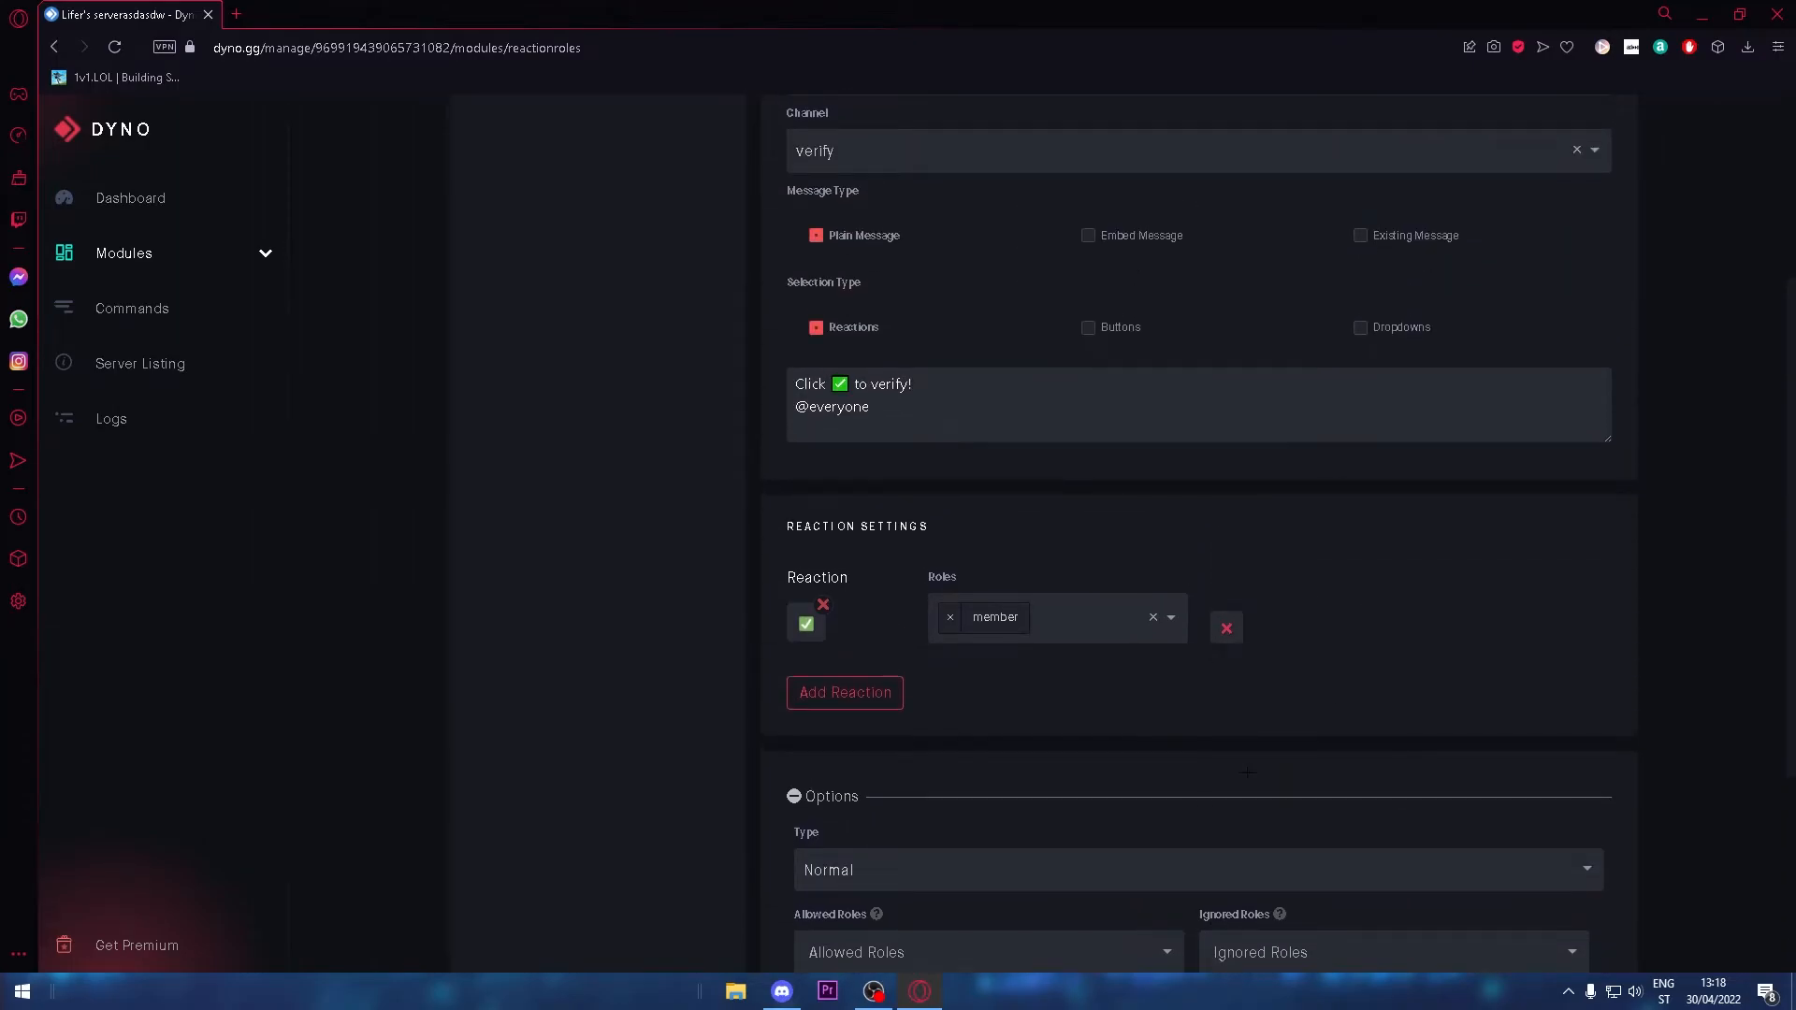
scroll(down, 3)
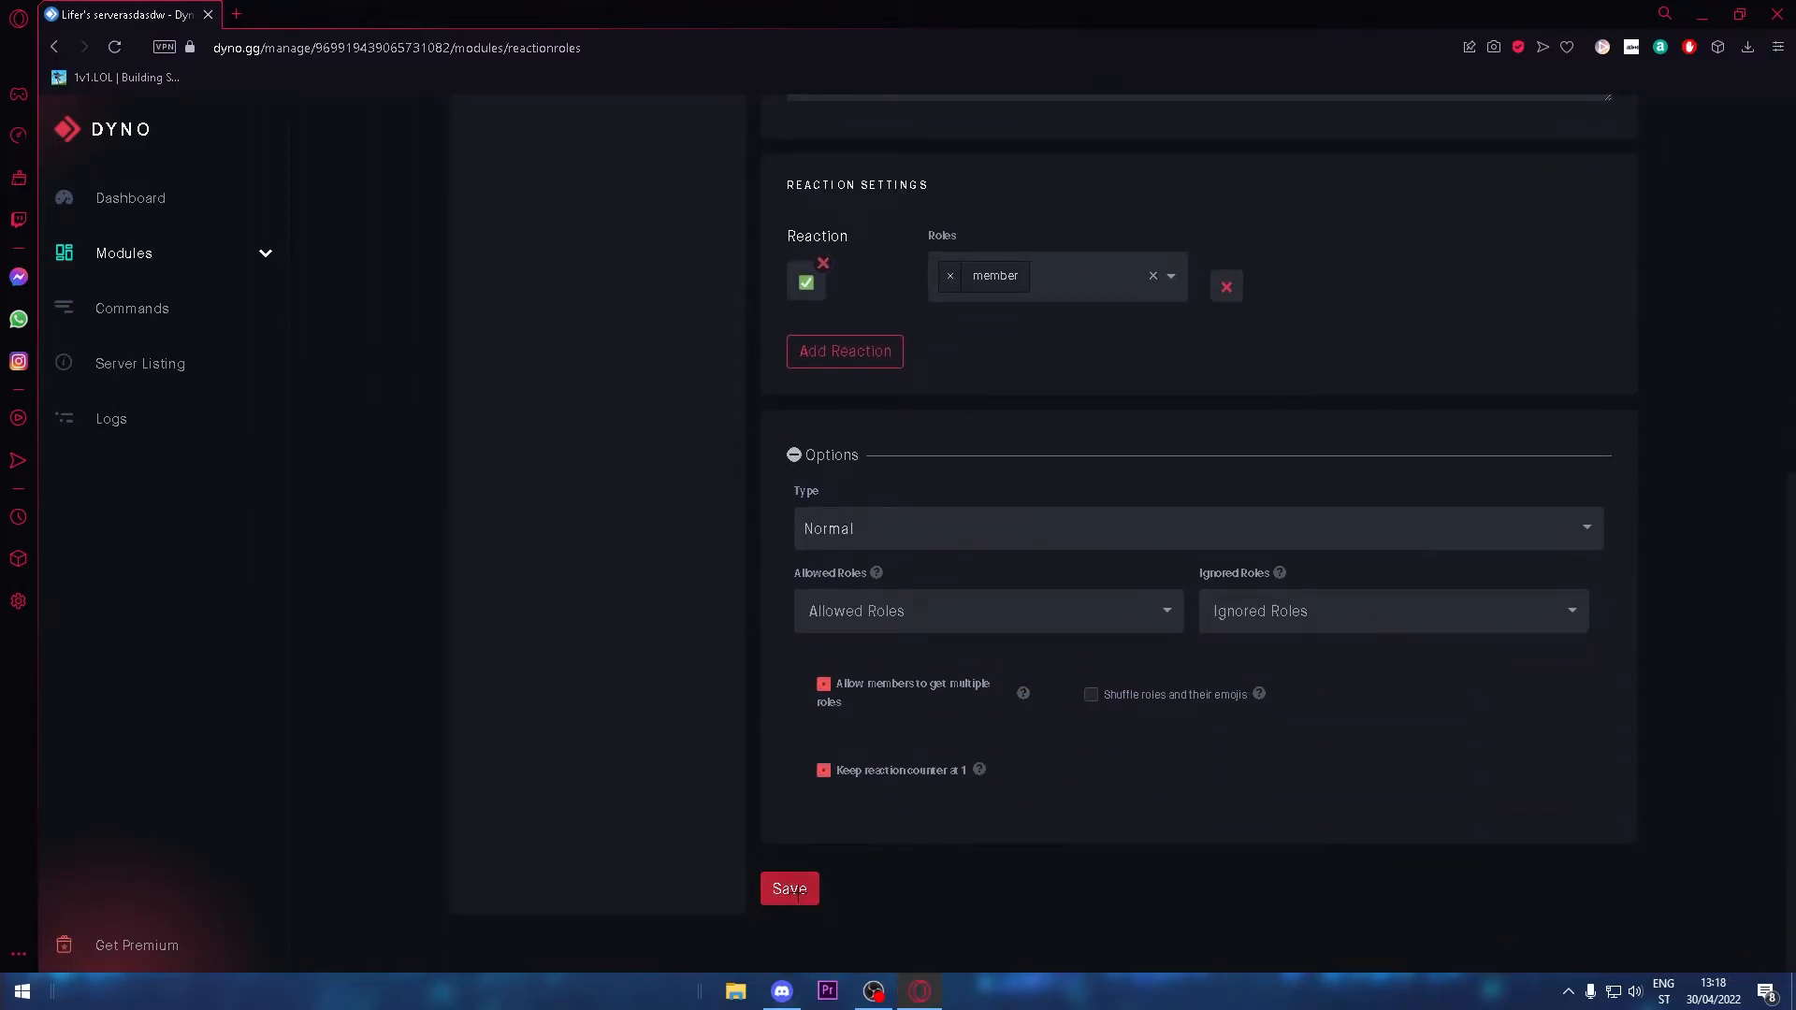
click(787, 888)
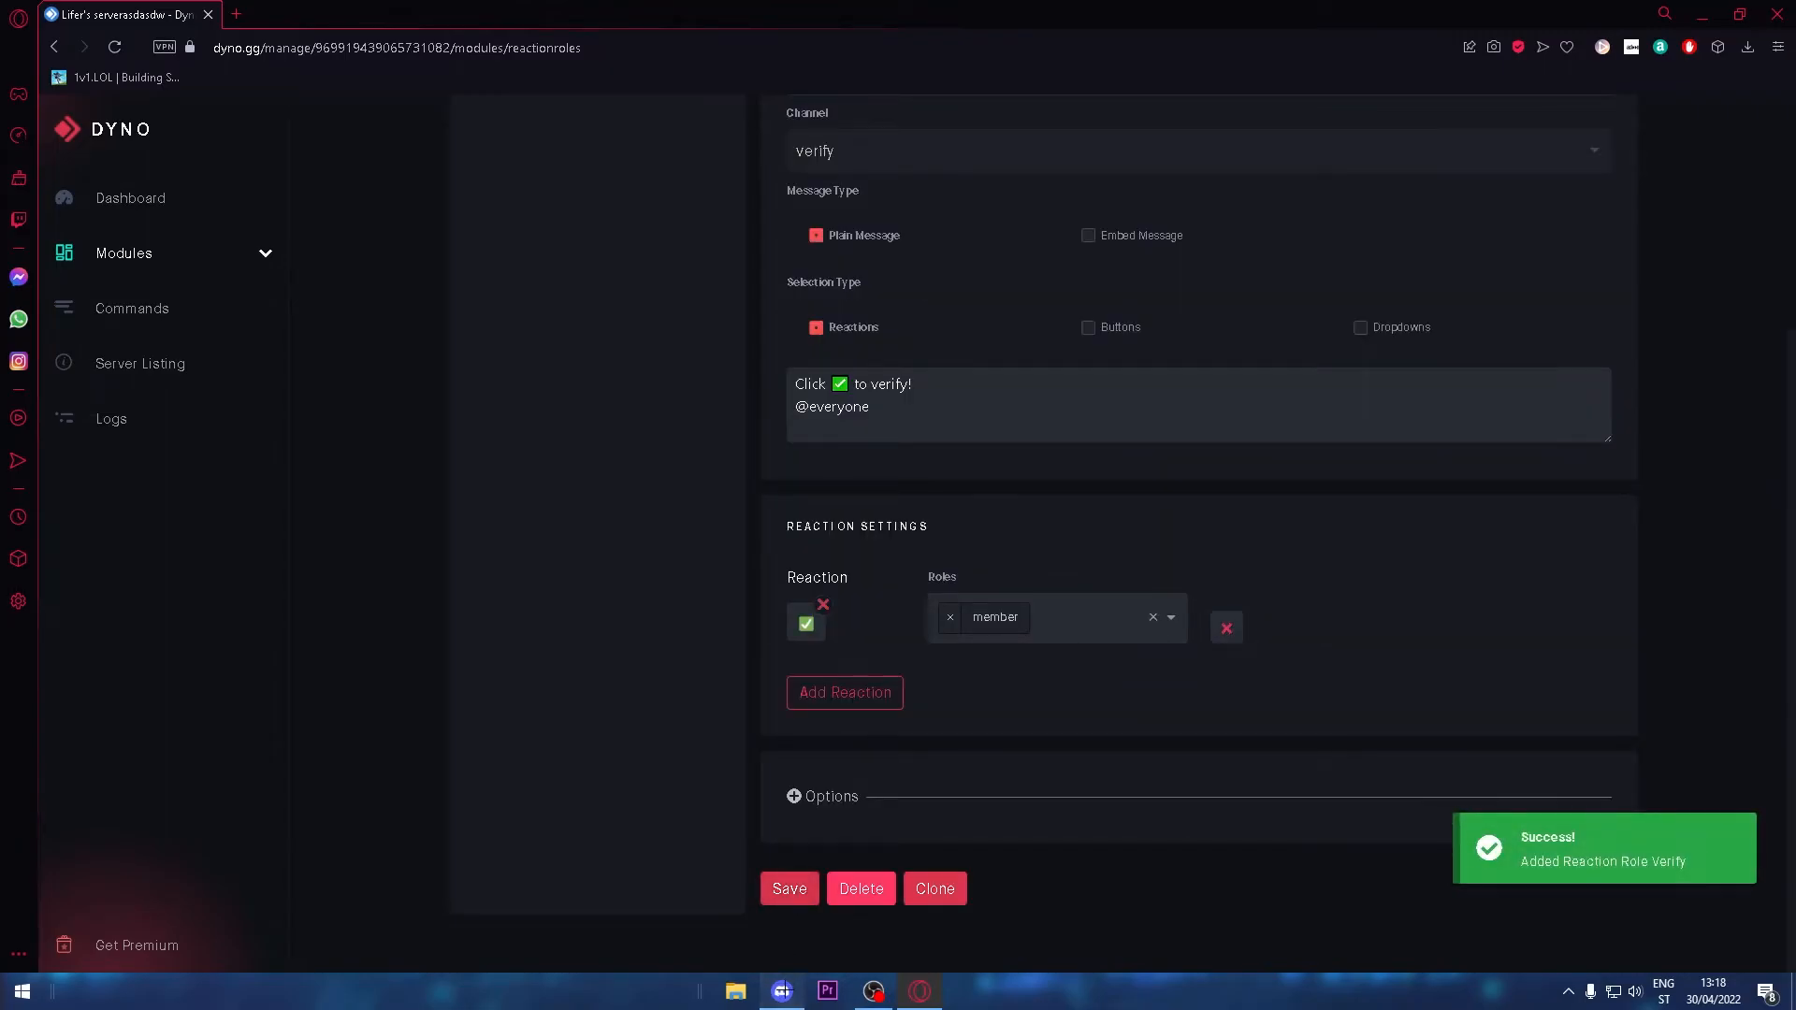
click(780, 990)
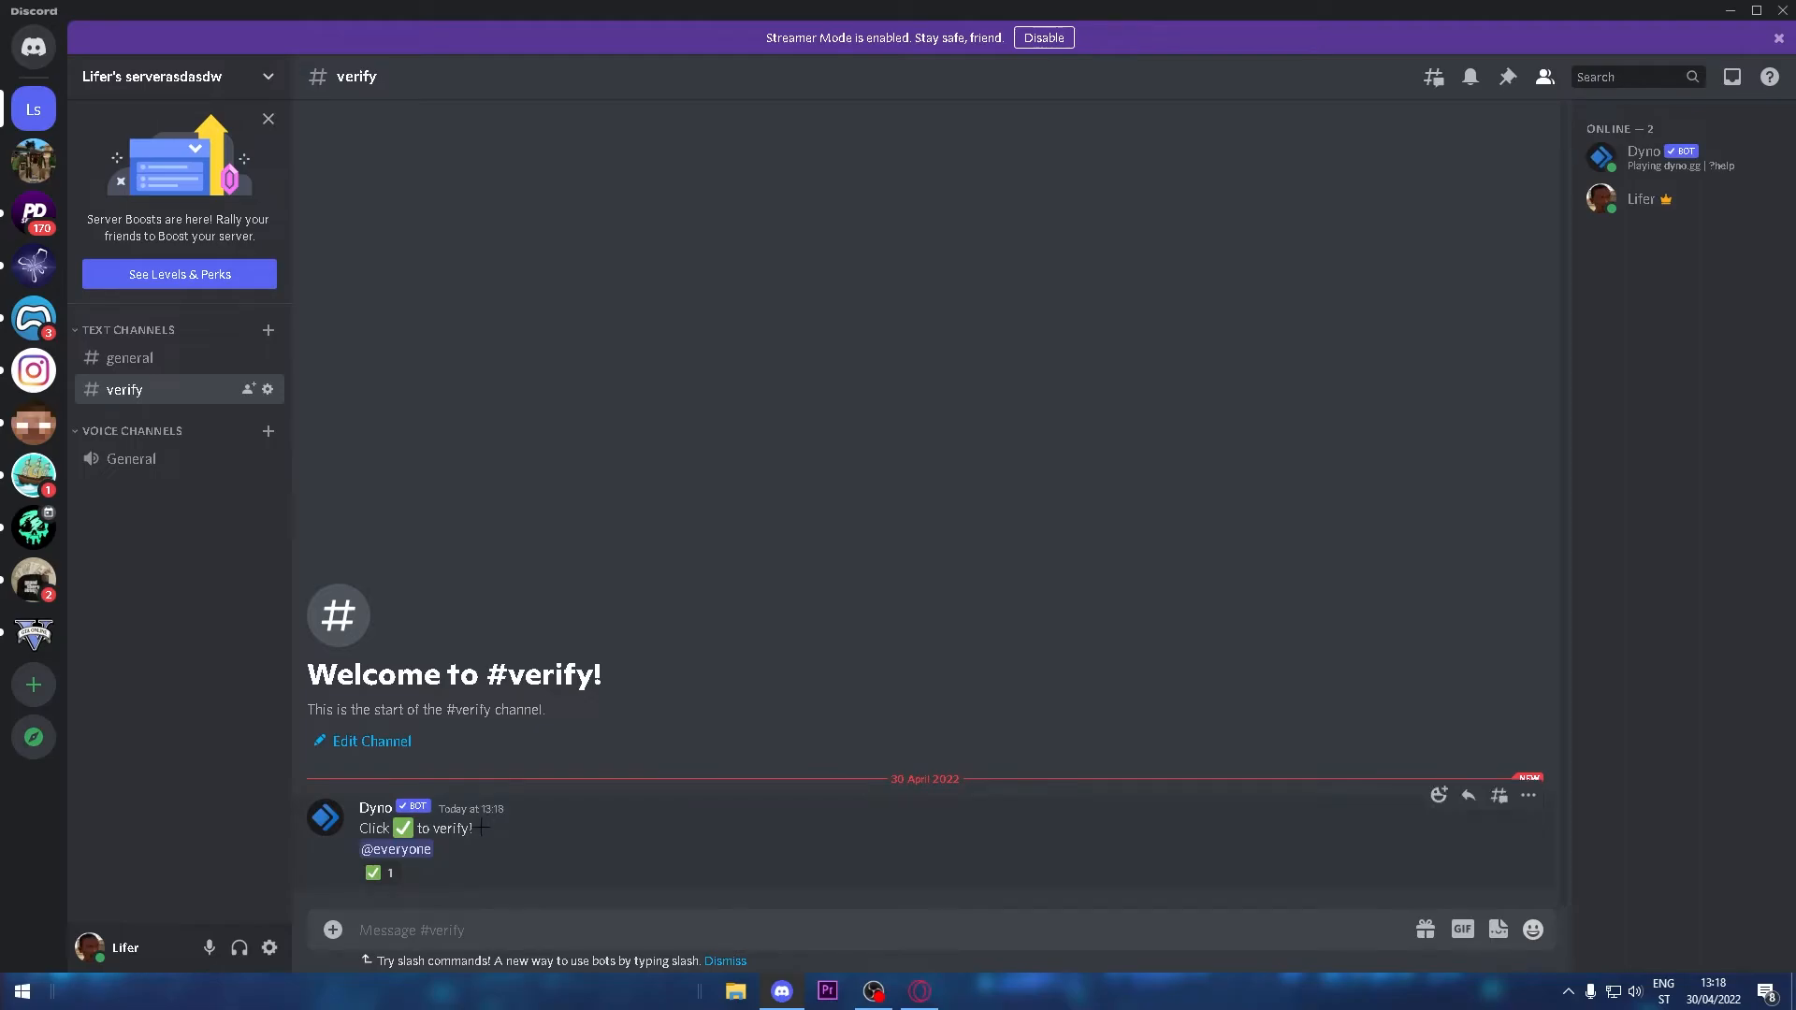
mouse_move(373, 873)
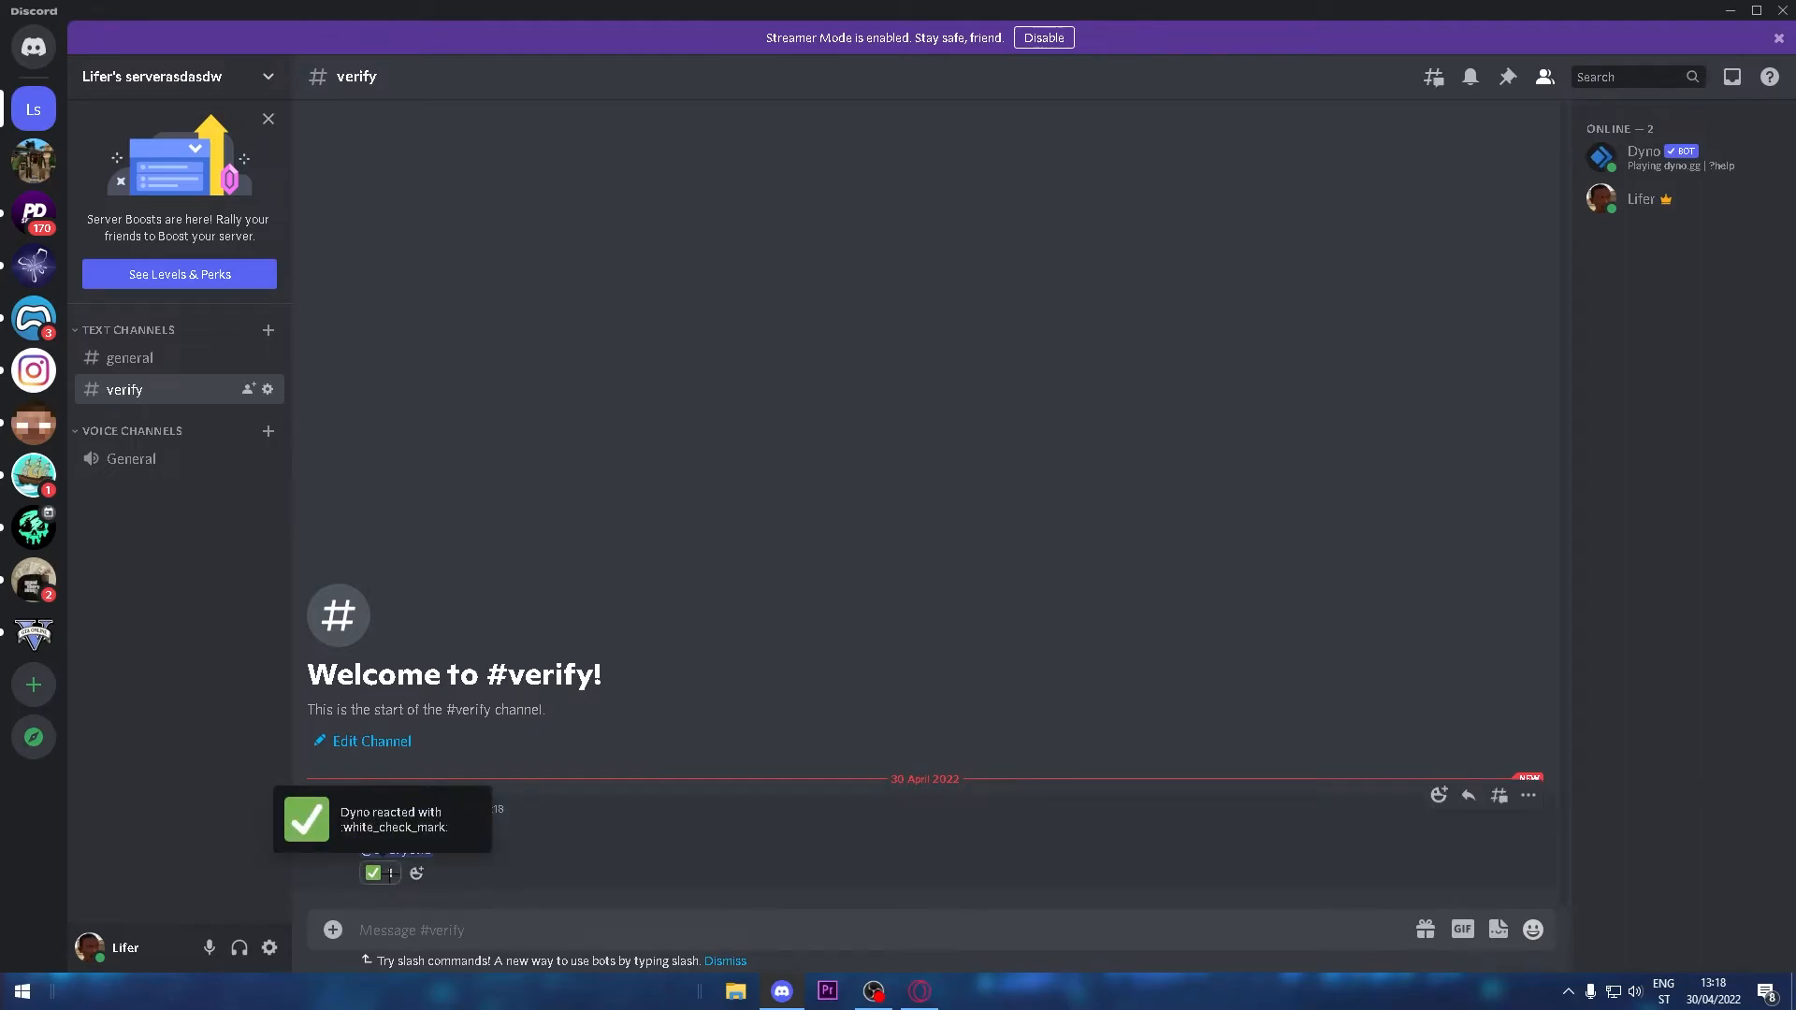
- Create a text channel named 'adsadwsa' in the Voice Channels category
click(270, 430)
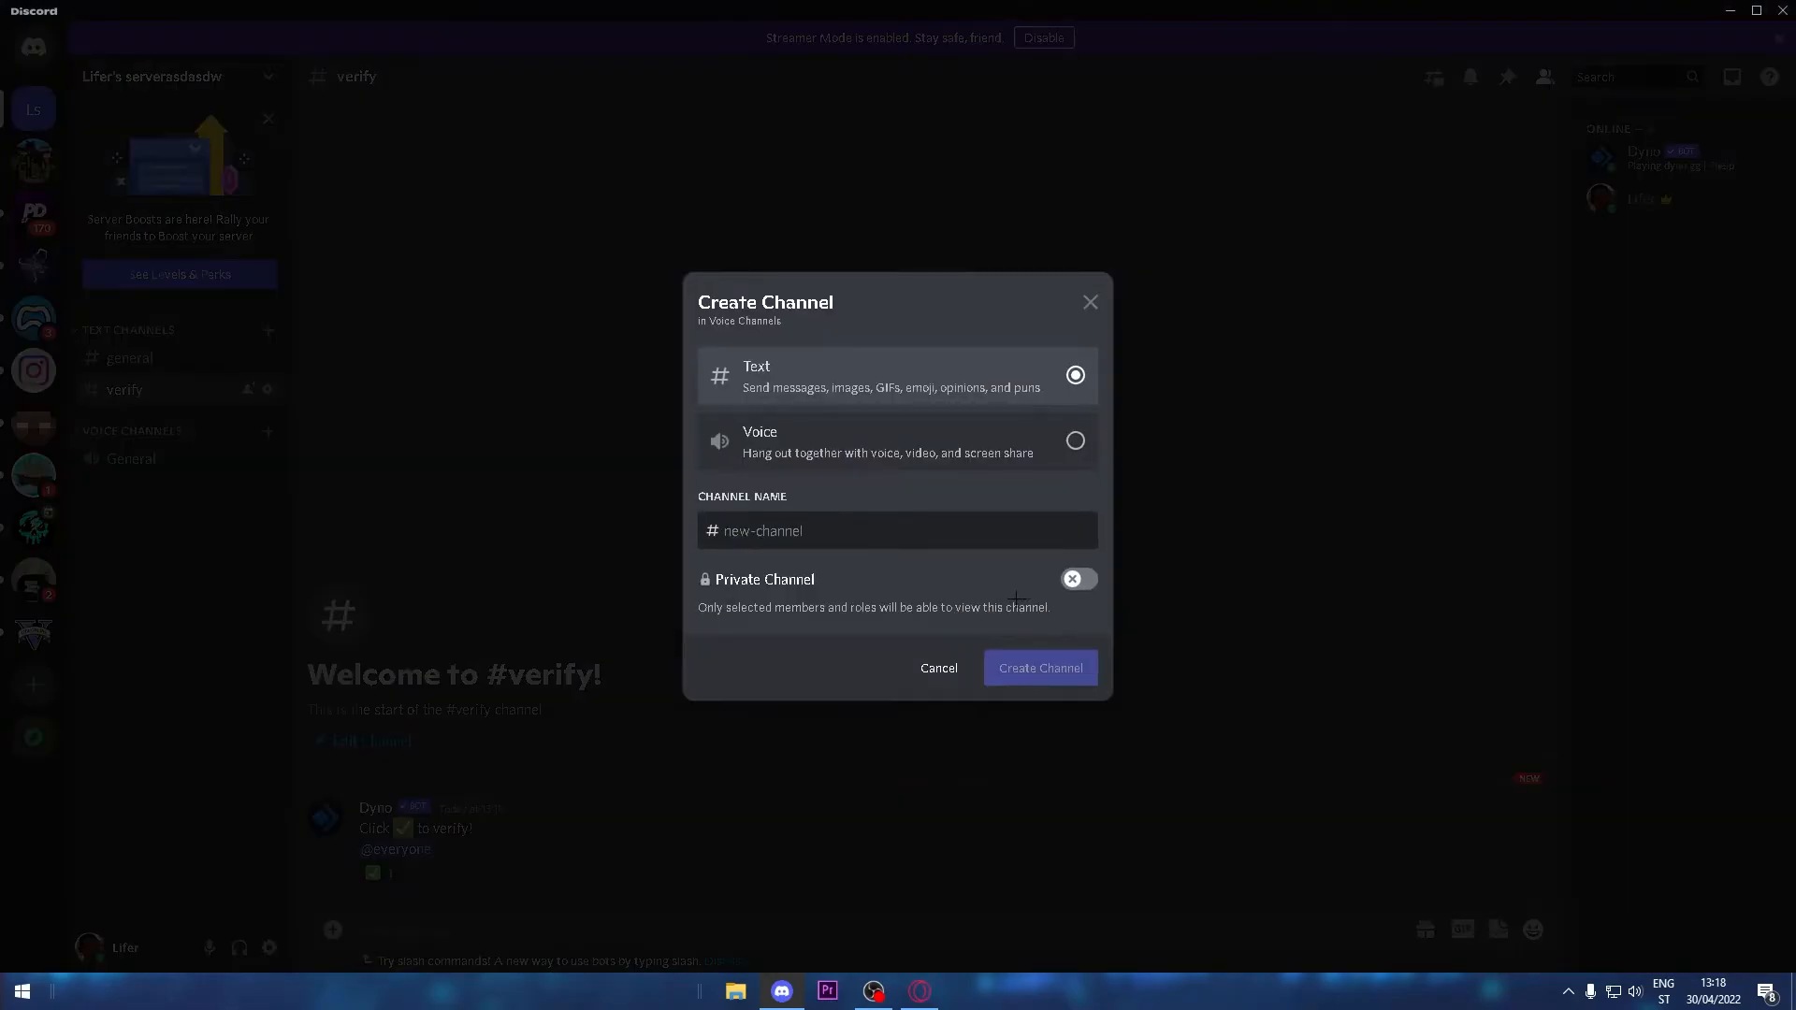
text(adsadwsa)
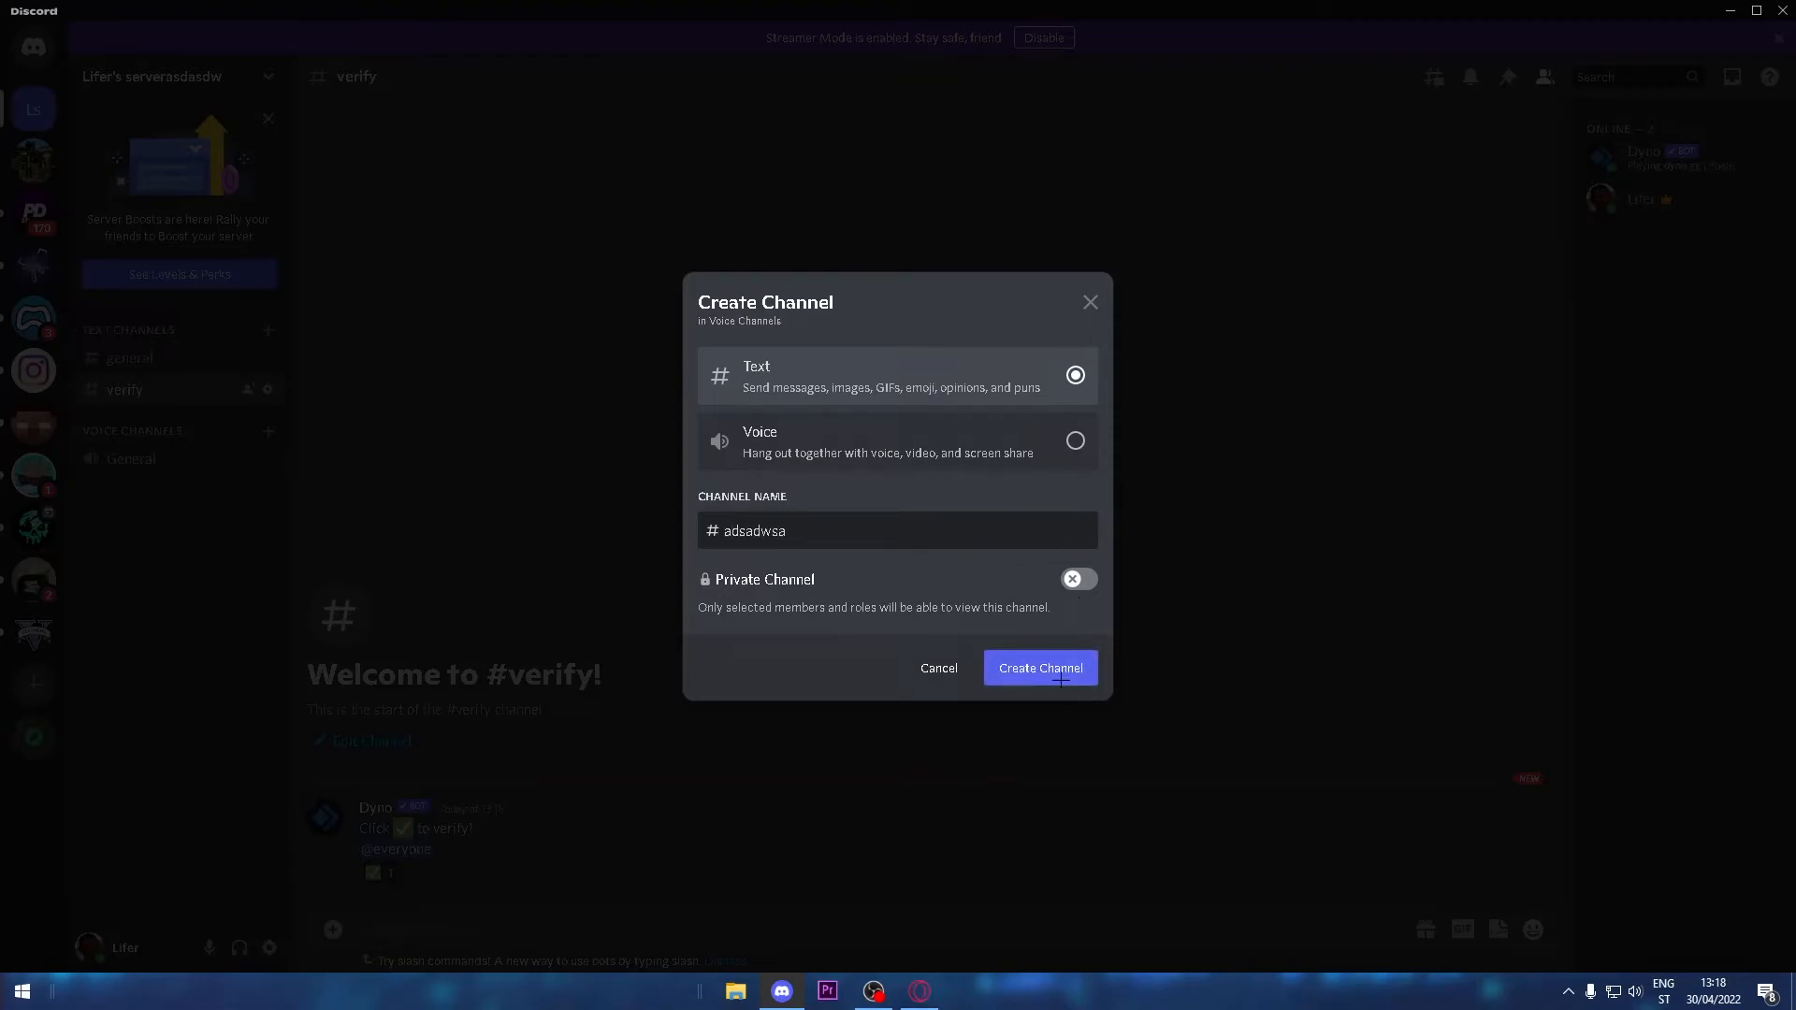
click(1037, 667)
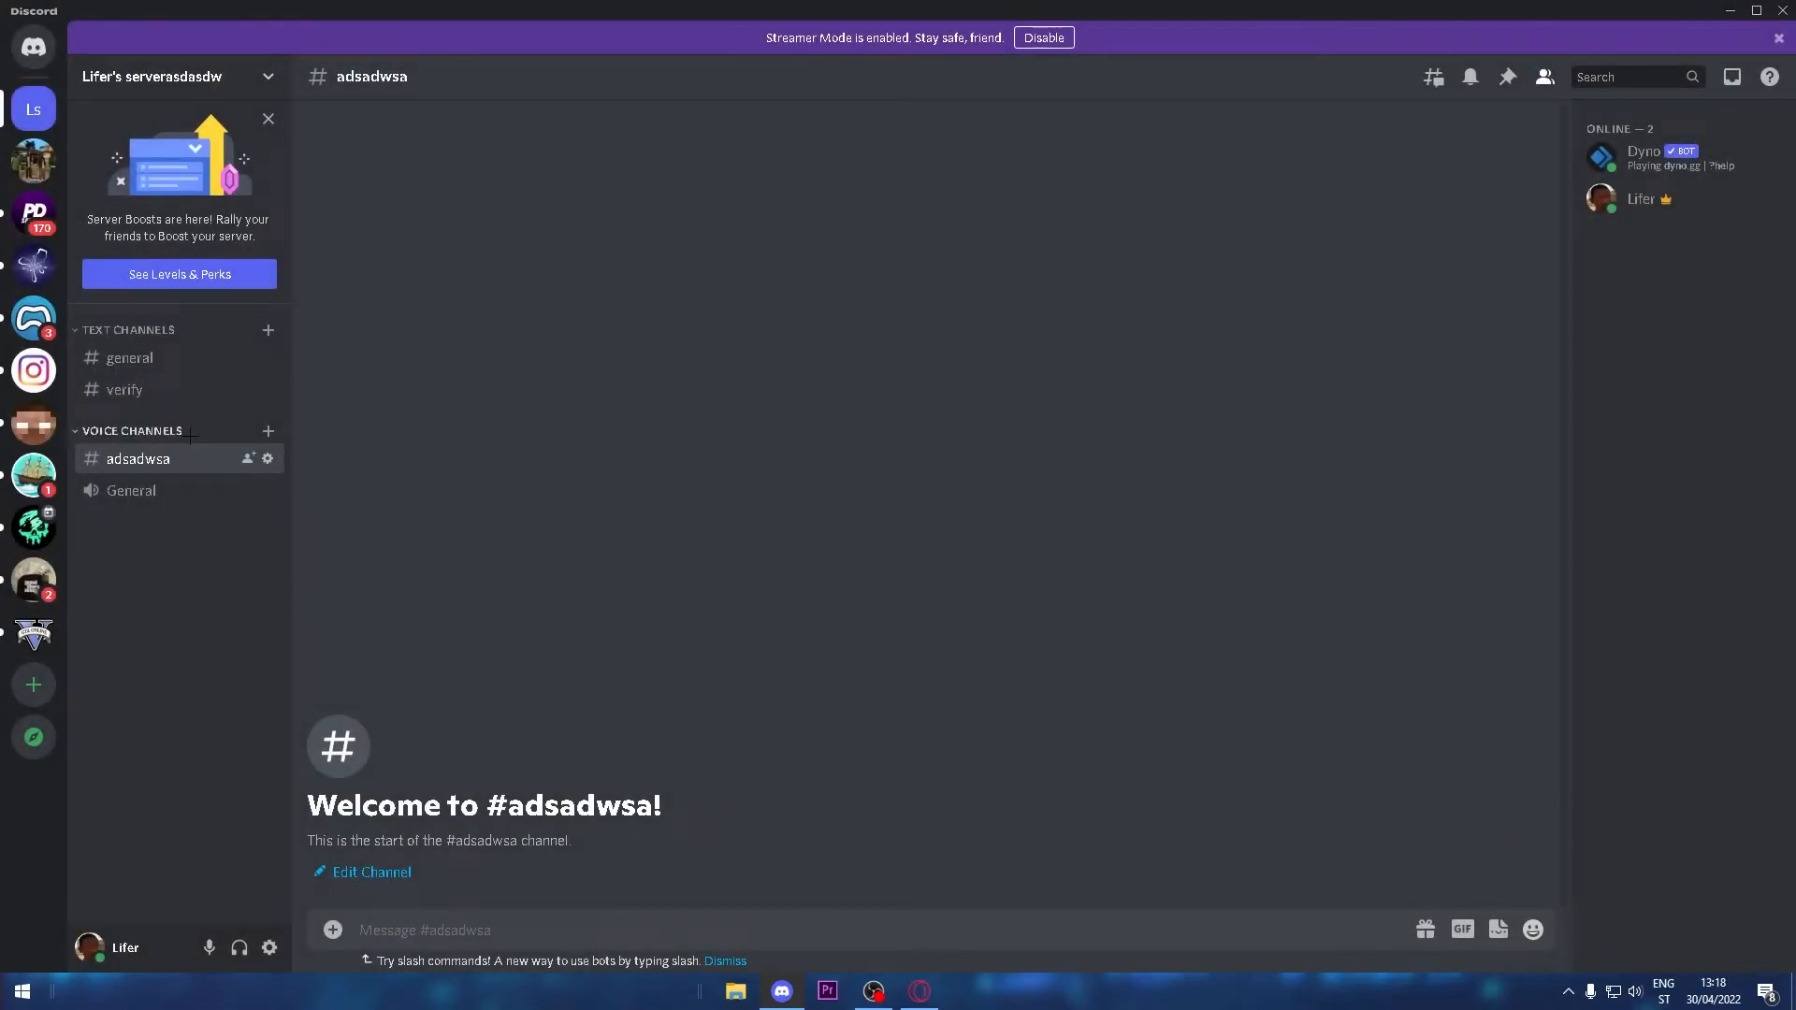
- Make the Voice Channels category private from its category settings
right_click(132, 430)
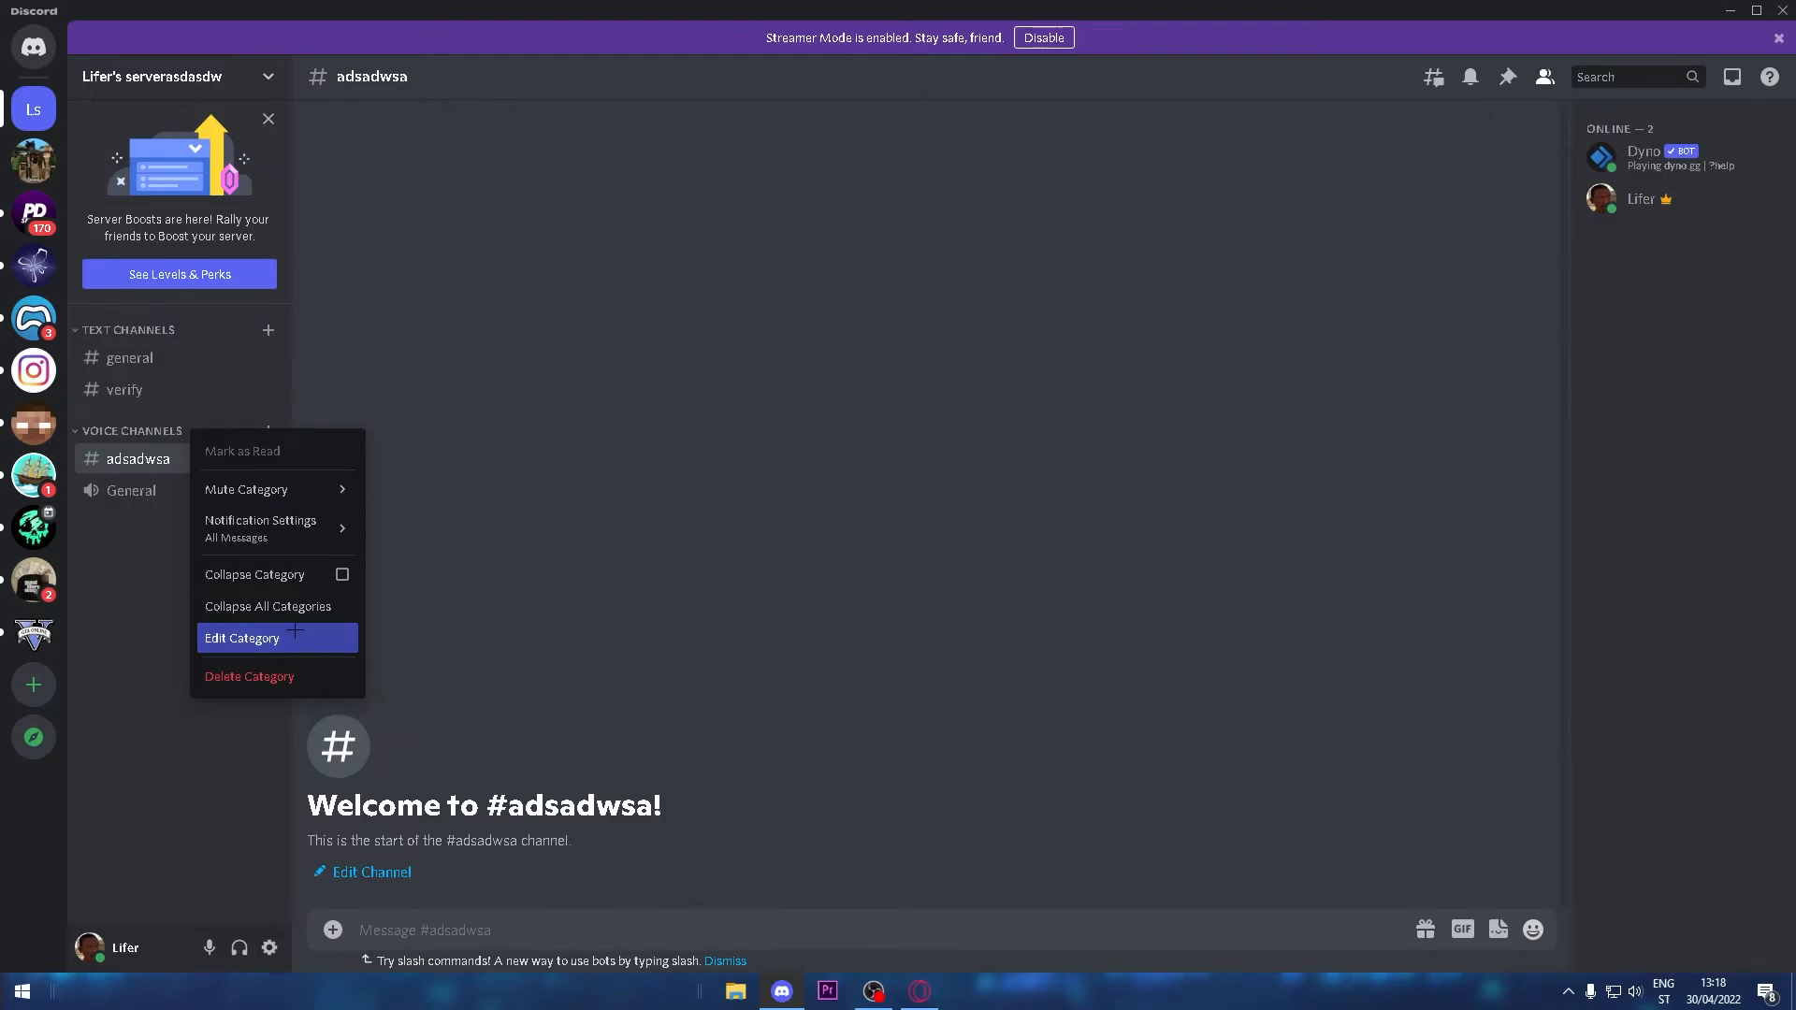
click(241, 638)
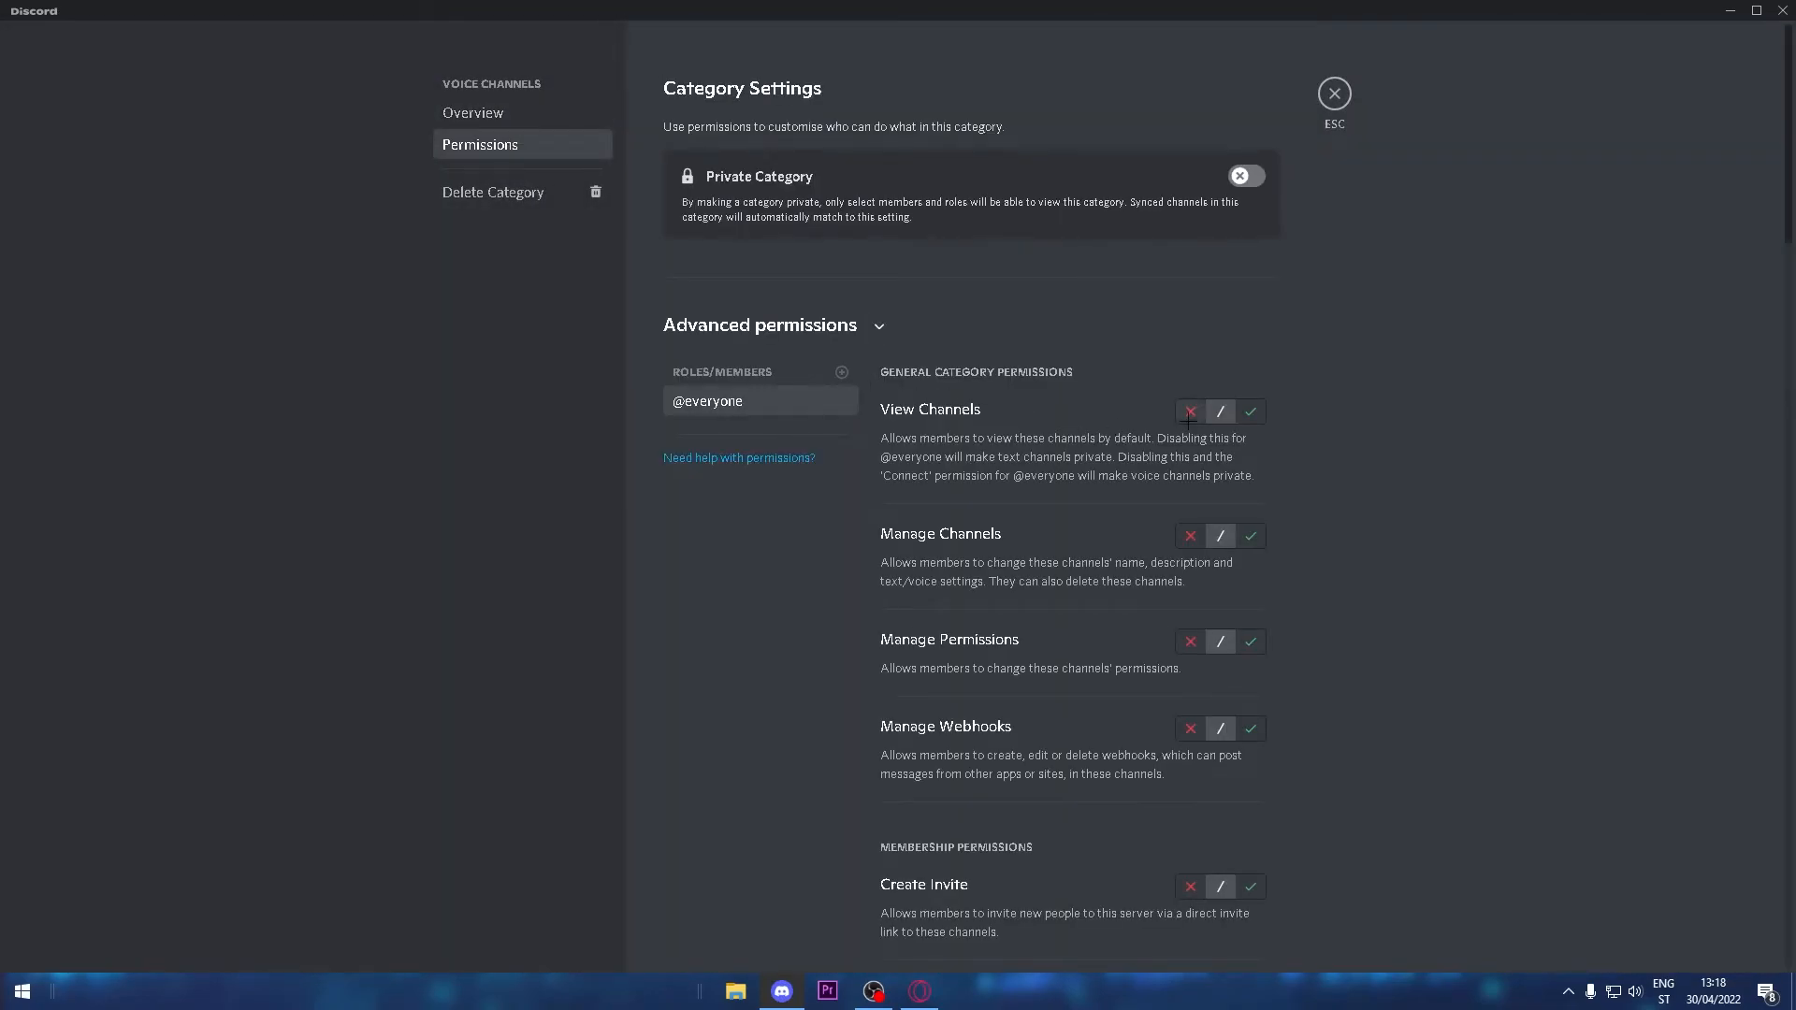
click(1244, 175)
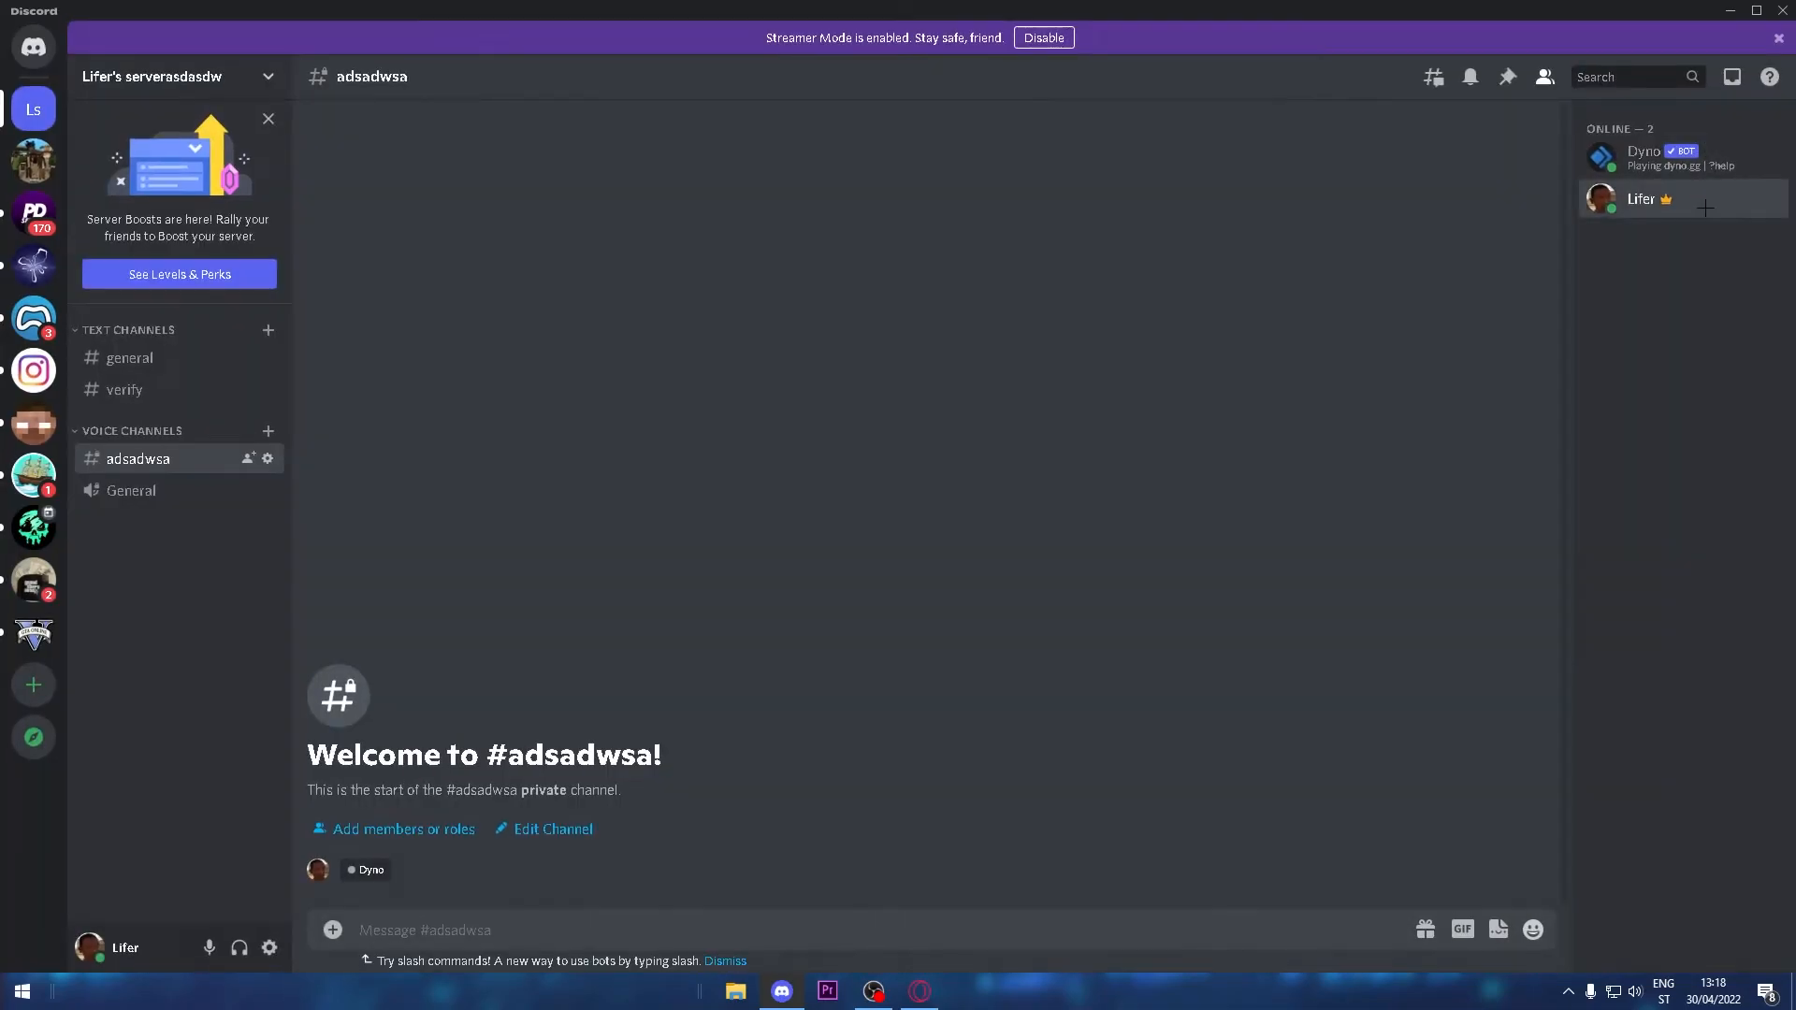
- Turn on Private Channel in the general channel's permissions and close its settings
click(1639, 198)
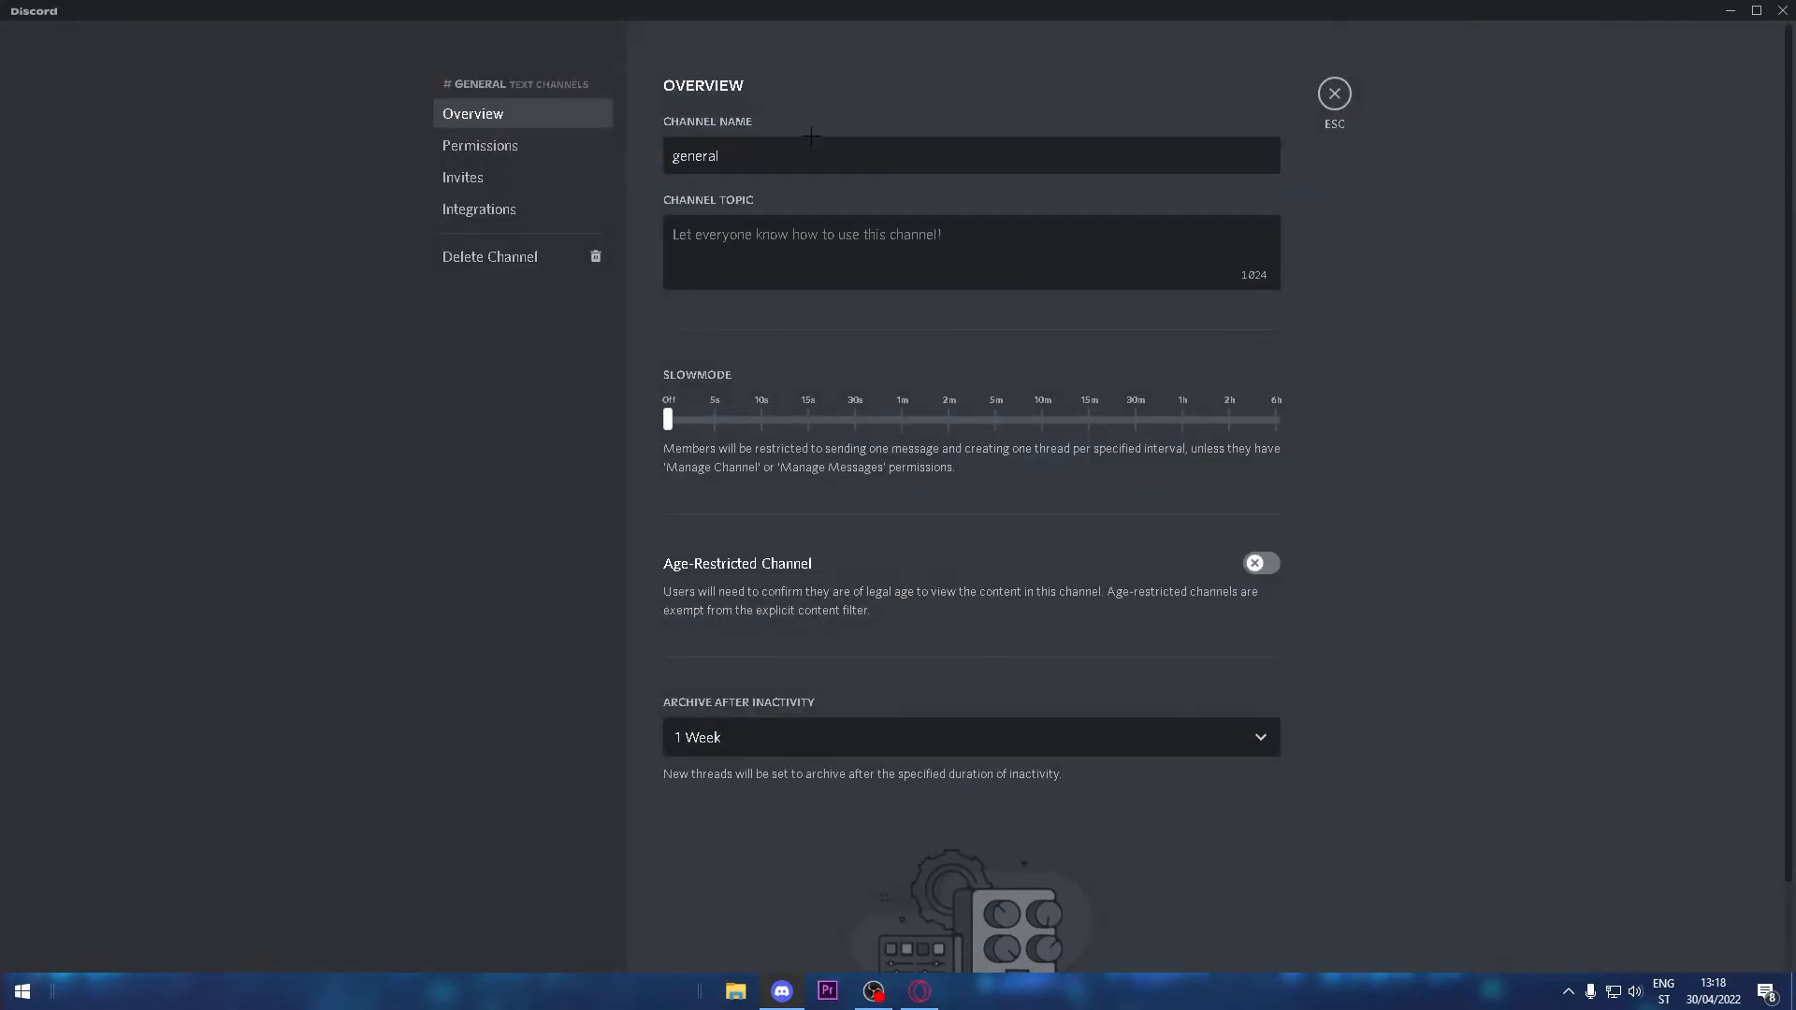
click(479, 146)
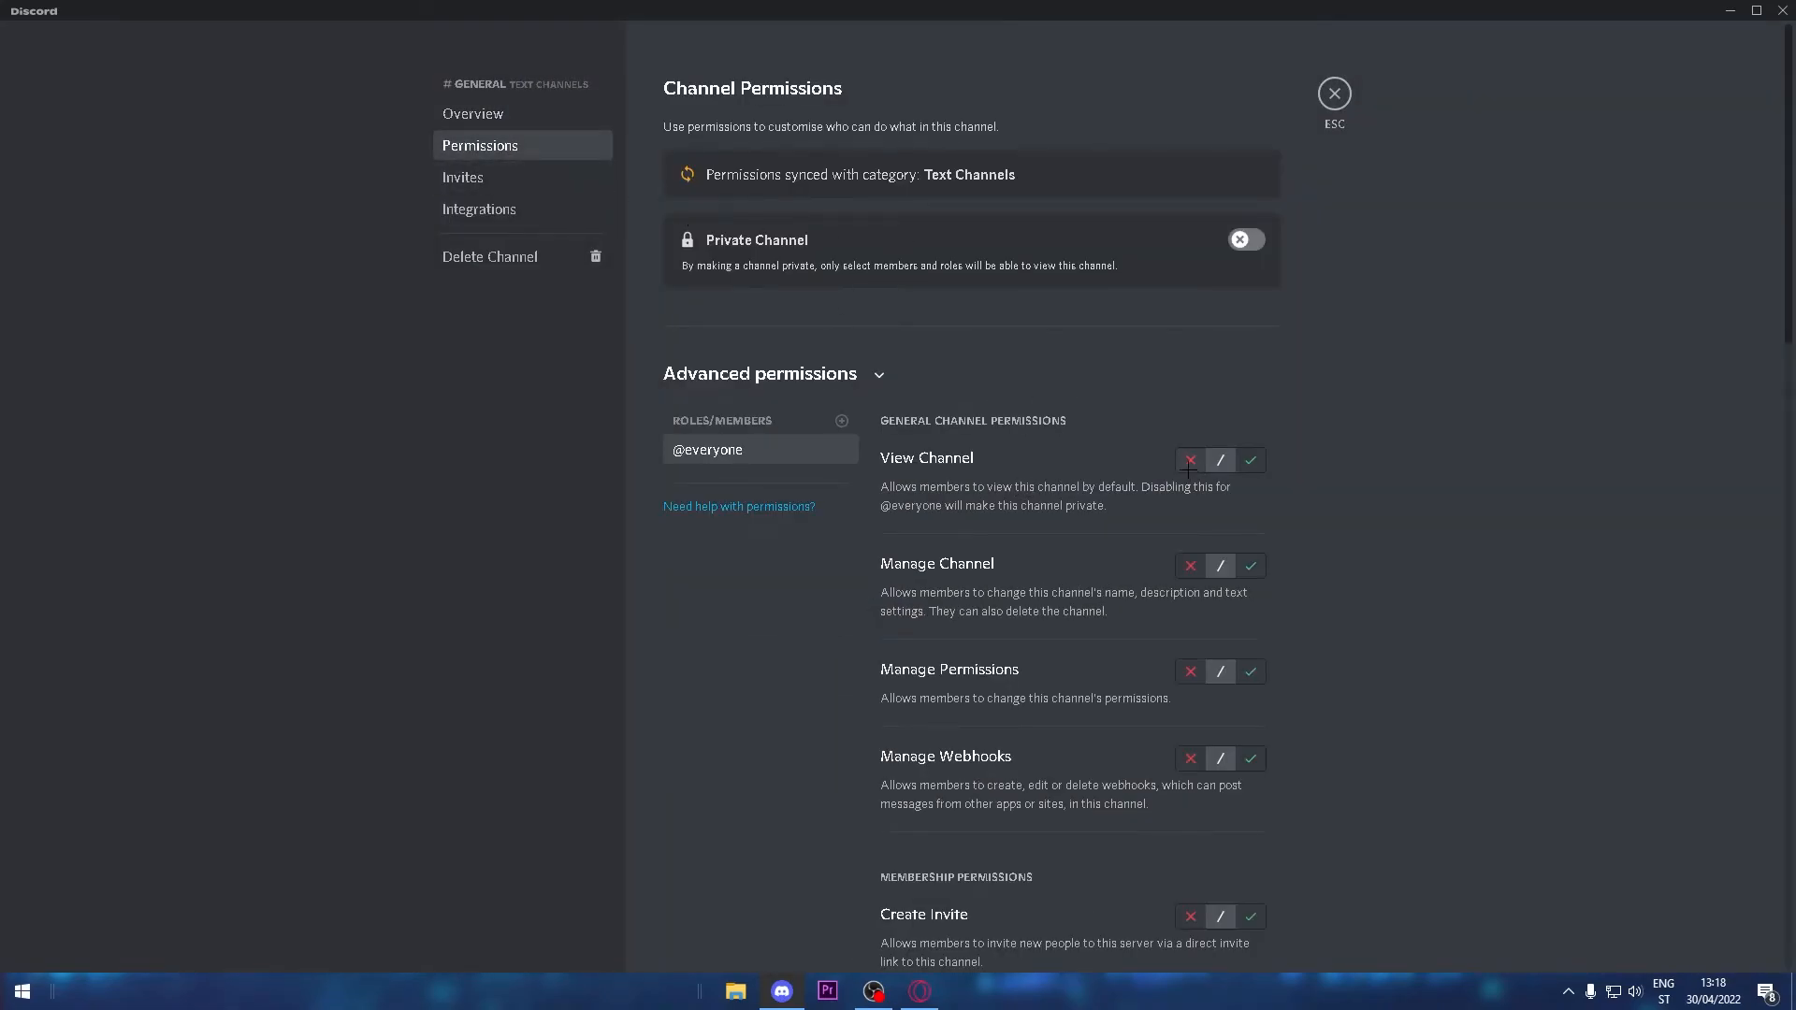
click(1244, 240)
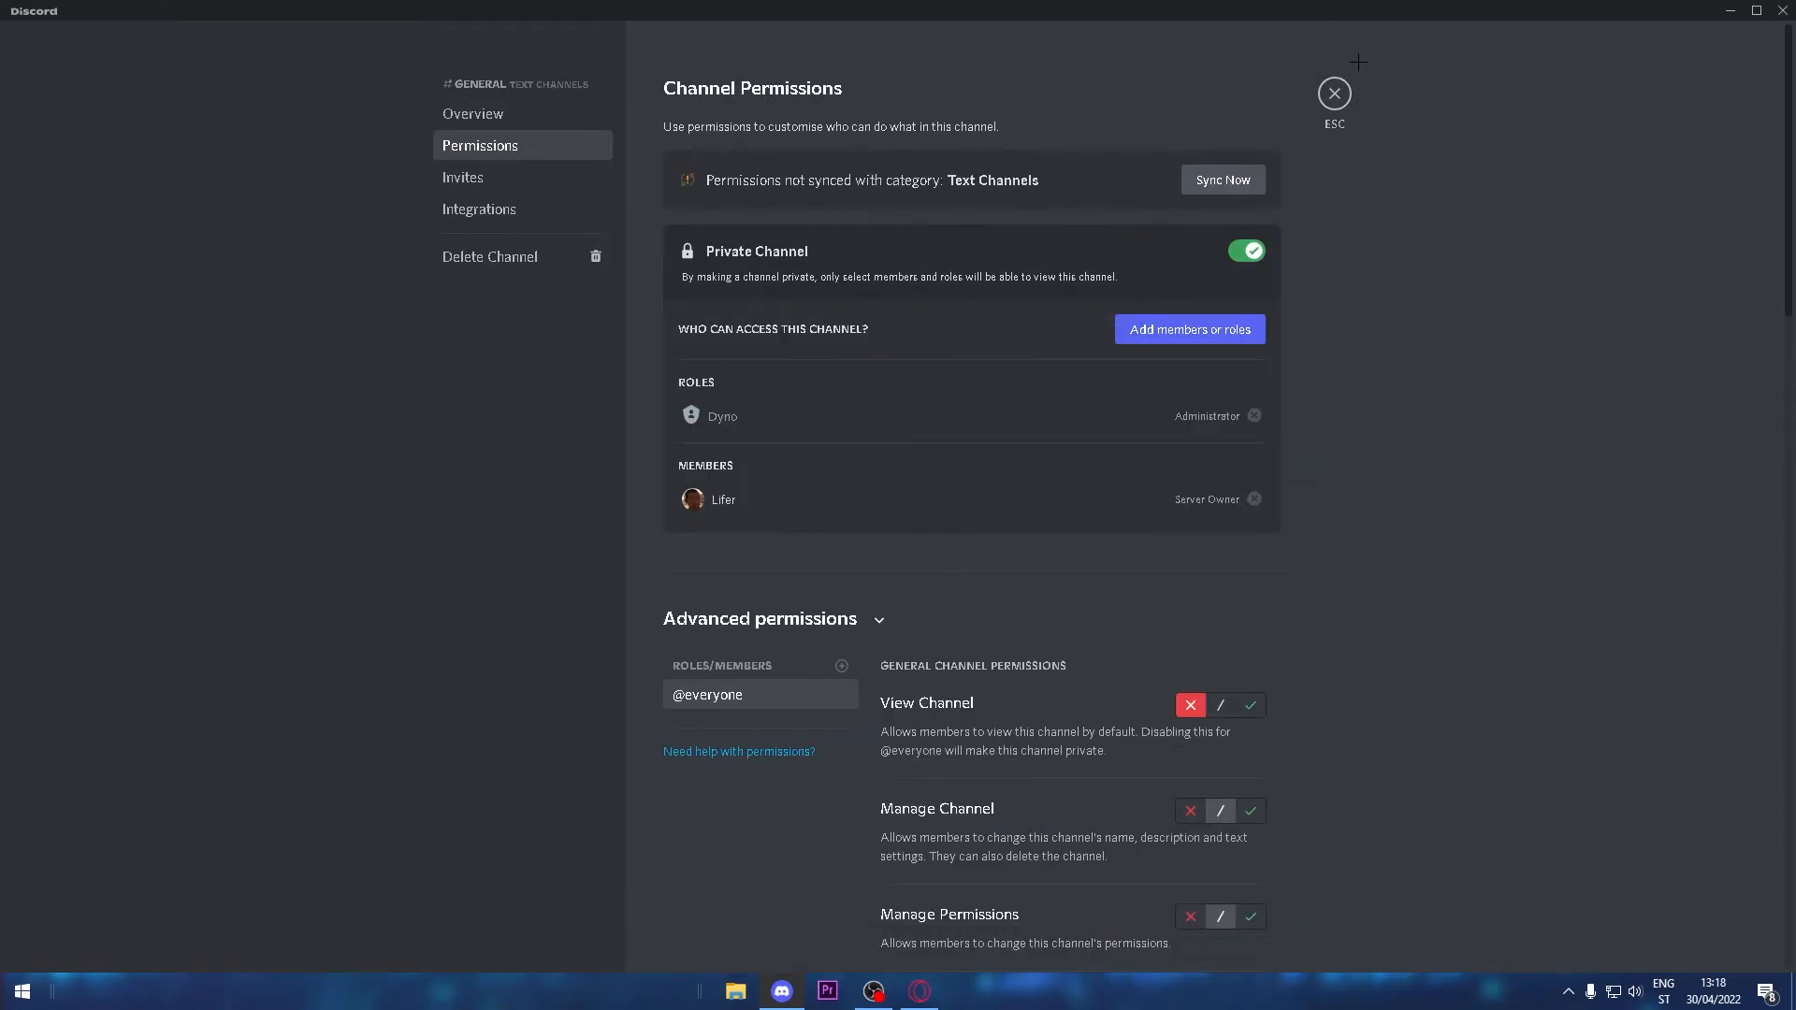
click(1332, 93)
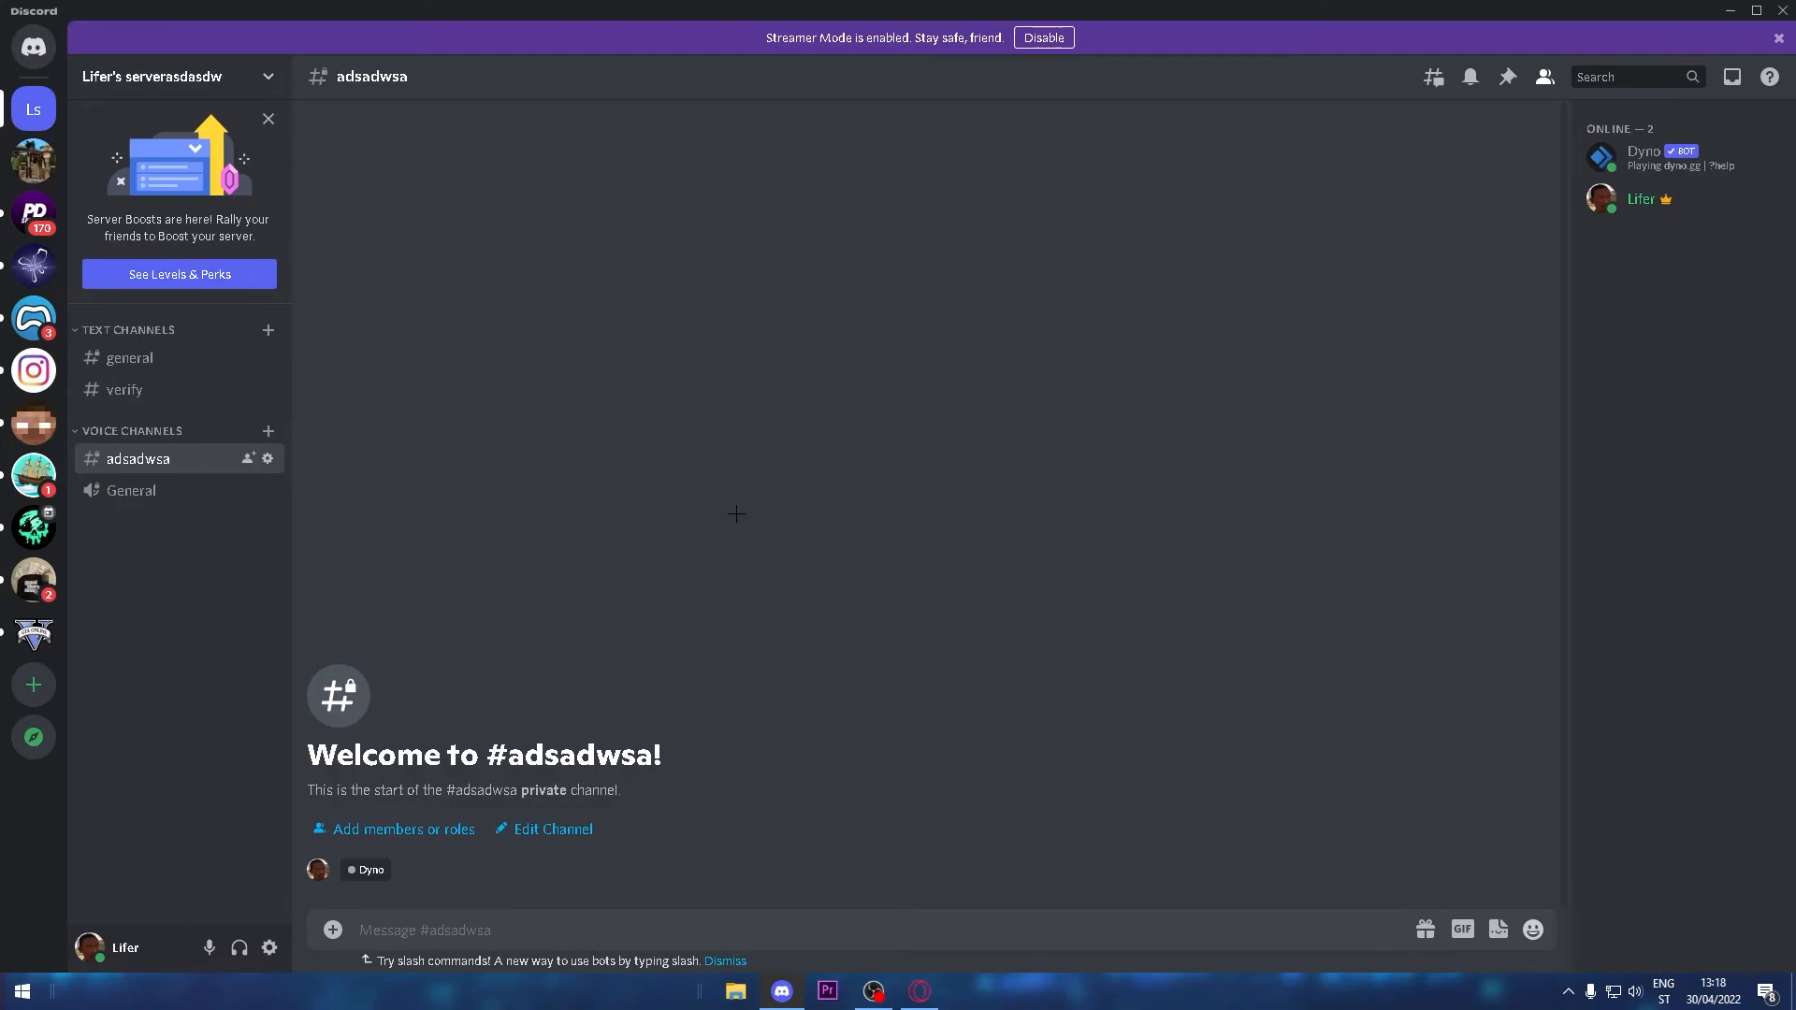
- Allow the member role View Channels permission on the Voice Channels category
click(267, 458)
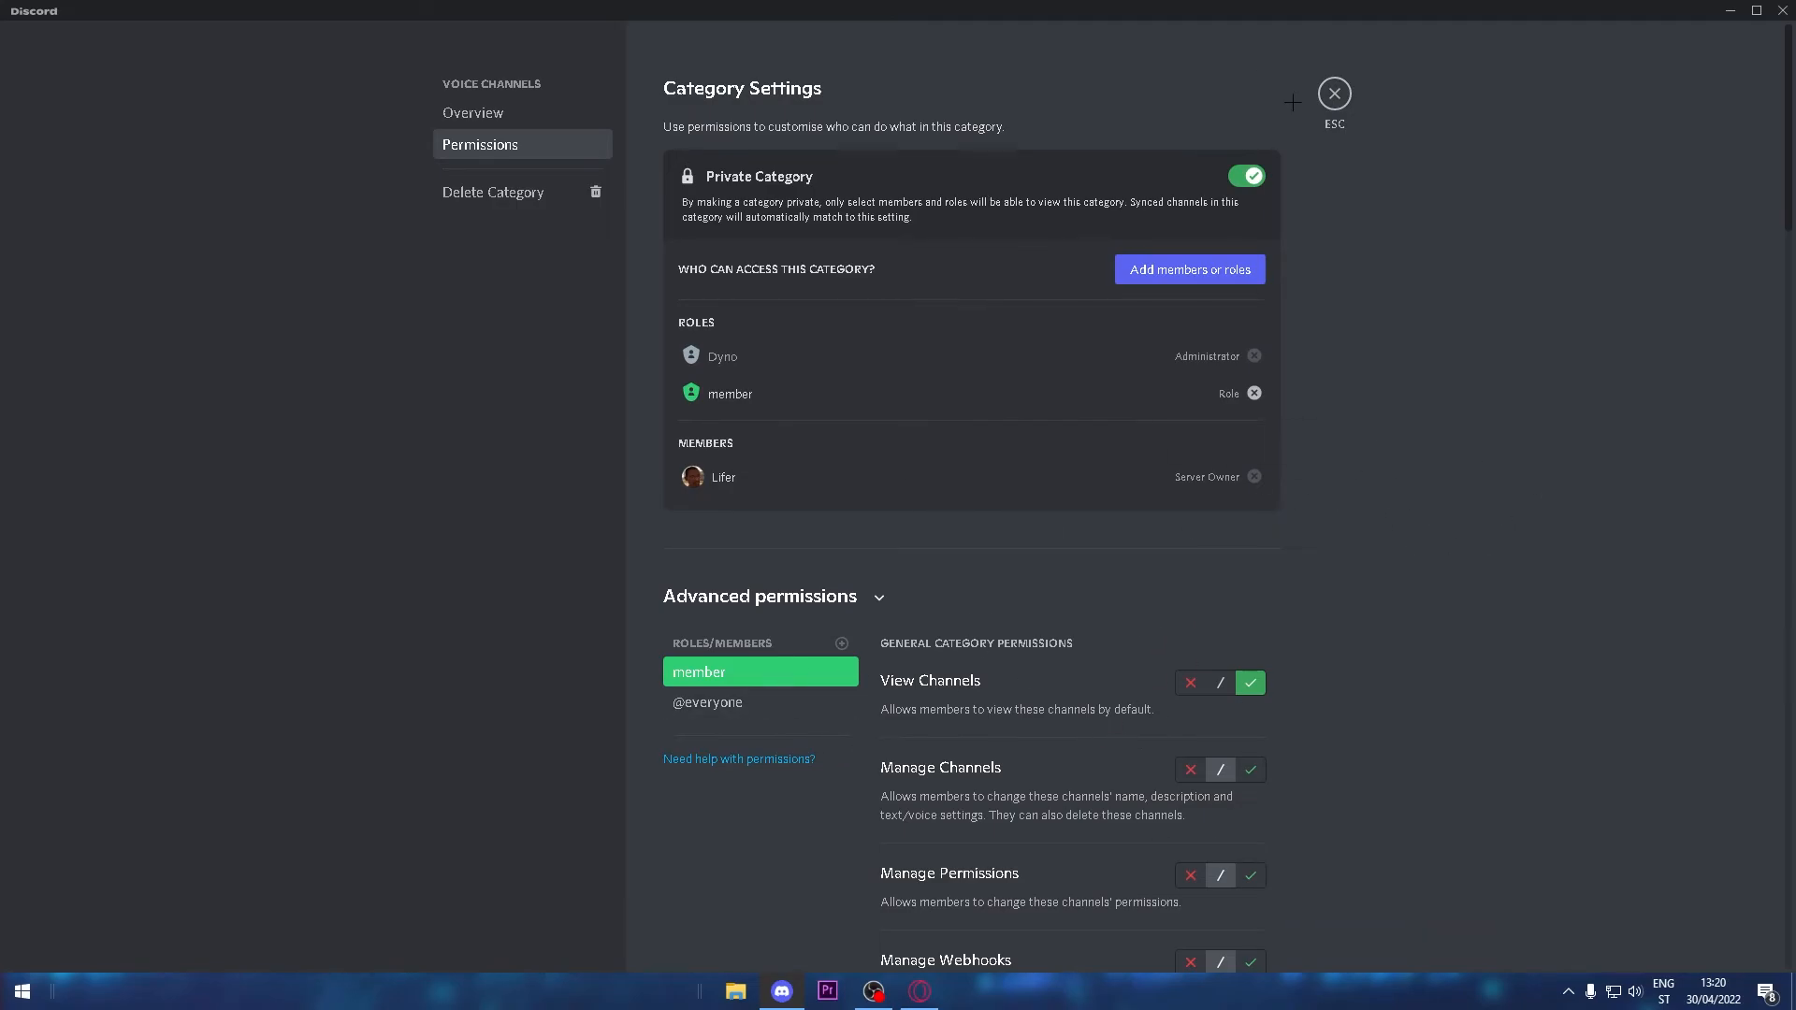
click(1332, 92)
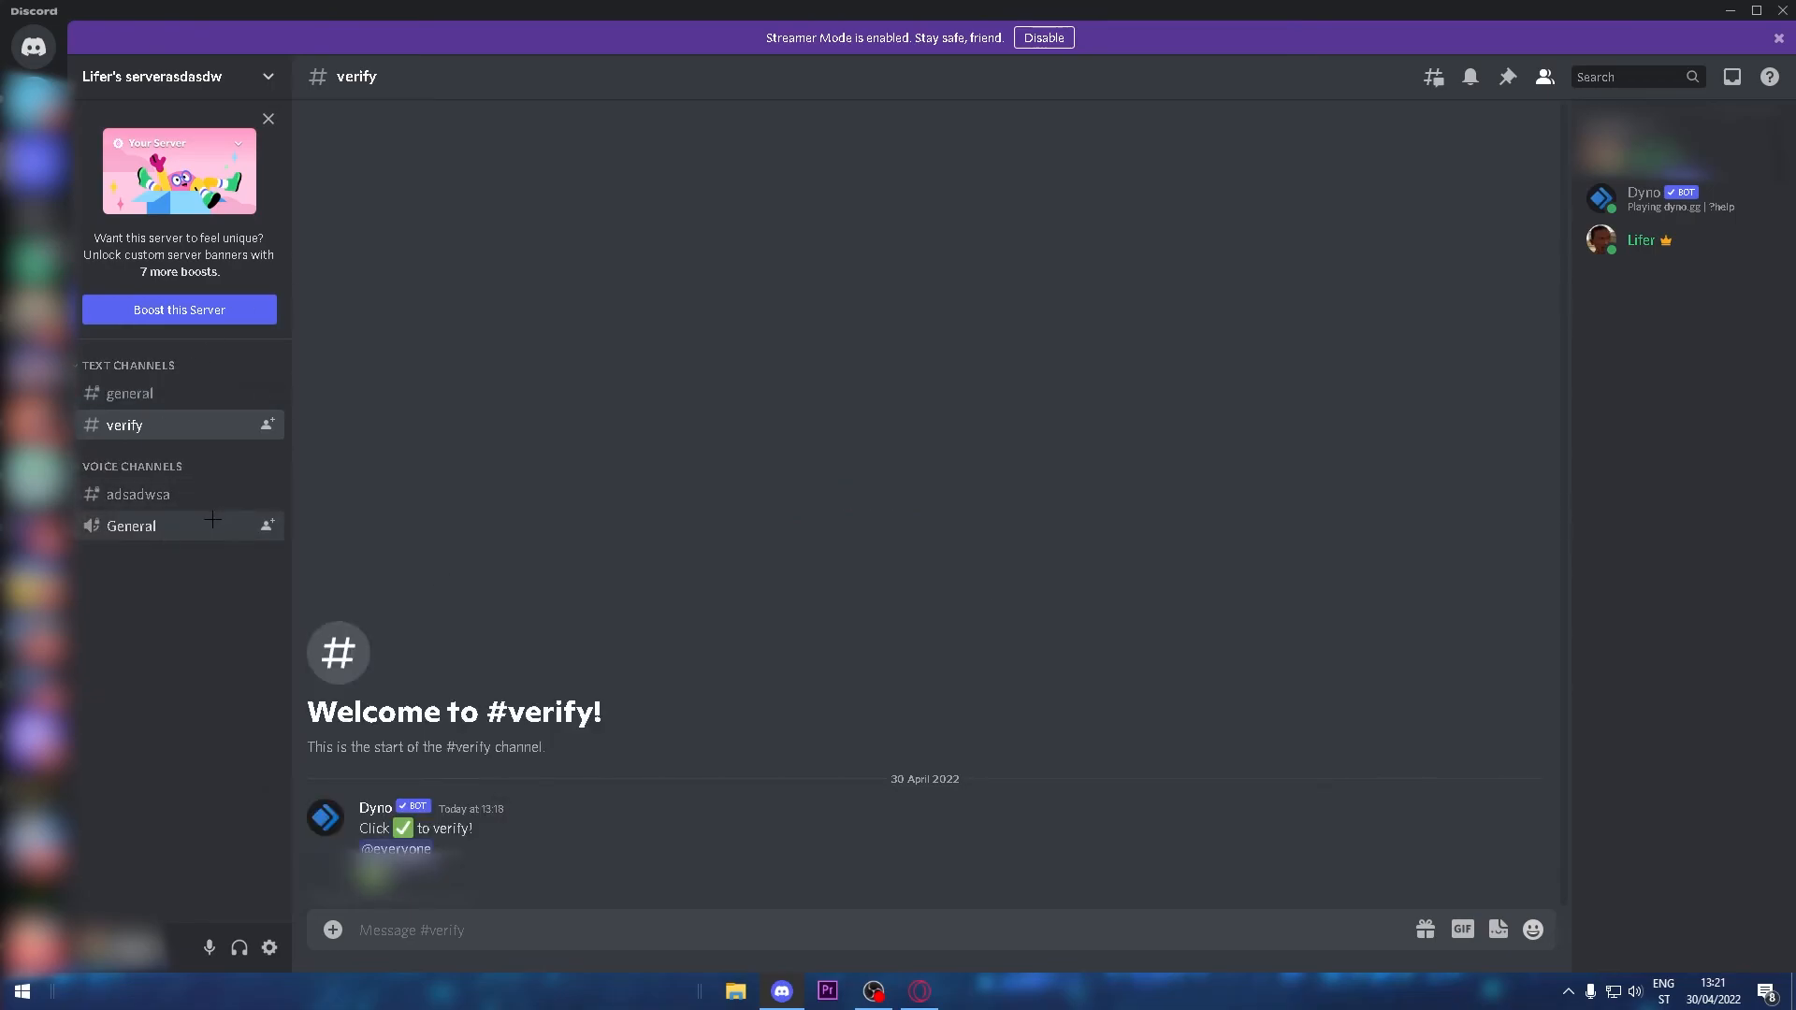
- Open the adsadwsa channel to check it is no longer marked private
click(137, 494)
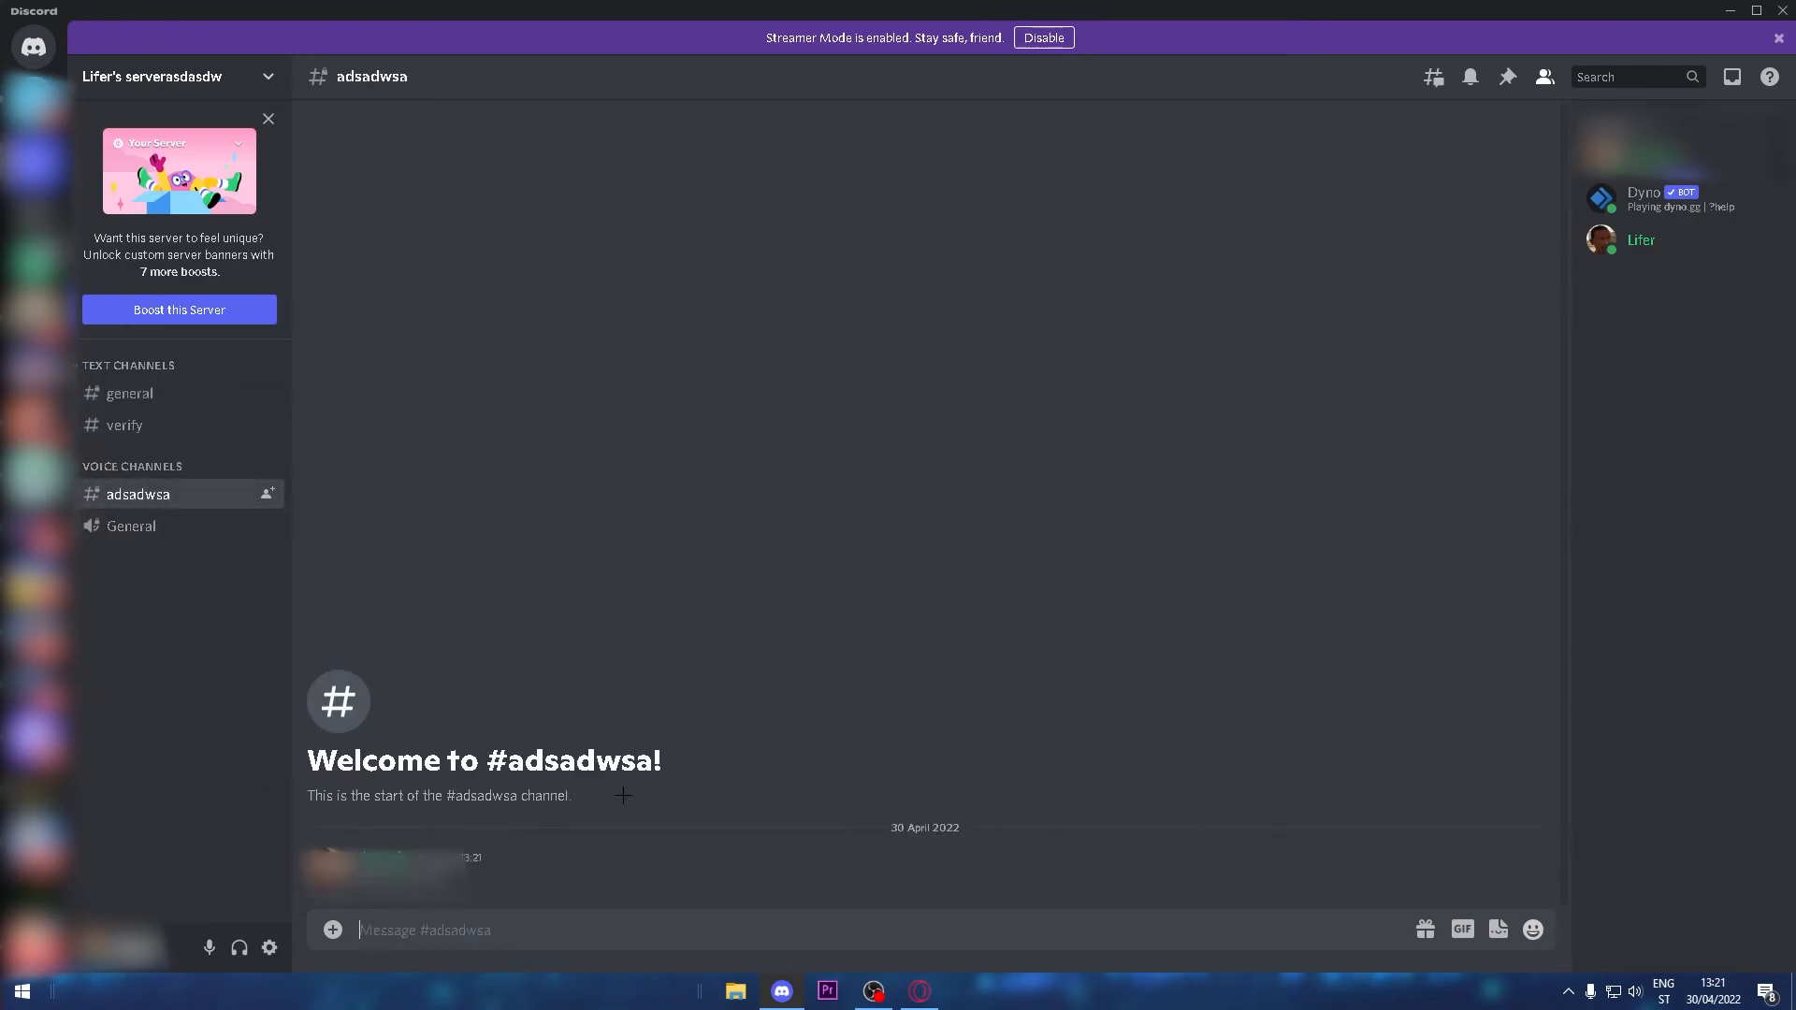
mouse_move(795, 807)
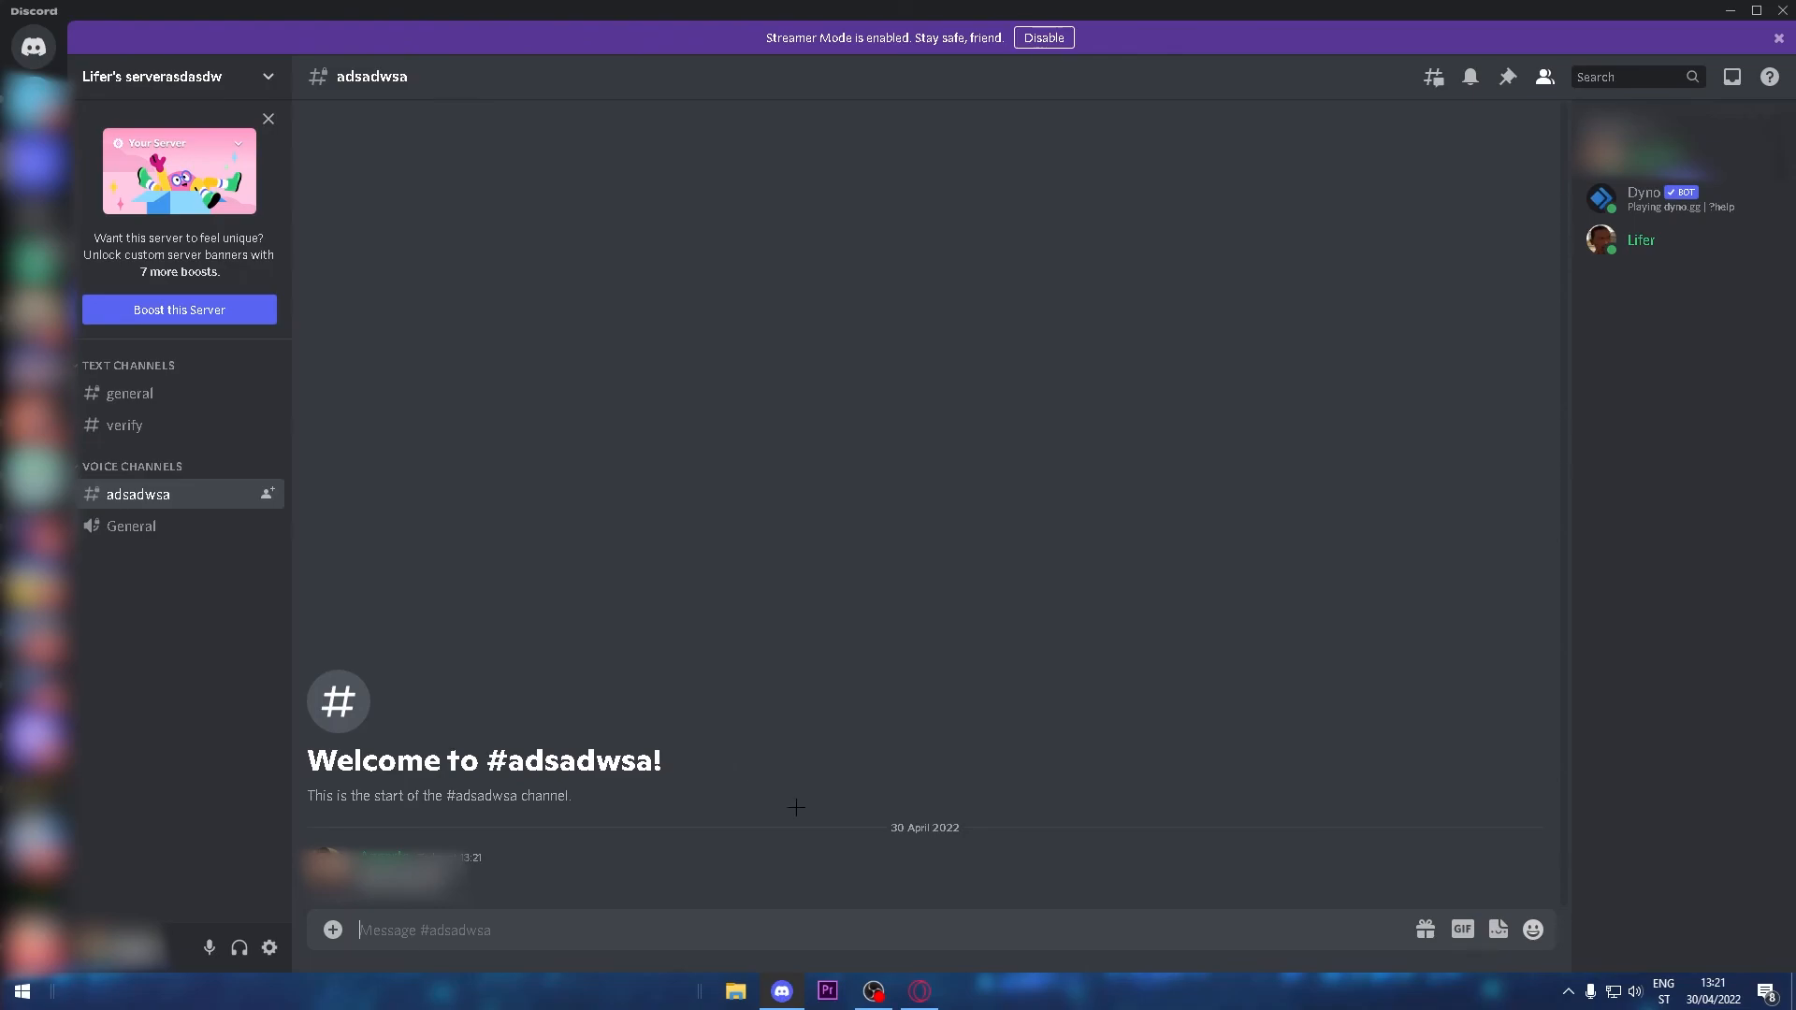